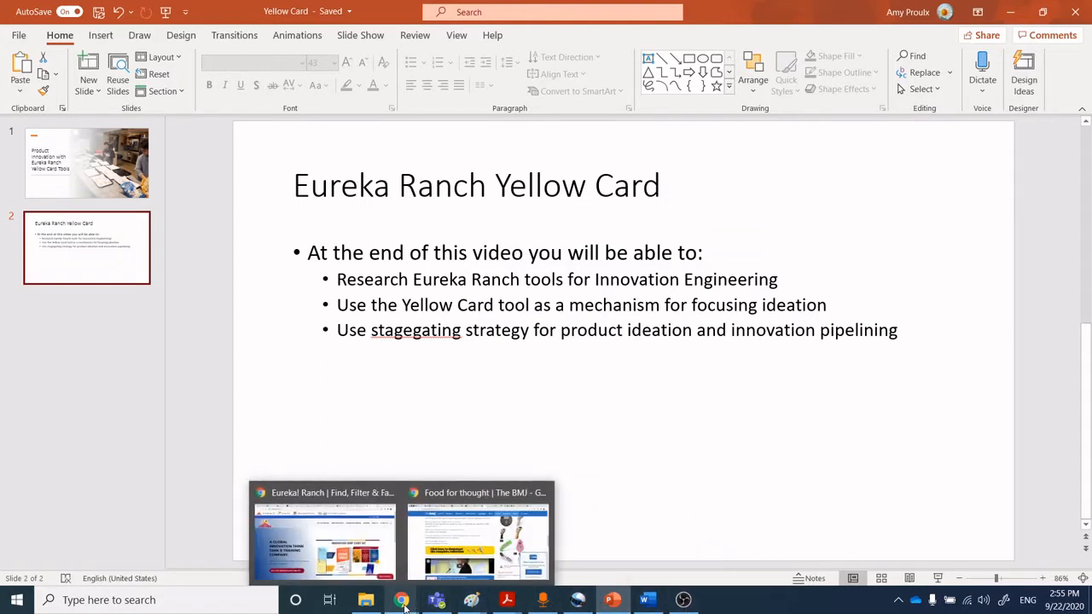
- Switch to the Eureka Ranch website and scroll down its home page
left_click(401, 601)
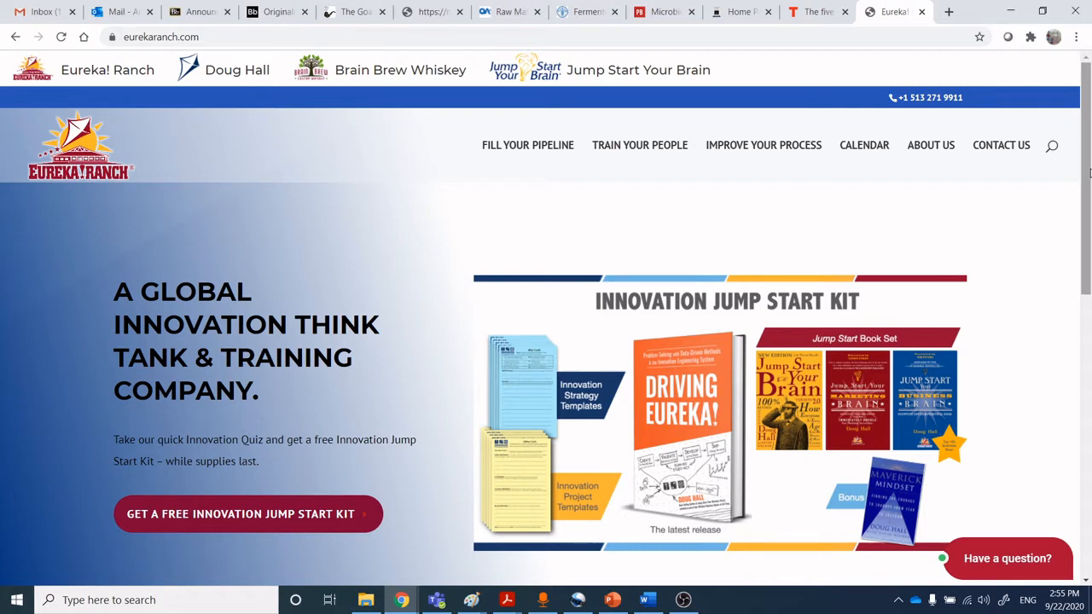
scroll("down", 3)
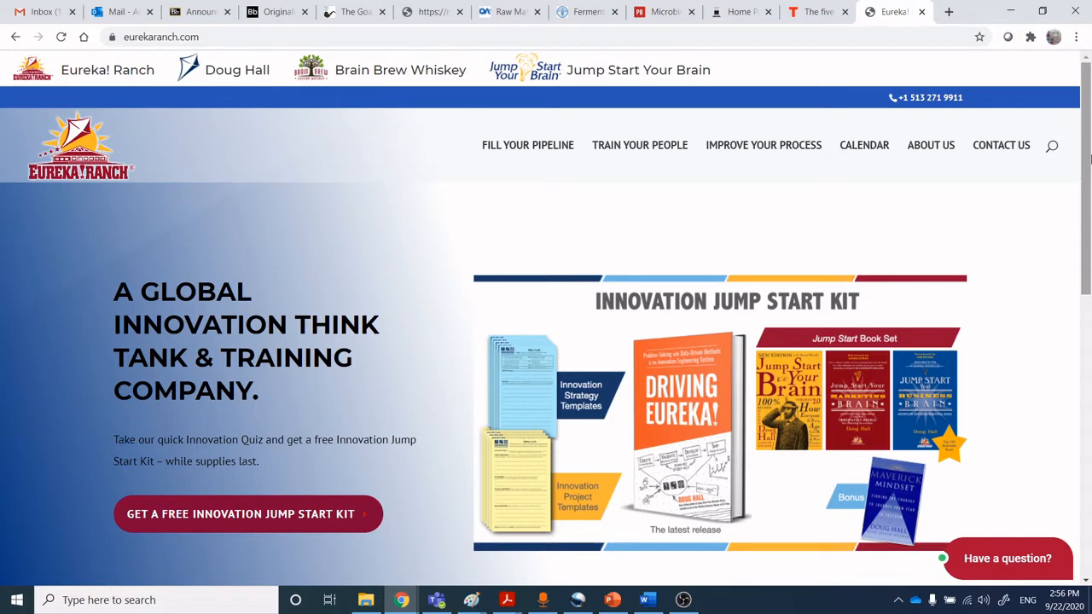
mouse_move(741, 456)
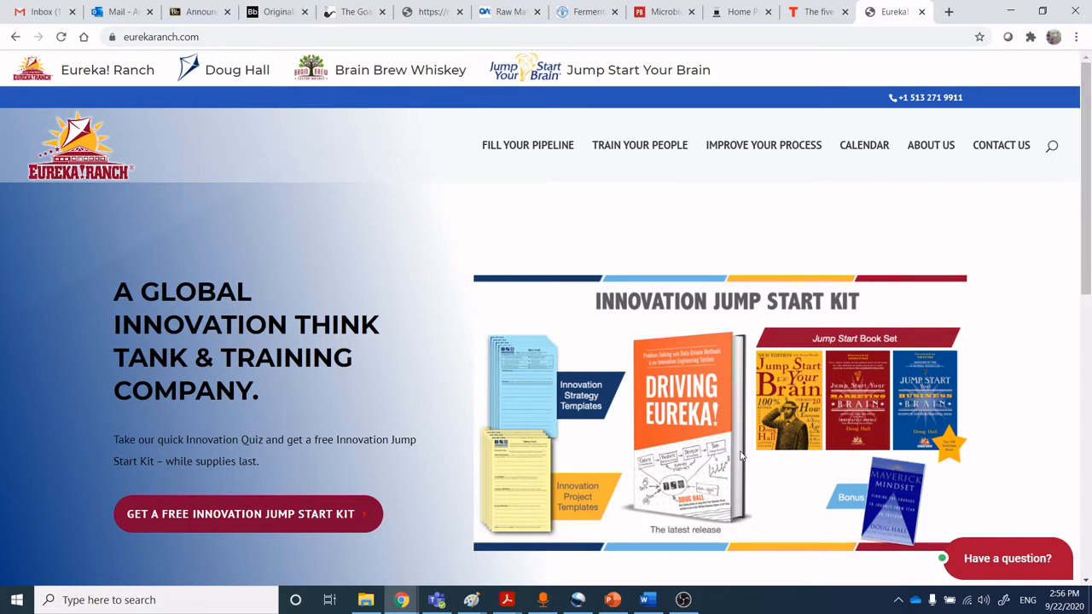
mouse_move(737, 457)
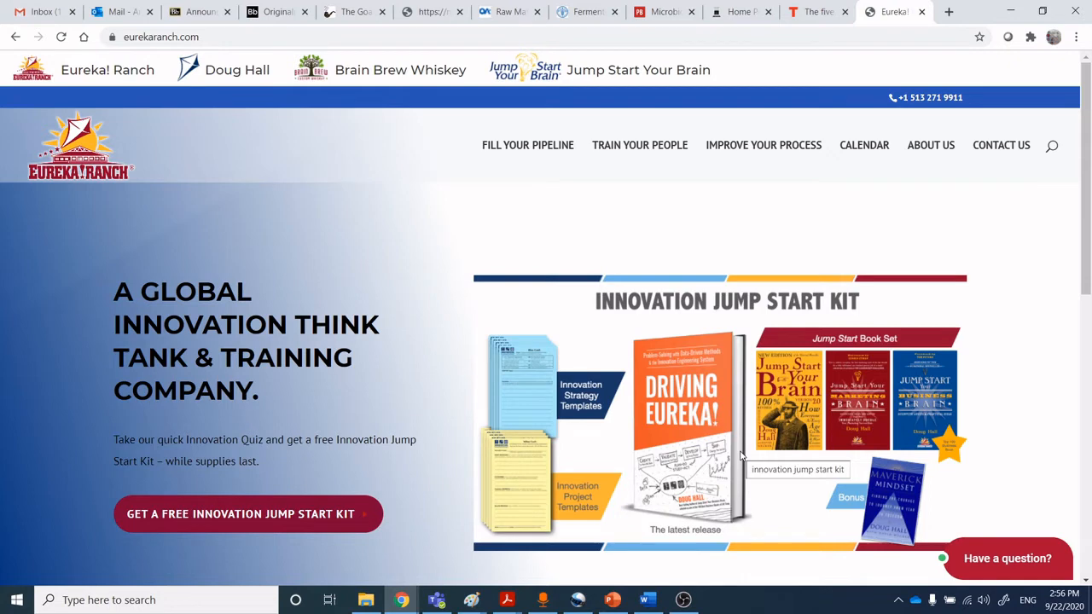
mouse_move(958, 300)
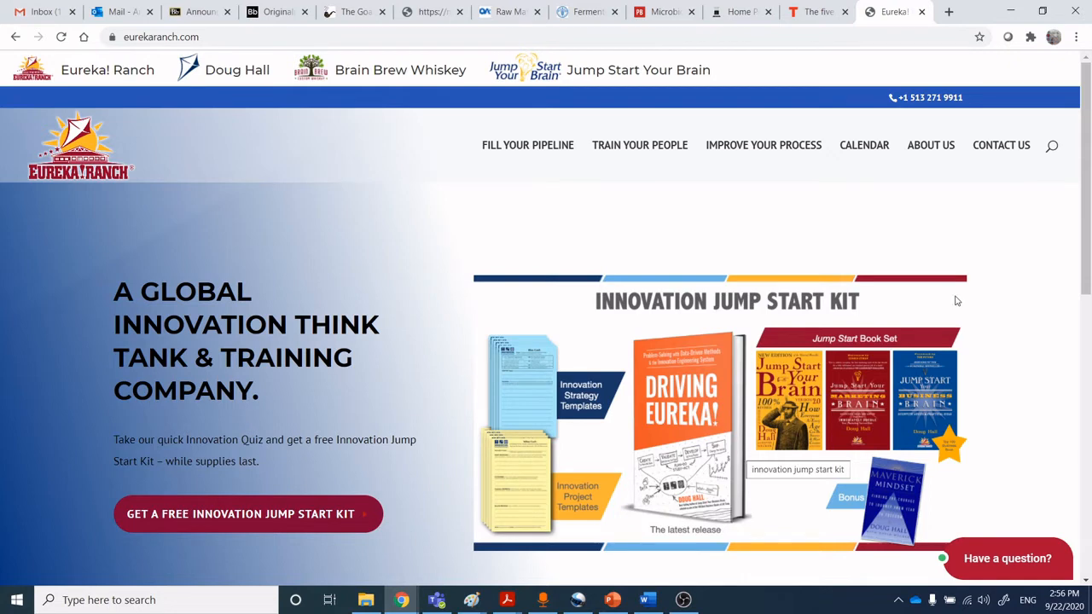
mouse_move(1065, 212)
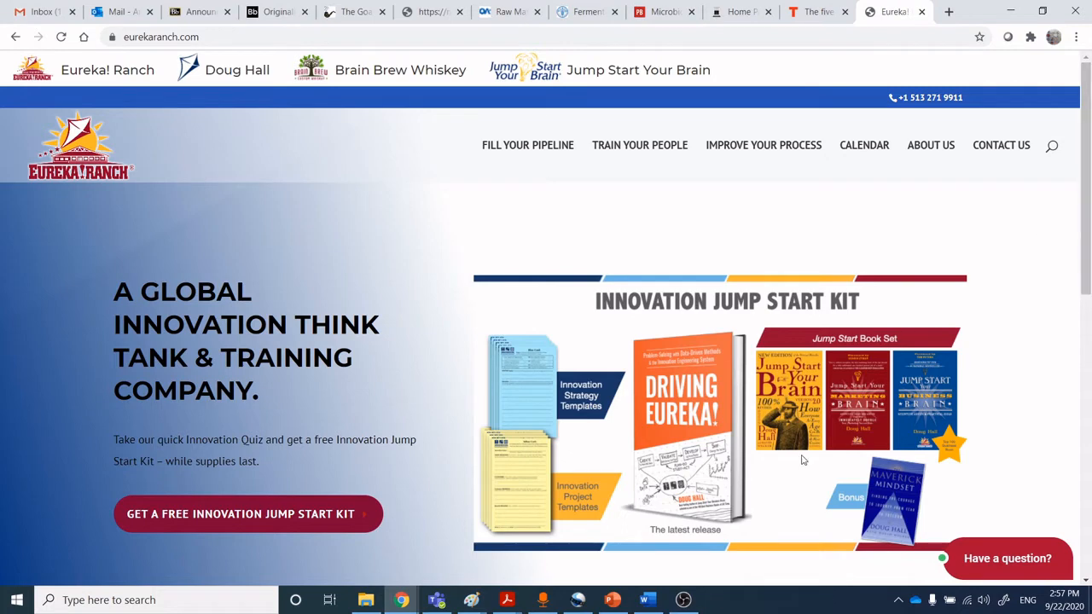
mouse_move(720, 556)
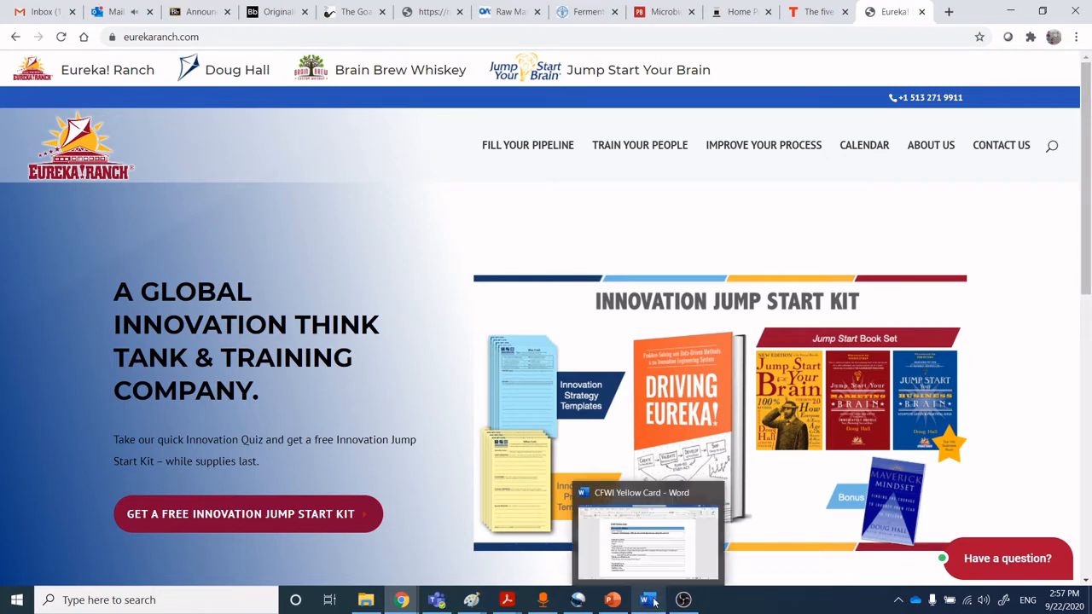
- Enter Innovation Name 'Mochi Ice cream' and News Headline 'Cool, in more ways than one.' in the Yellow Card
left_click(649, 600)
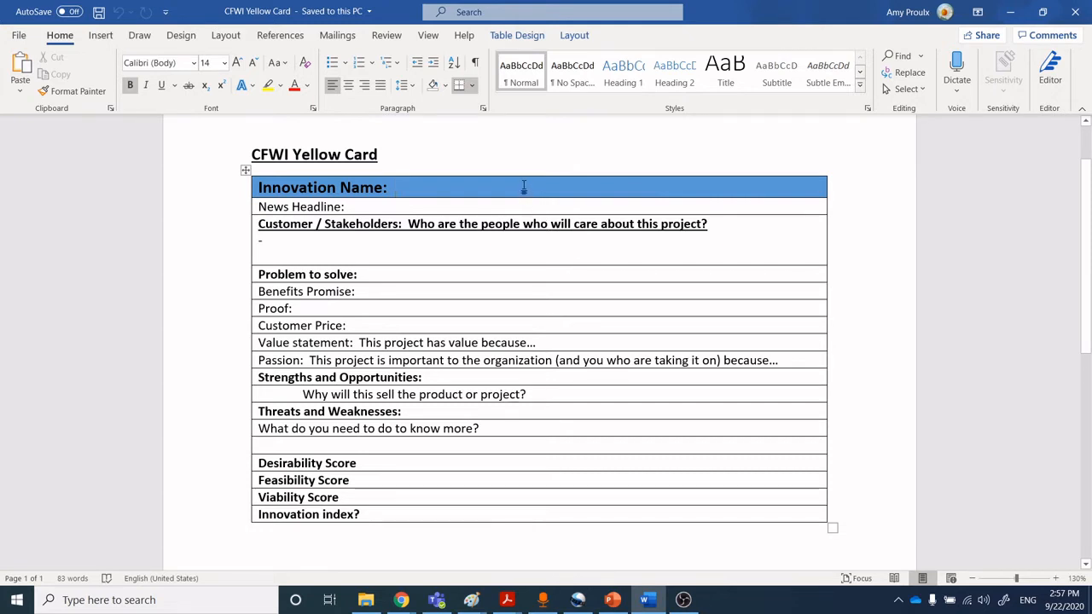
type("Mochi Ice cream")
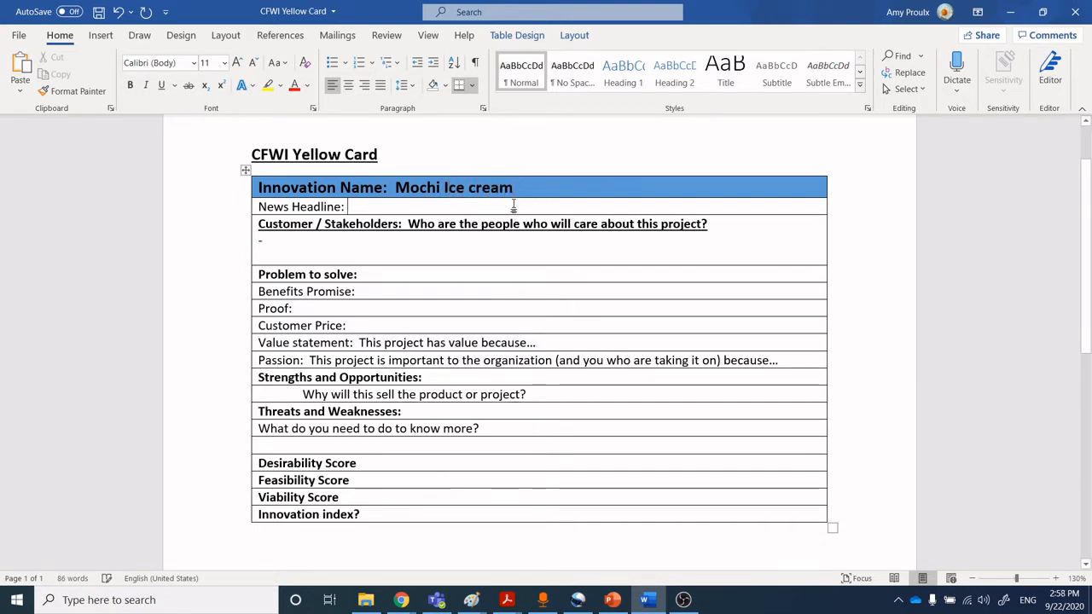
type("Cool,")
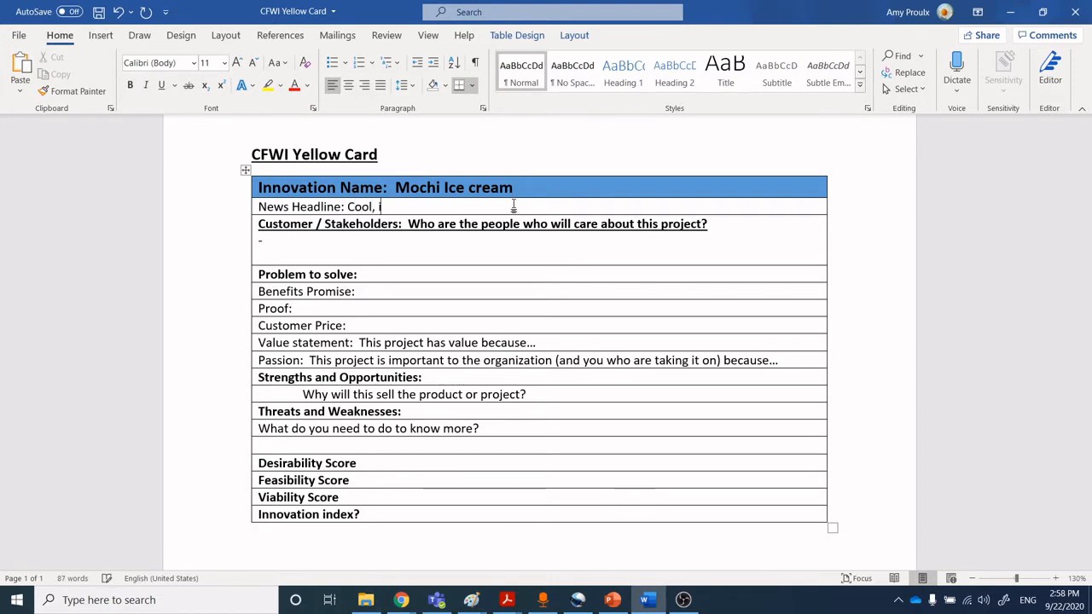
type("in more ways tha")
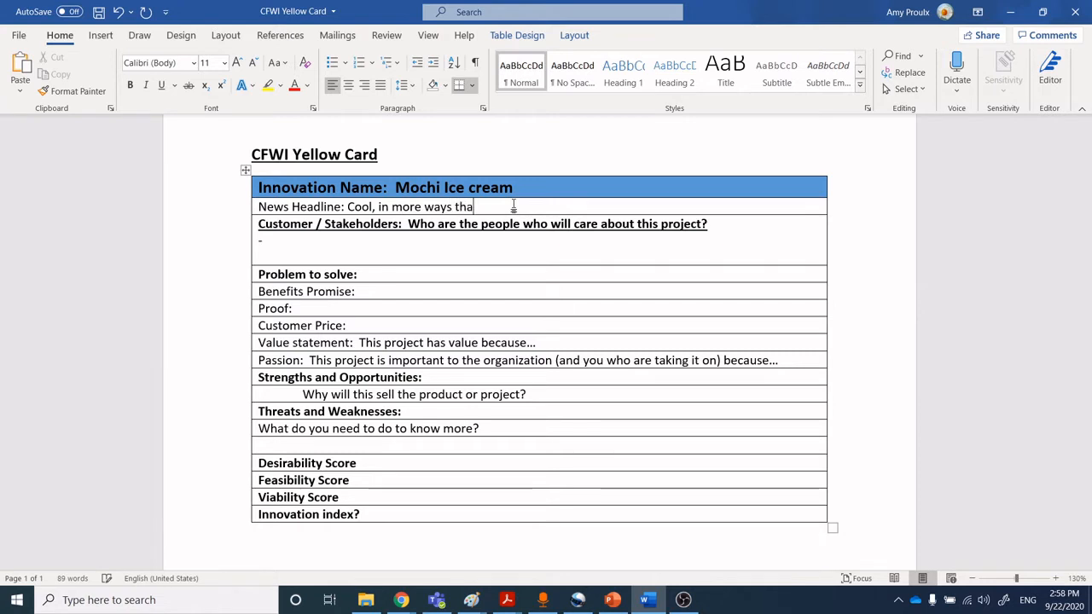
type("n one.")
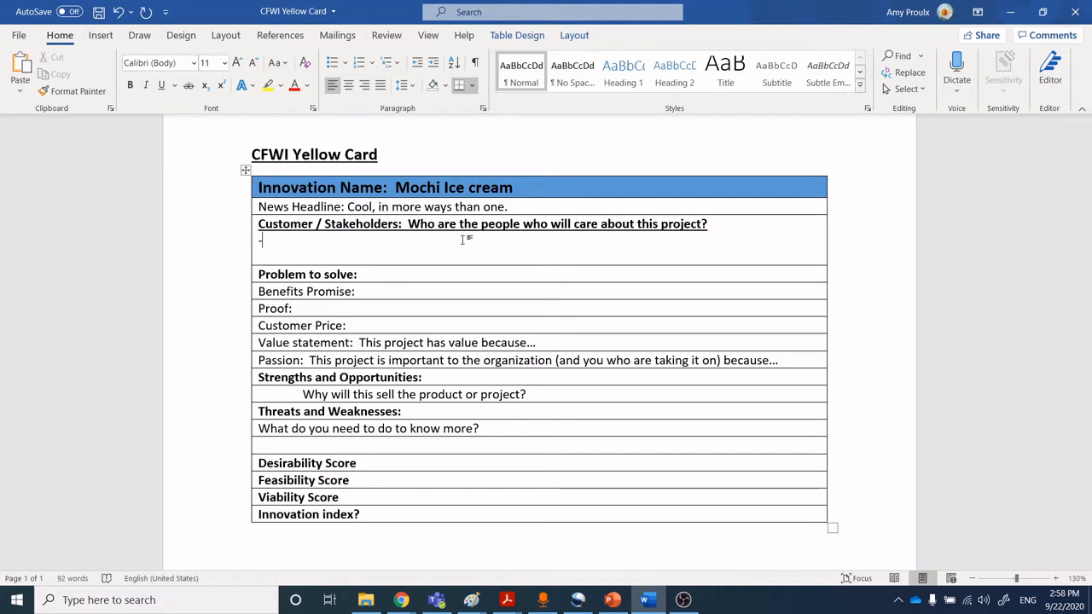
- List stakeholders: Culinary adventure, new flavours; Amusement frozen novelties; Mid class
type("Culinar")
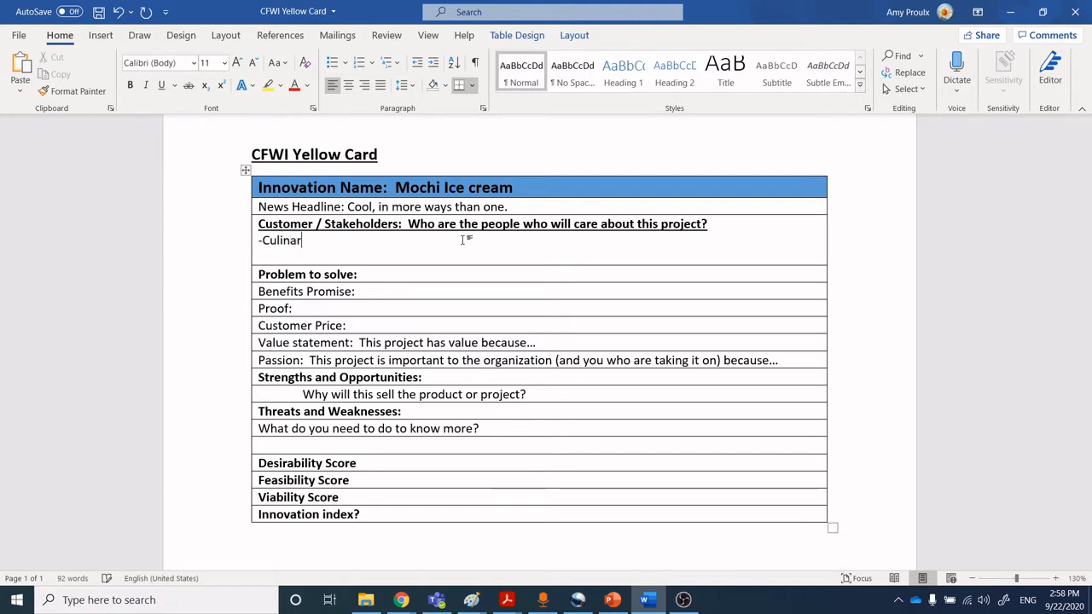
type("y adventure, new")
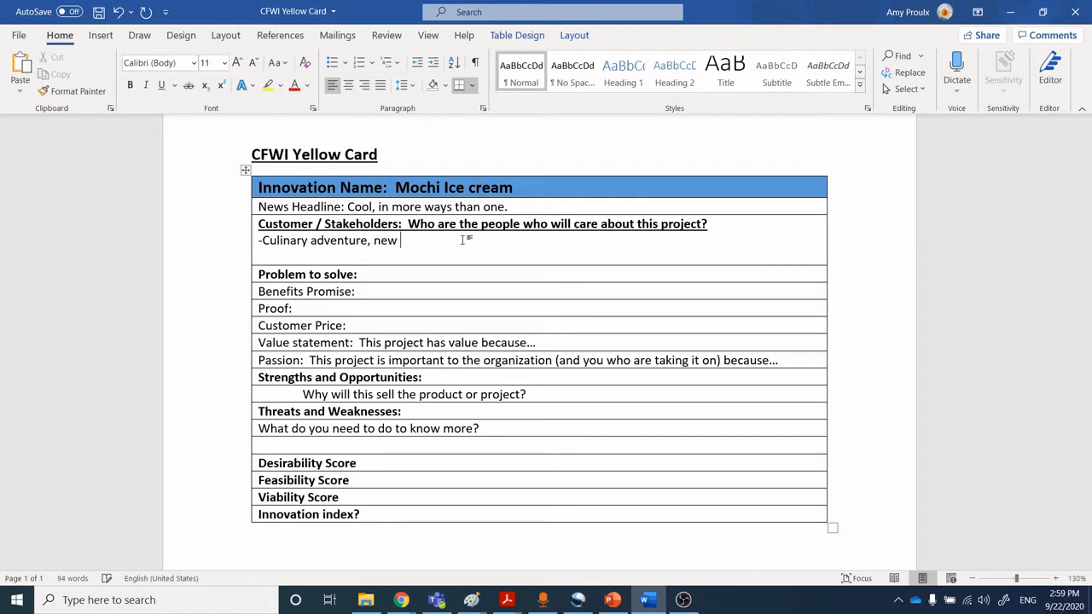
type("flavours")
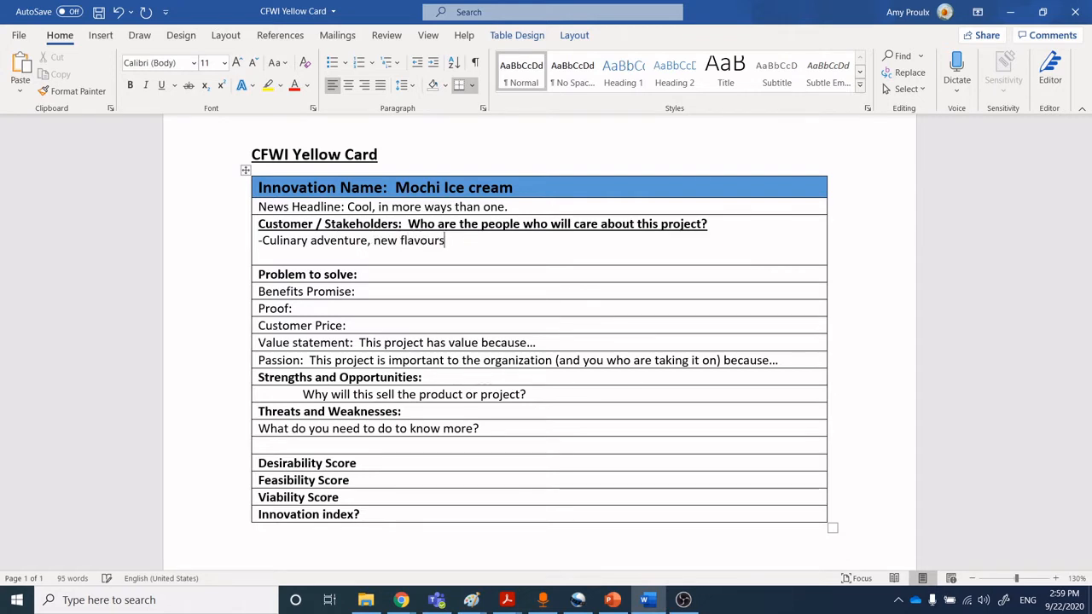
type("Amu")
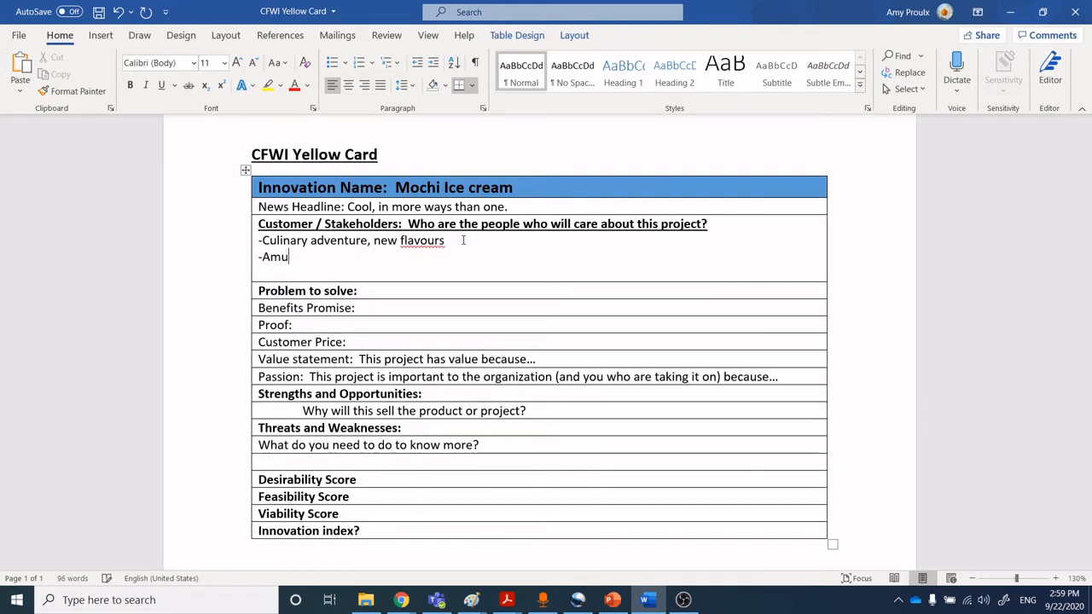
type("sement")
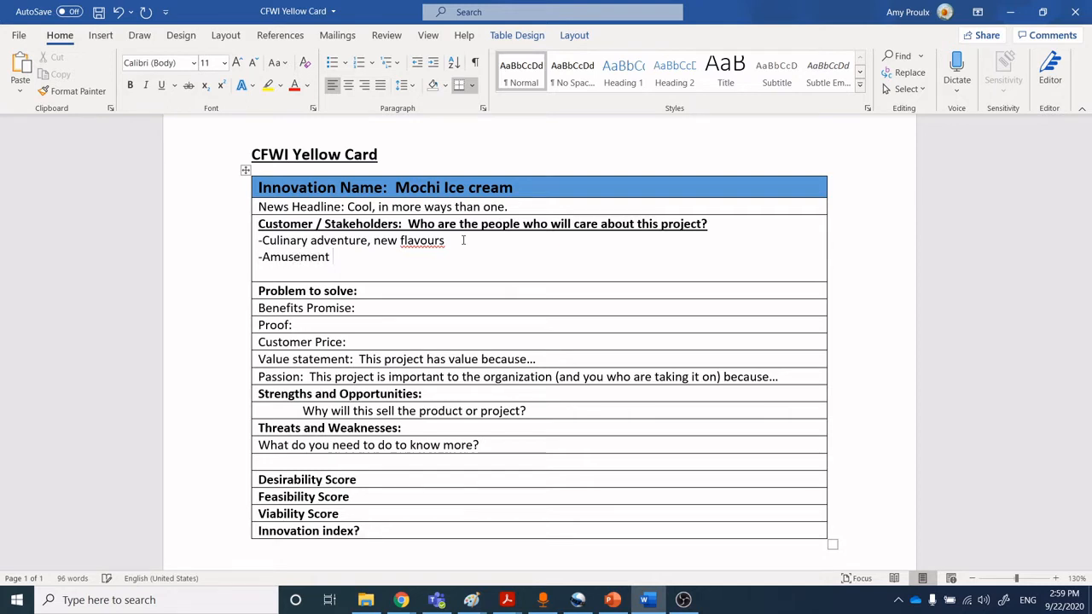
type("fron")
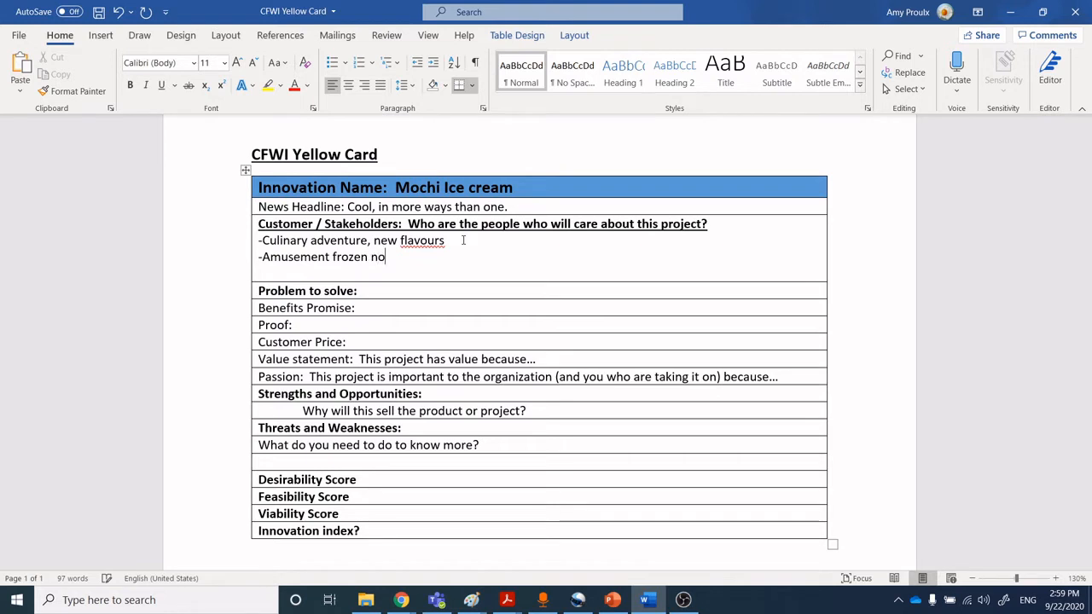
type("velties")
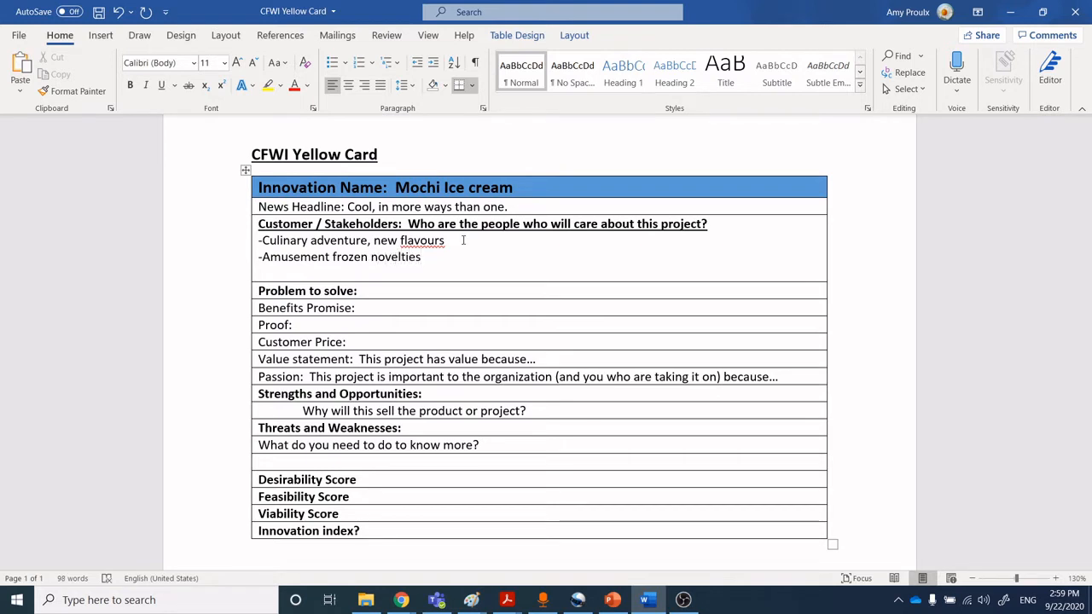
key("enter")
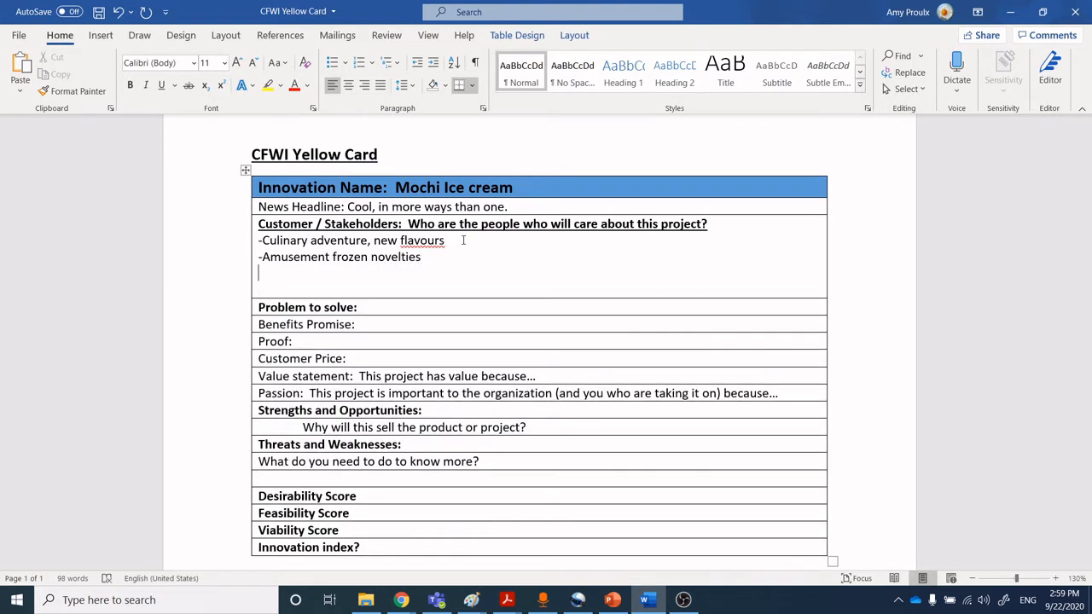
type("Mid")
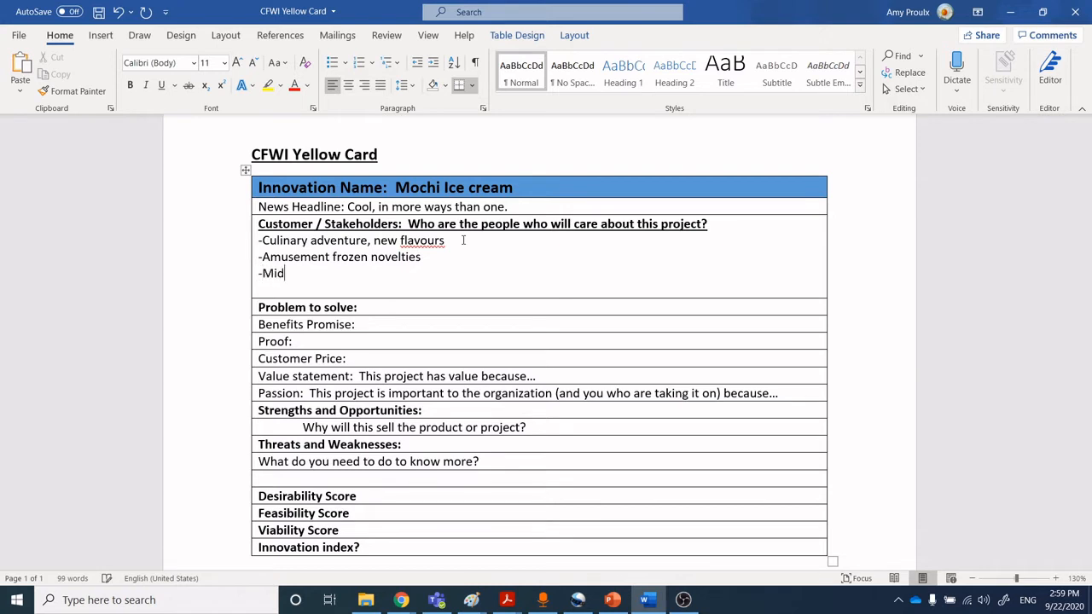
type("class")
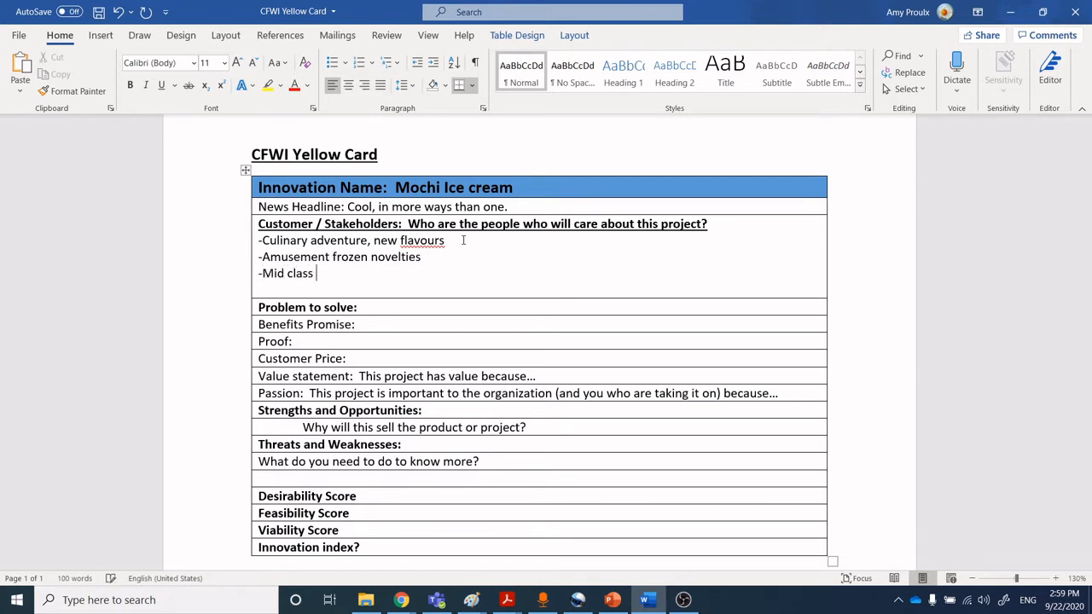
type(",")
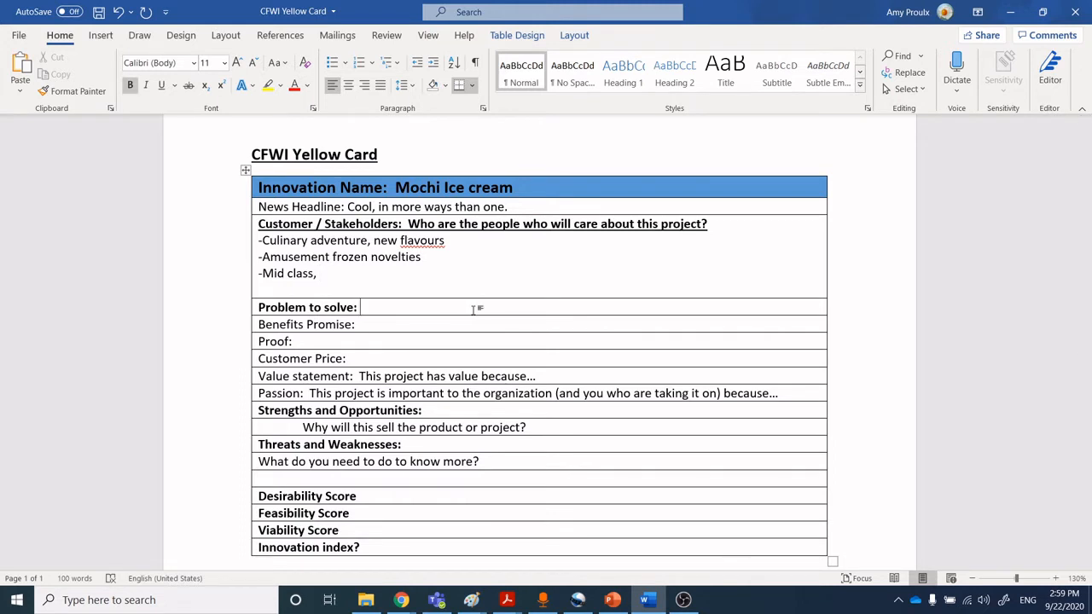
- Write 'Asian fusion in the frozen dessert aisle' as the Problem to solve
type("Asian fusion in")
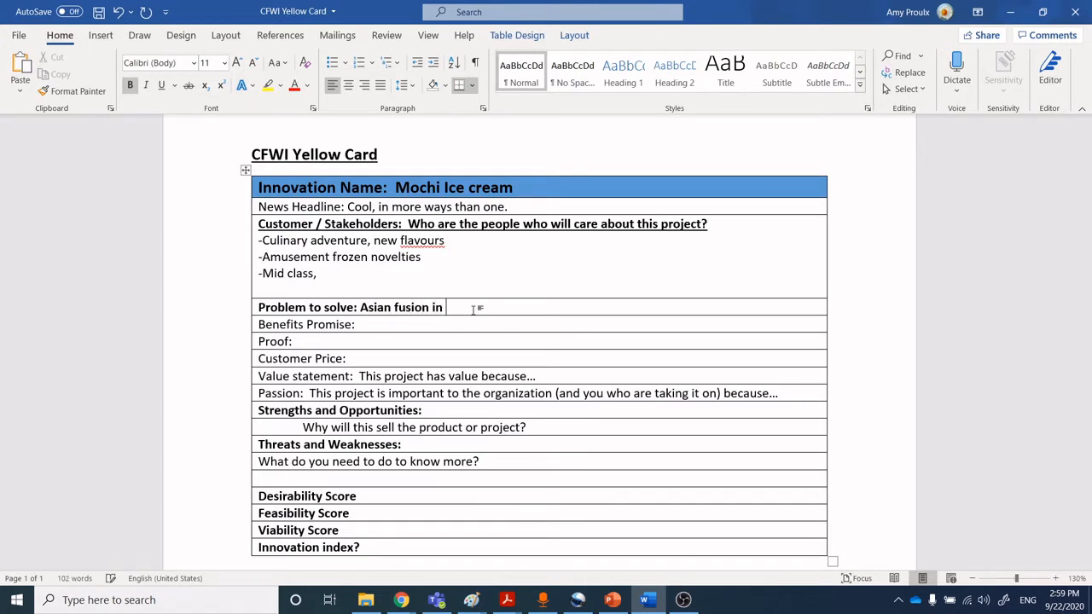
type("the frozen")
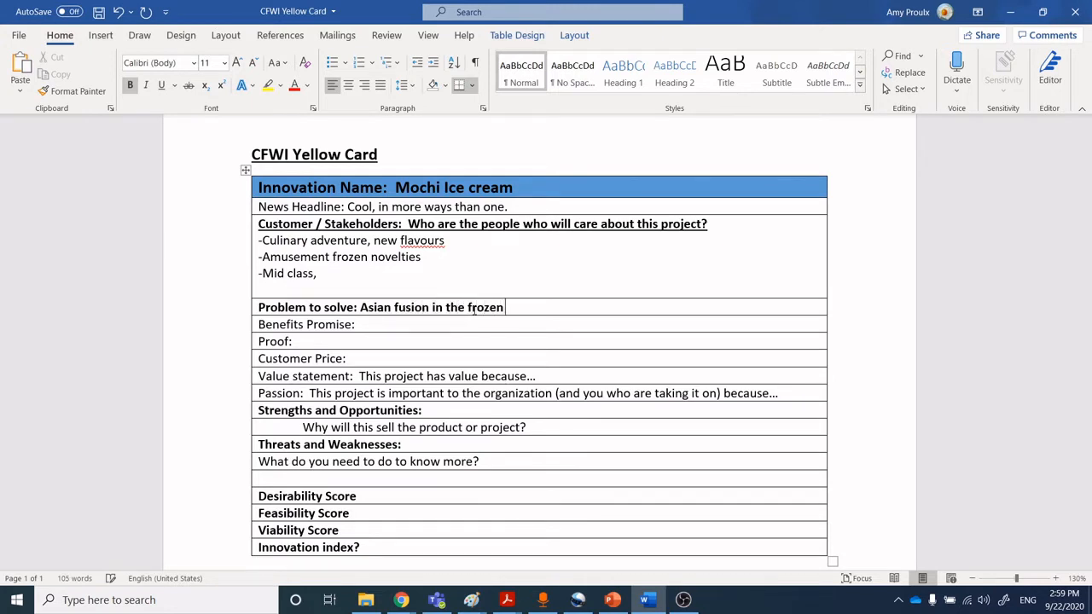
type("dessert i")
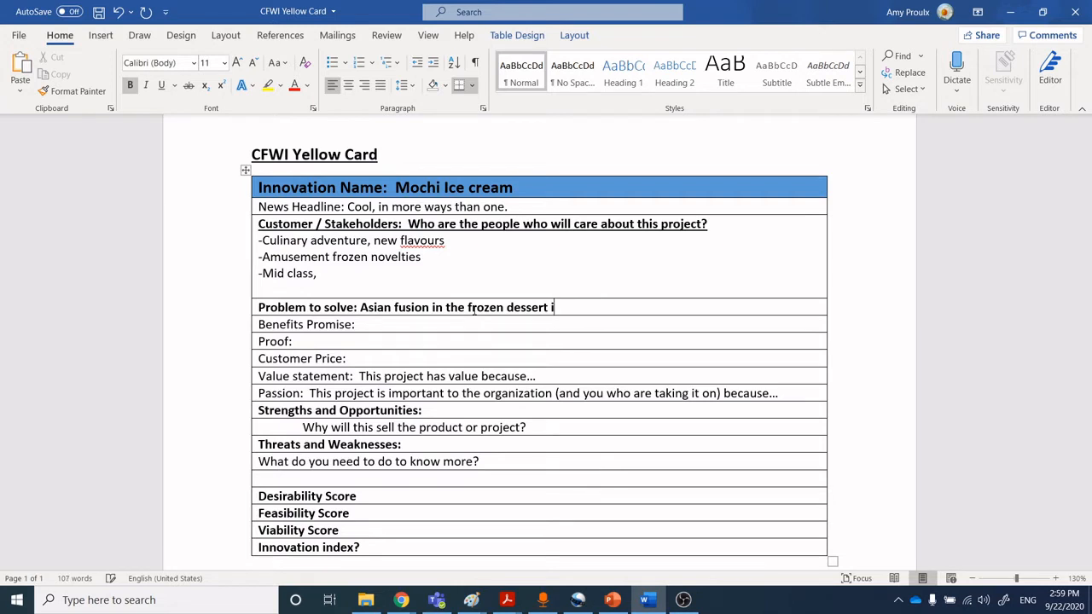
type("aisle")
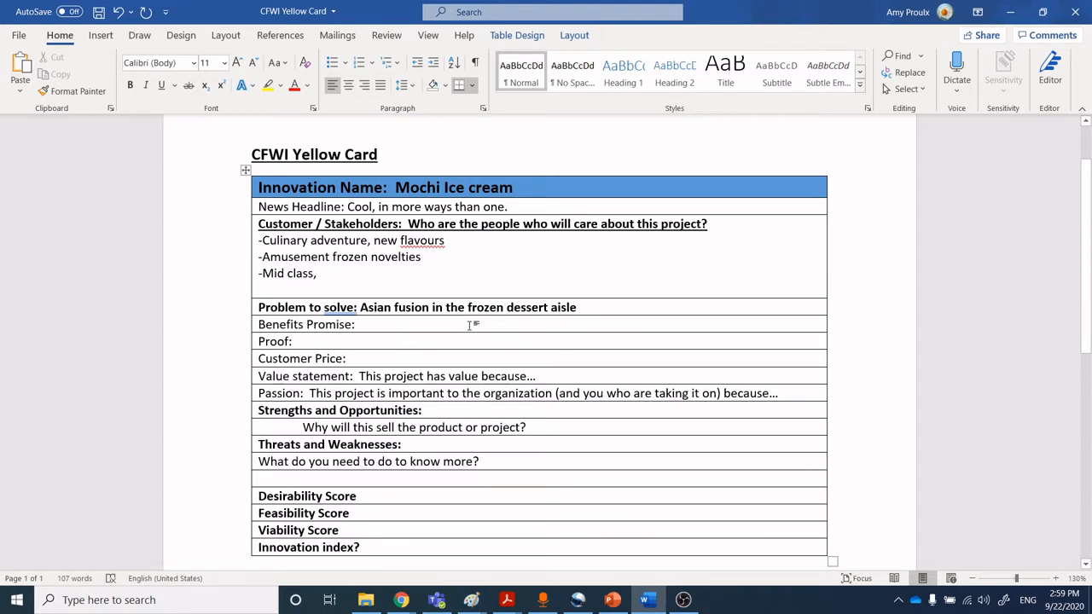
left_click(356, 324)
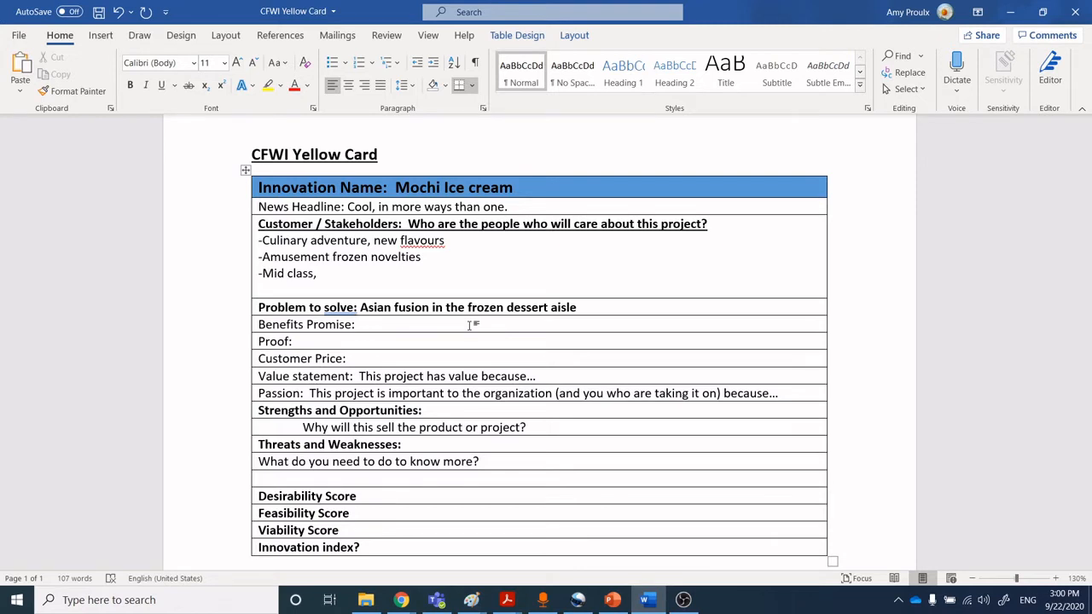
- Write 'New flavour texture experience in the frozen dessert aisle' as the Benefits Promise
left_click(359, 324)
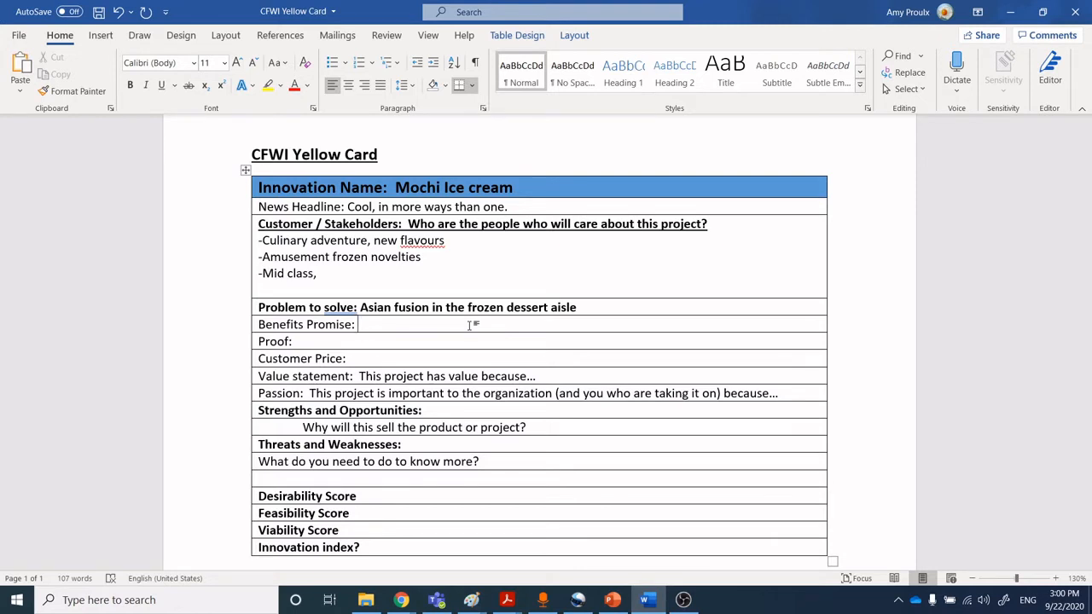
type("New f")
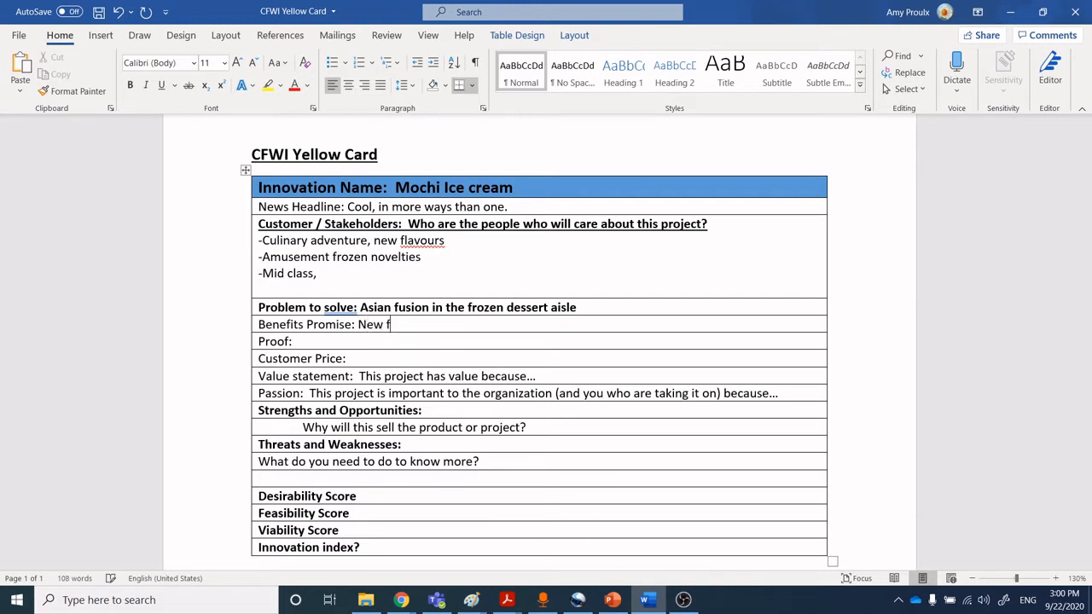
type("lavour experi")
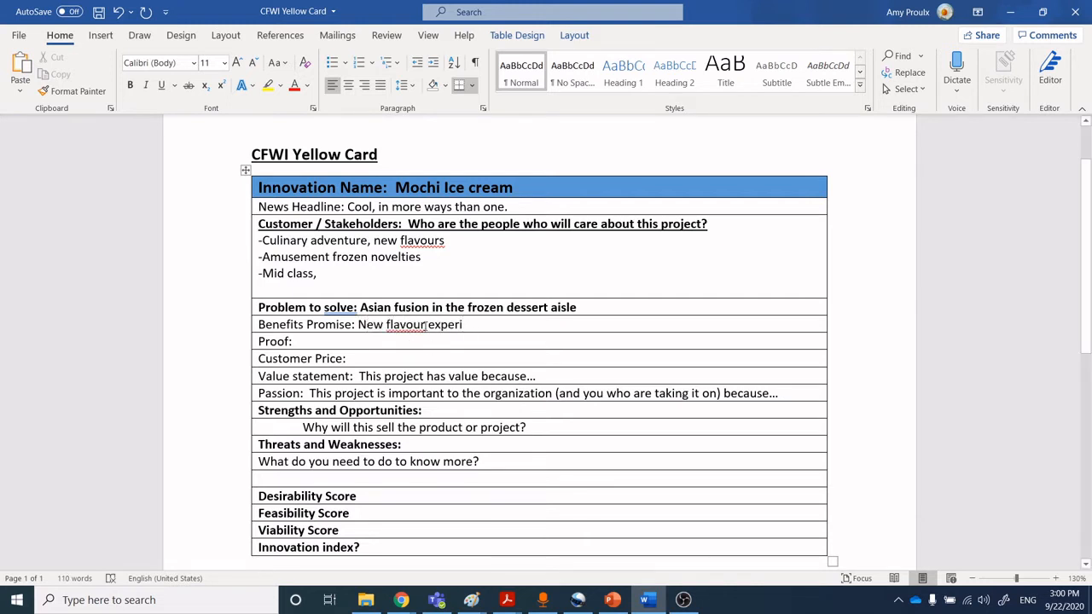
type("texture")
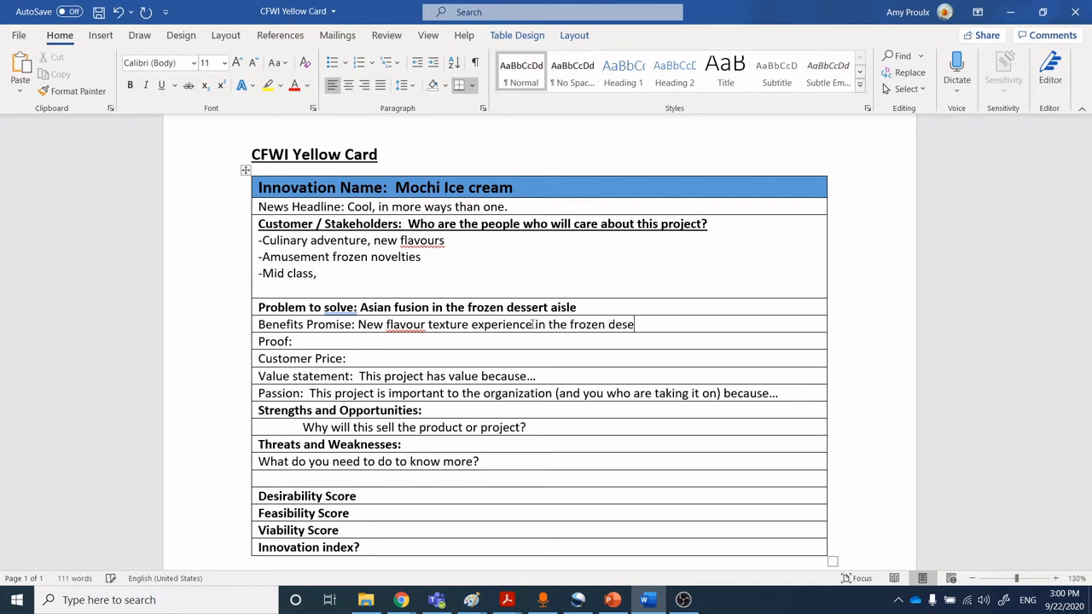
type("rt ai")
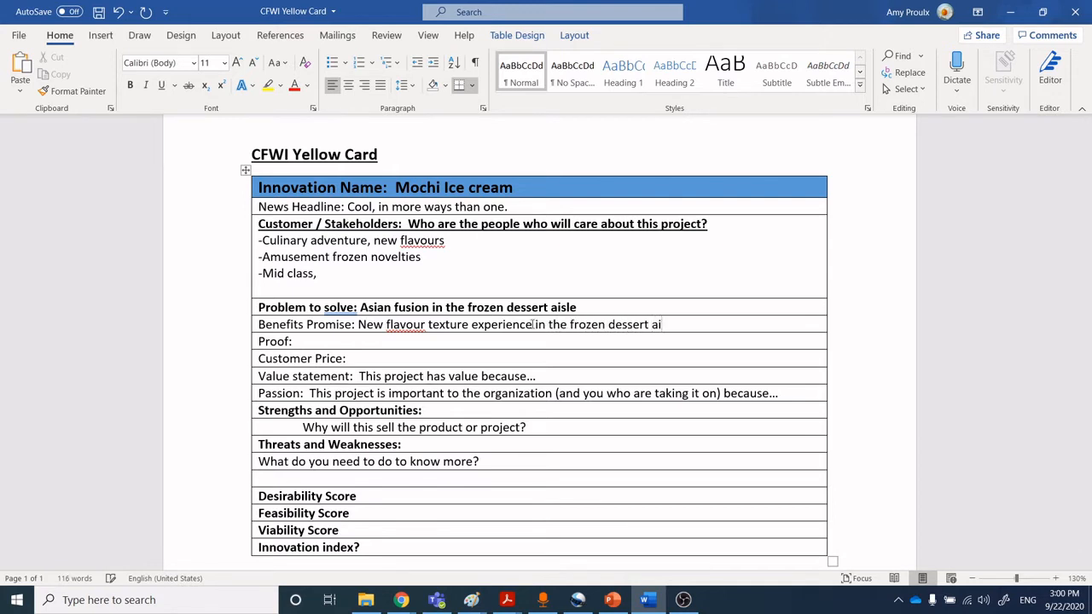
type("sle")
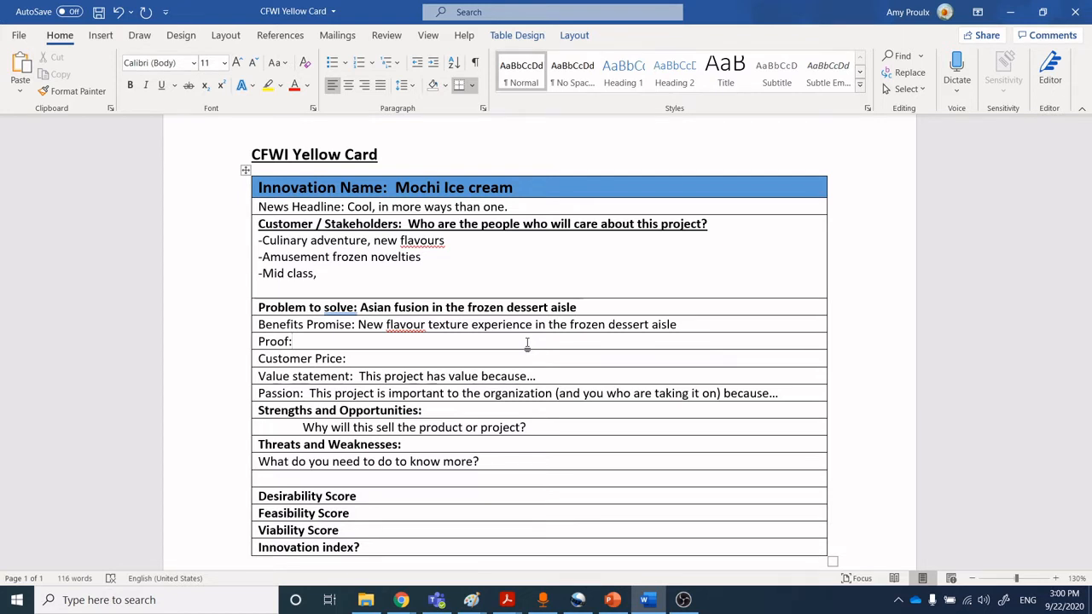
- Write 'Market data for sales of frozen novelties' as the Proof
left_click(294, 341)
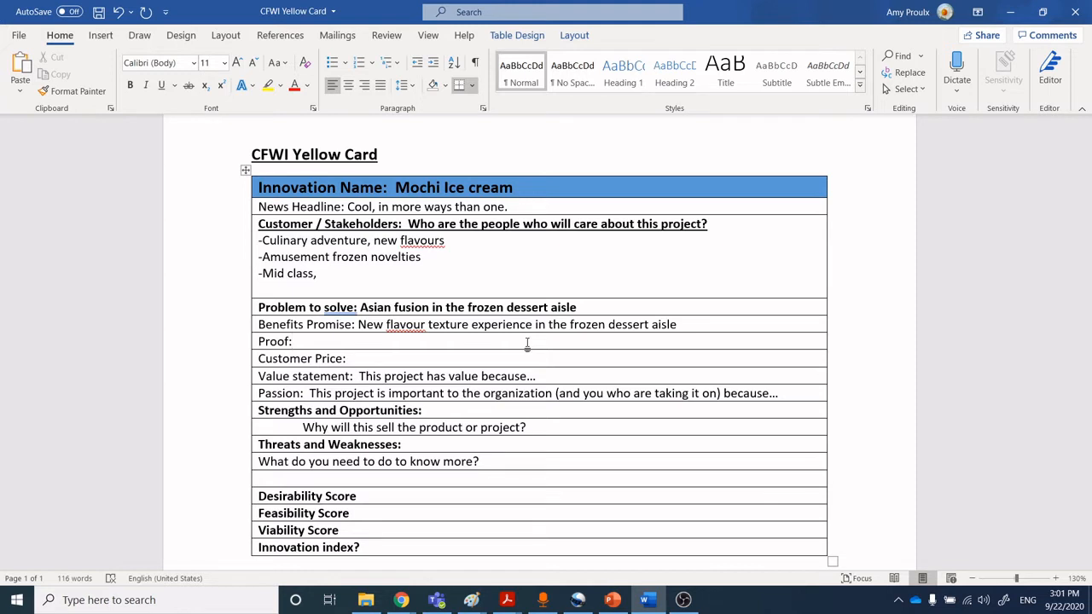
left_click(297, 341)
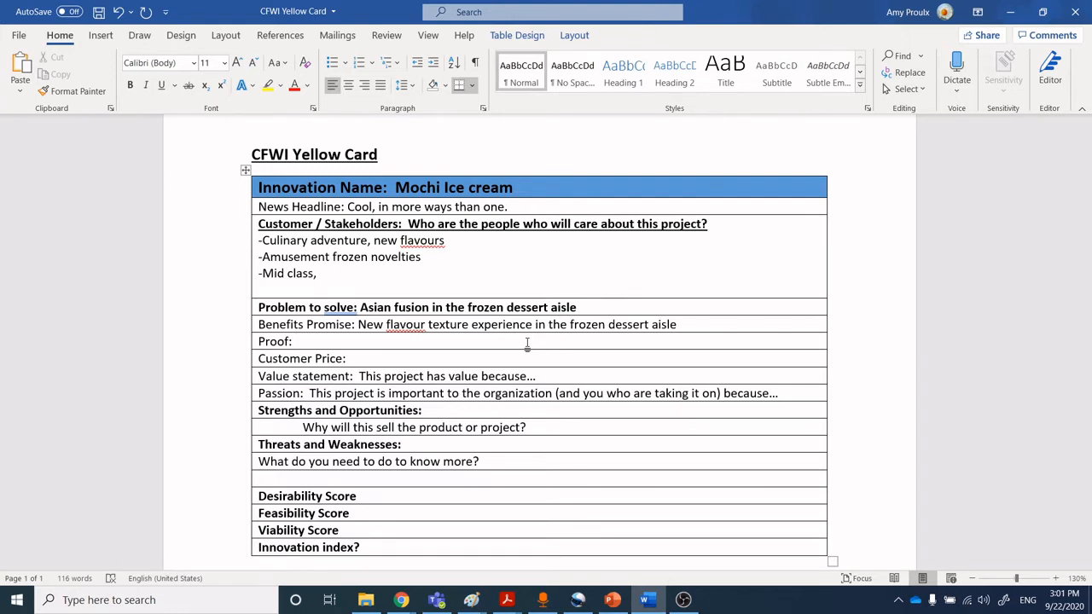
type("Market da")
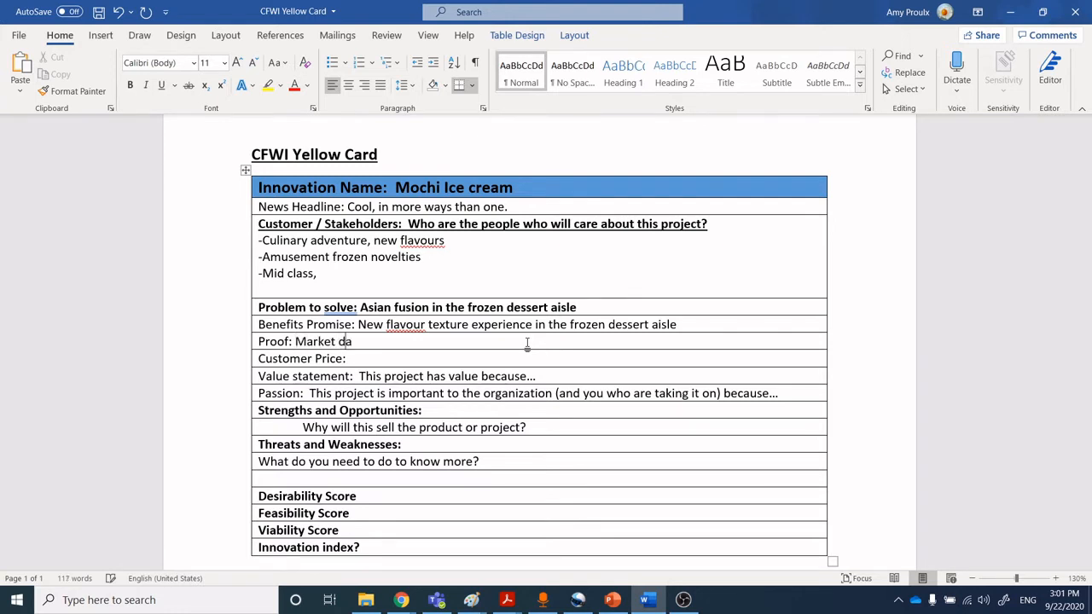
type("ta for sales fo")
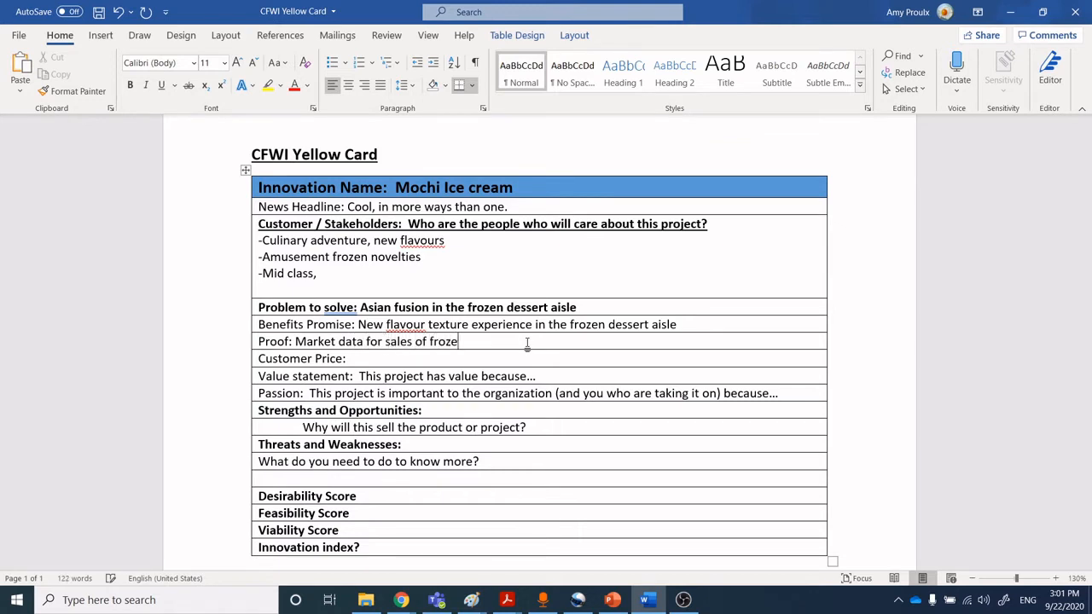
type("n novelties")
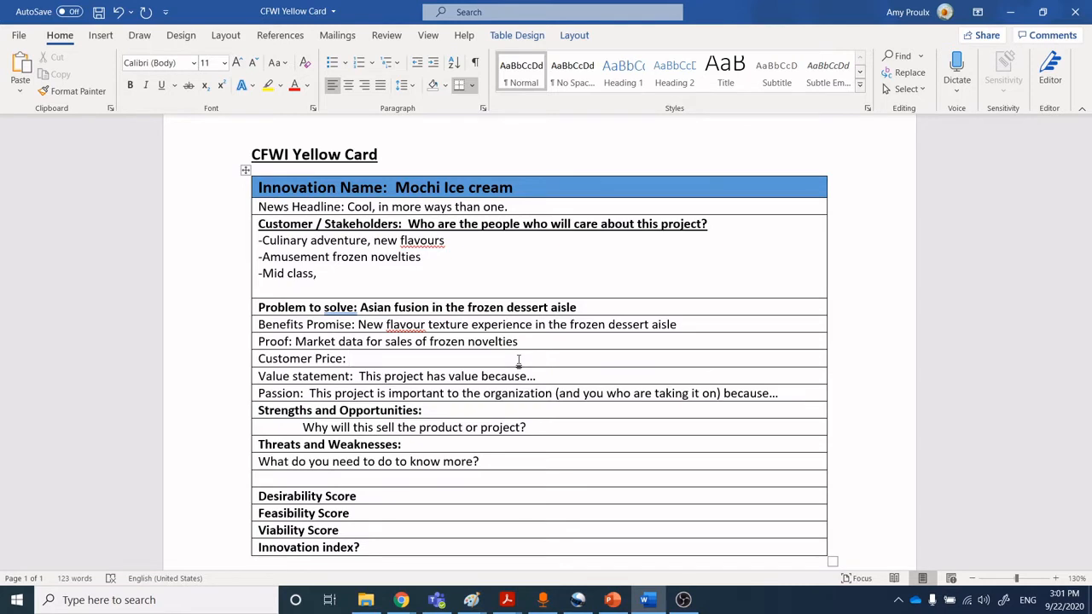
- Write 'MSRP $1.50 per unit – box of 6 = $9' as the Customer Price
left_click(348, 358)
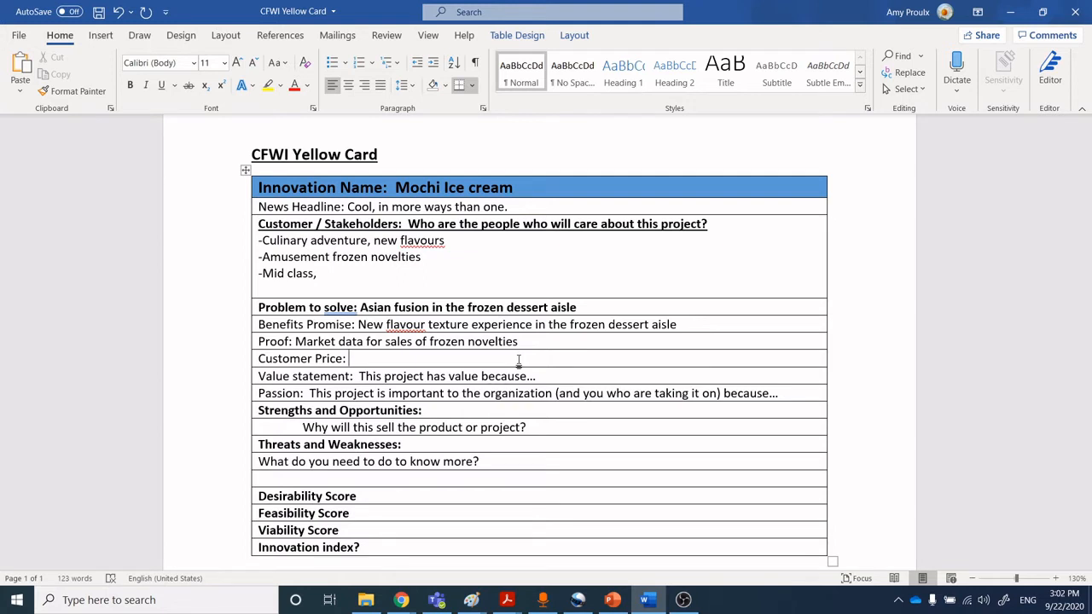
left_click(348, 359)
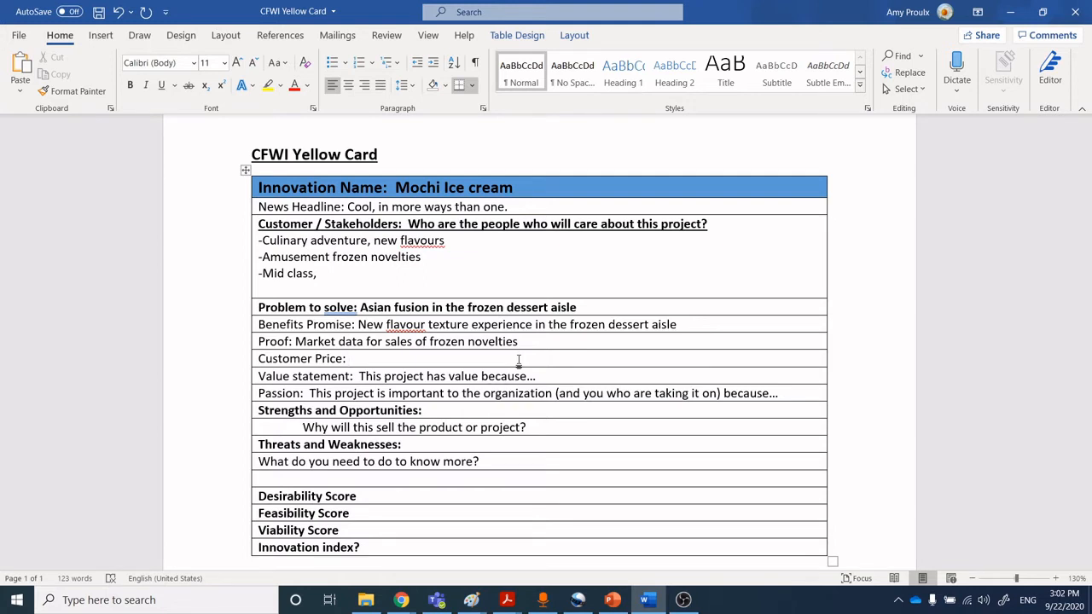
type("MSR")
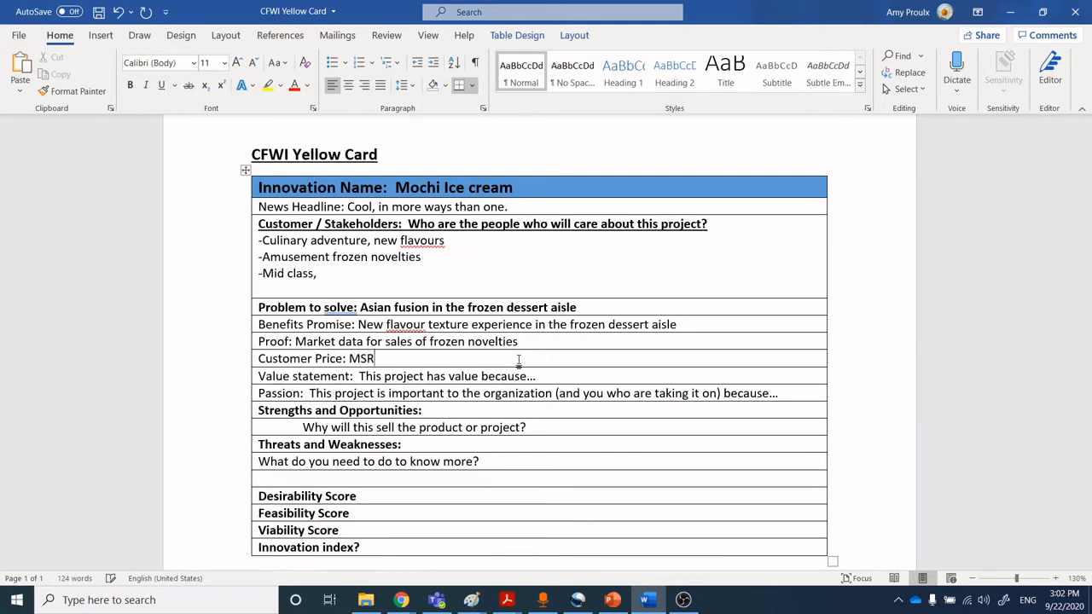
type("P")
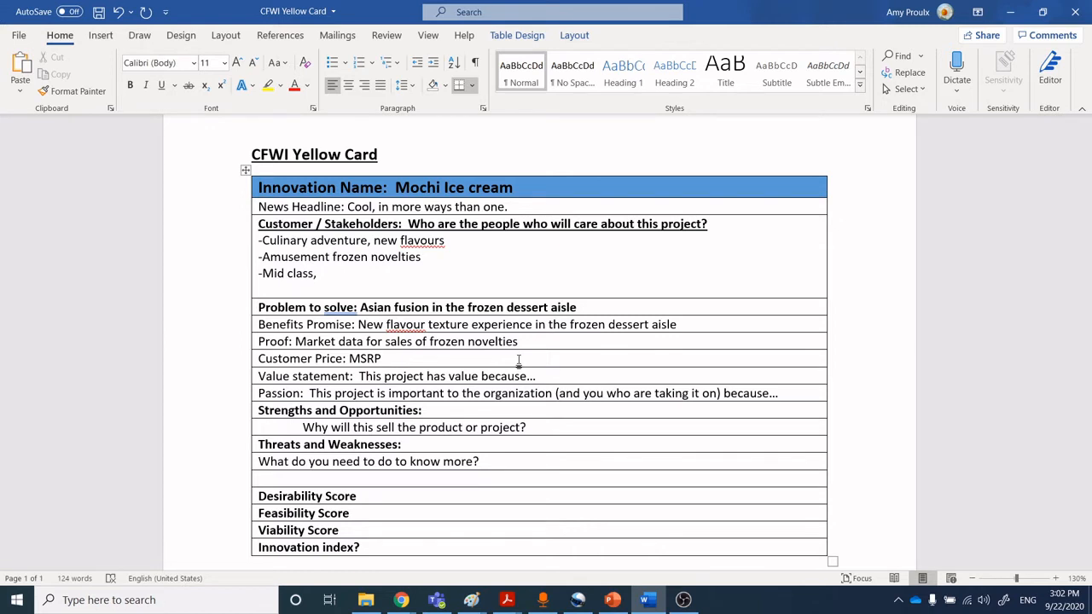
type("$1")
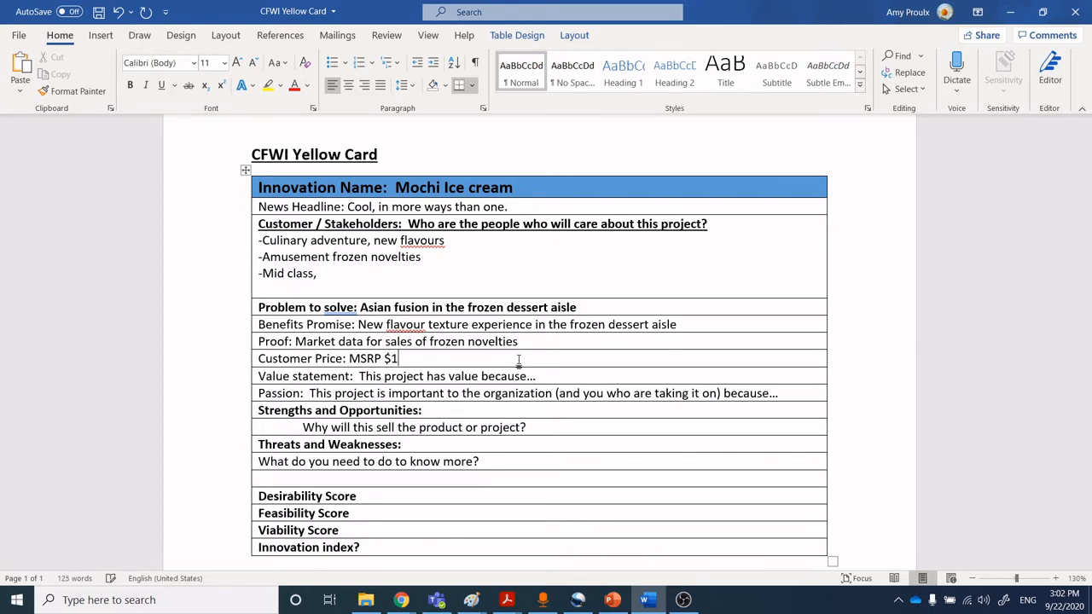
type(".50 per")
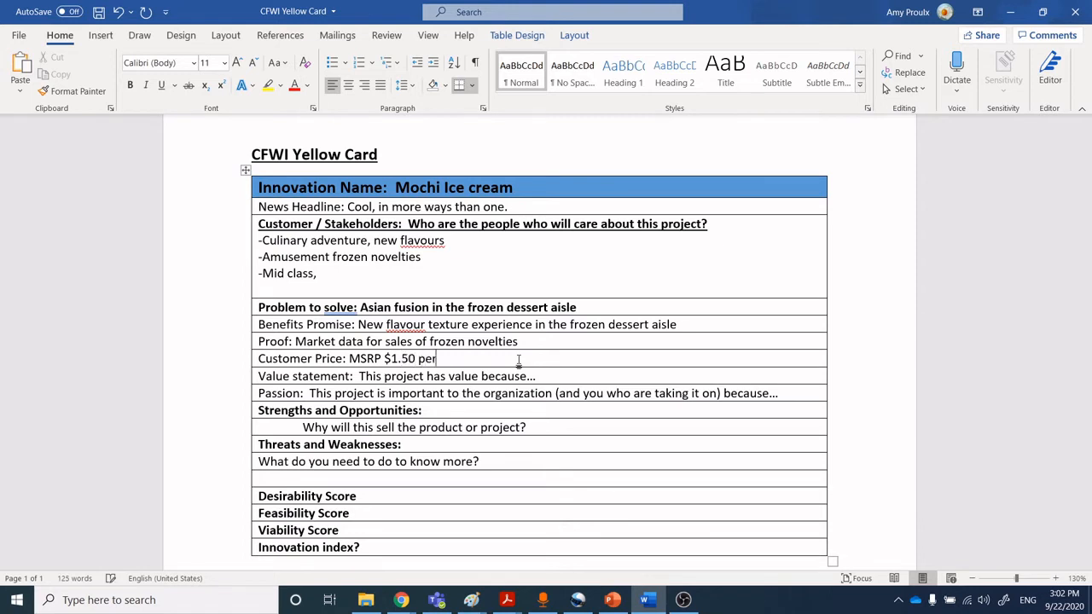
type("unit.")
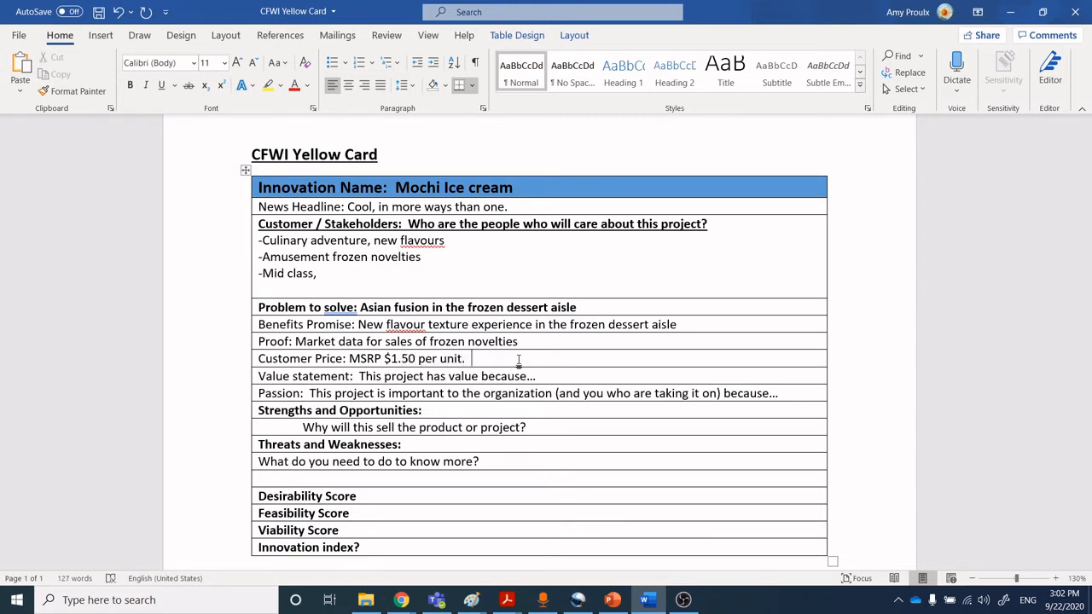
type("-")
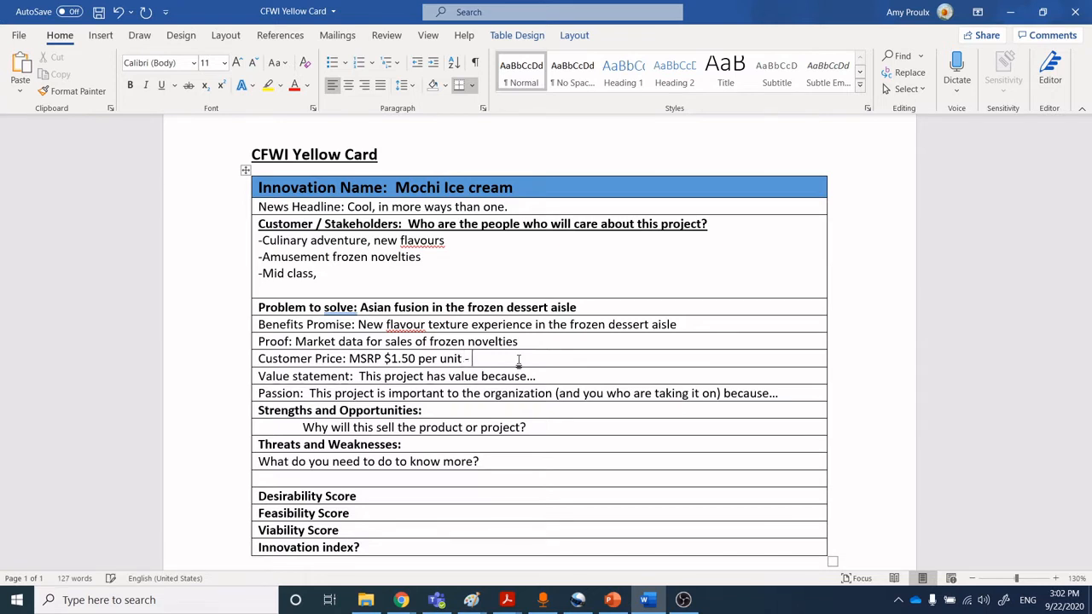
type("– box of 6")
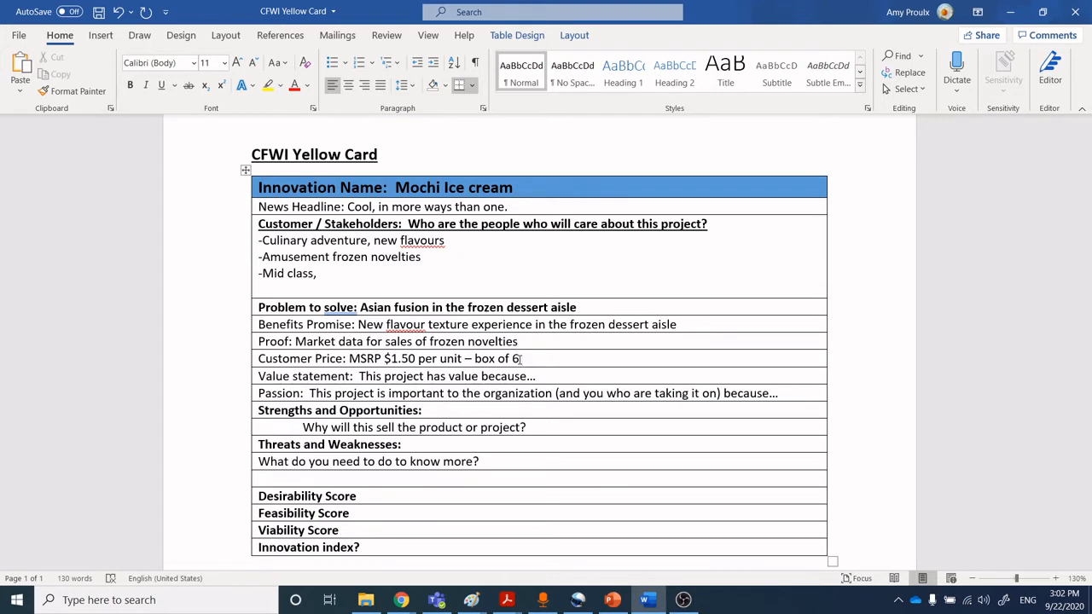
type("= $9")
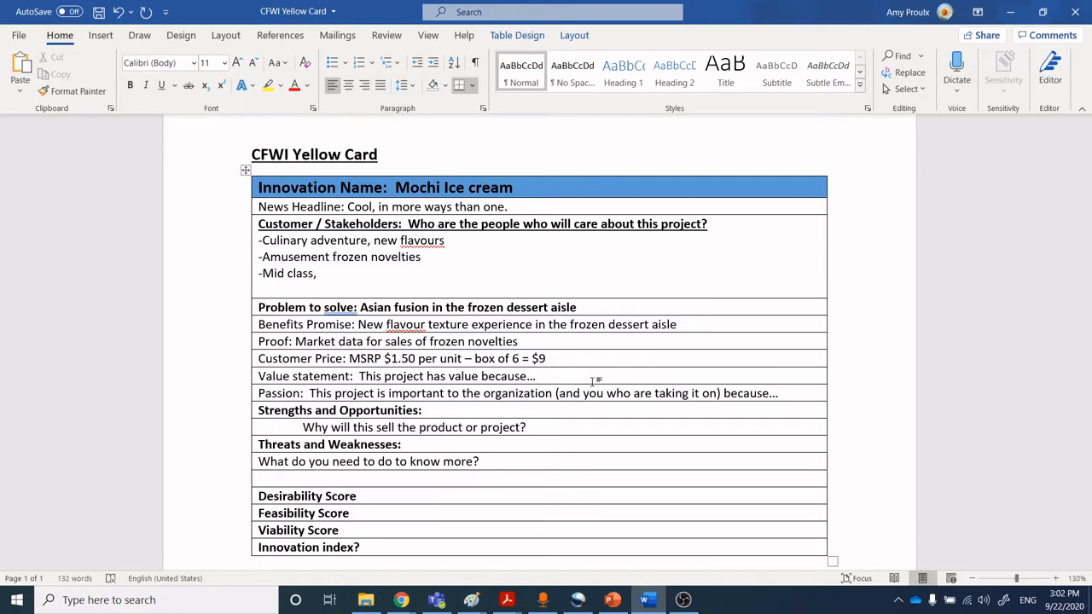
left_click(536, 377)
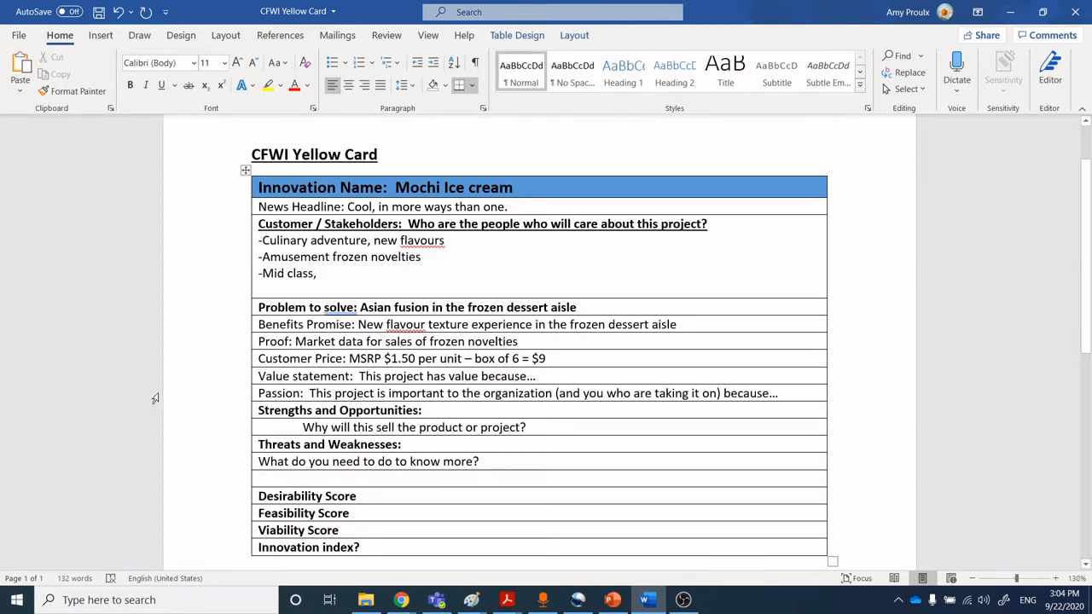
mouse_move(560, 372)
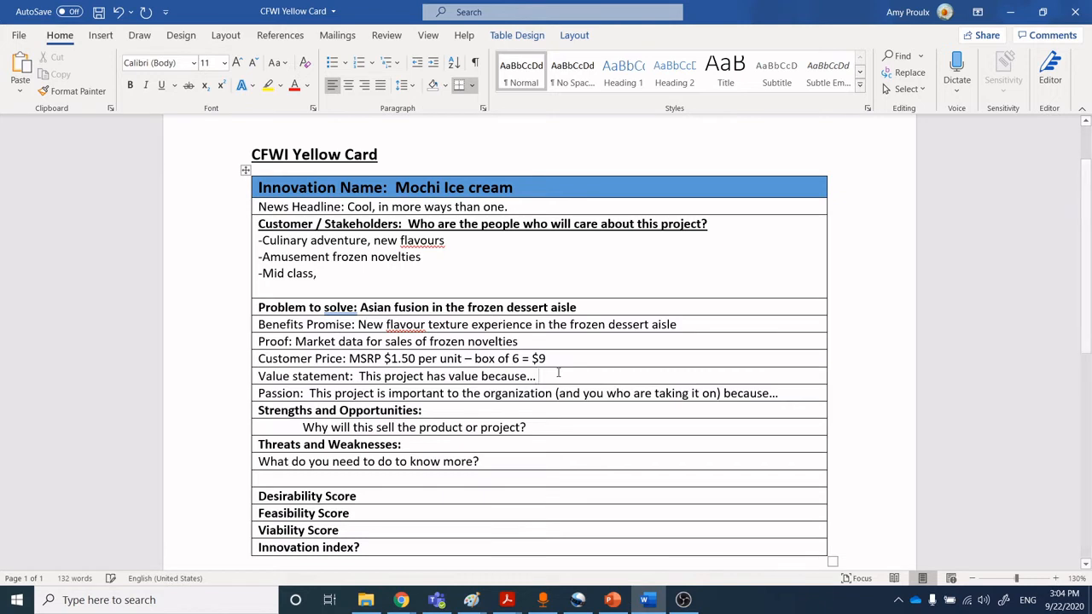
- Finish the Value statement with 'right now it is unique in the mainstream marketplace, made in Canada' and start the Passion answer line
type("right now it is unique in the mainst")
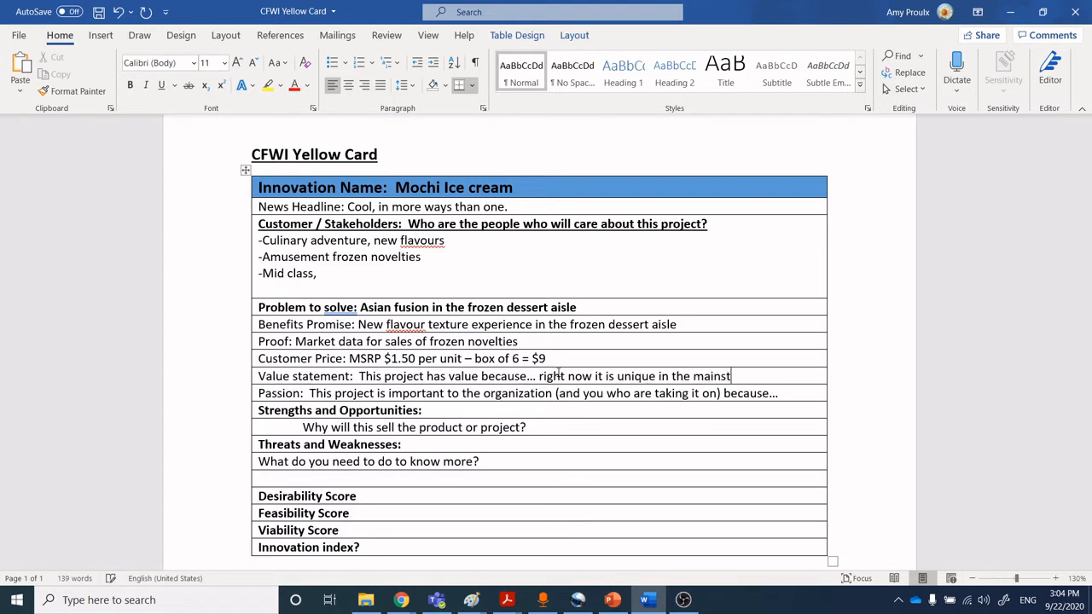
type("ream marketplace")
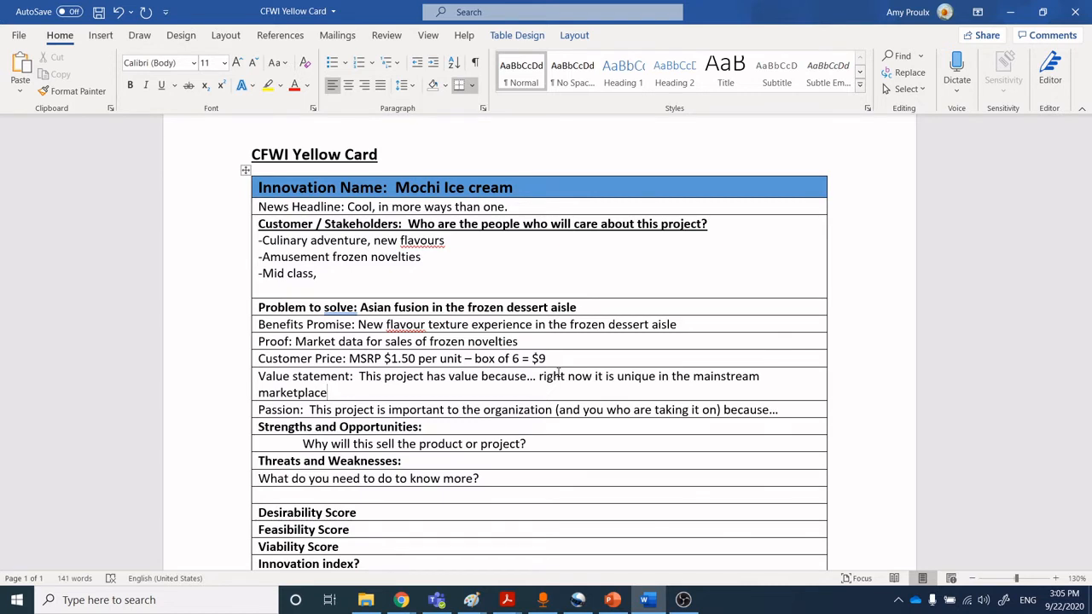
type(", ma")
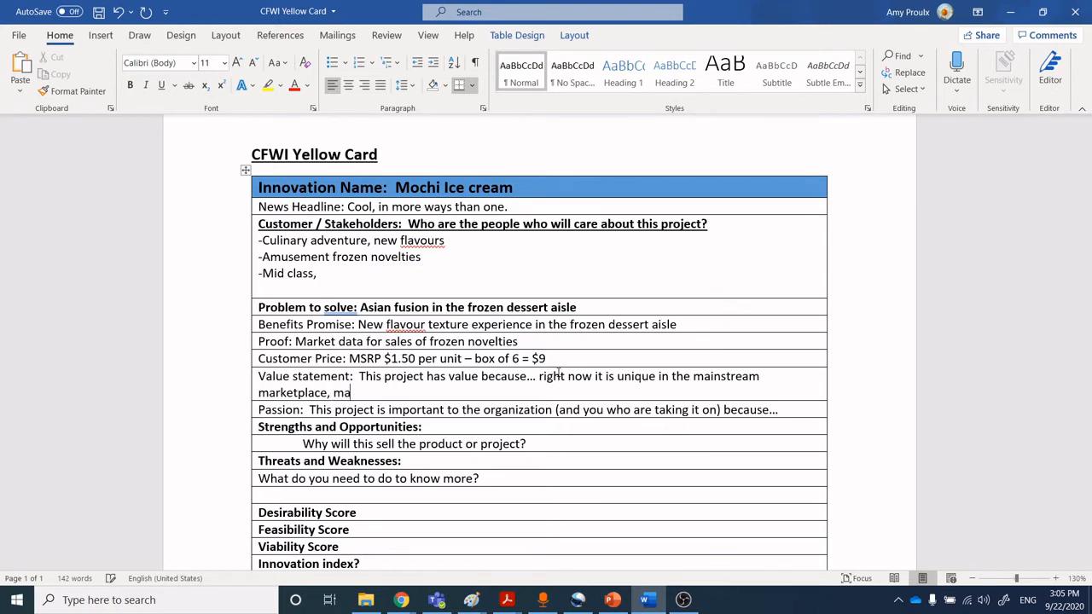
type("de in Canada")
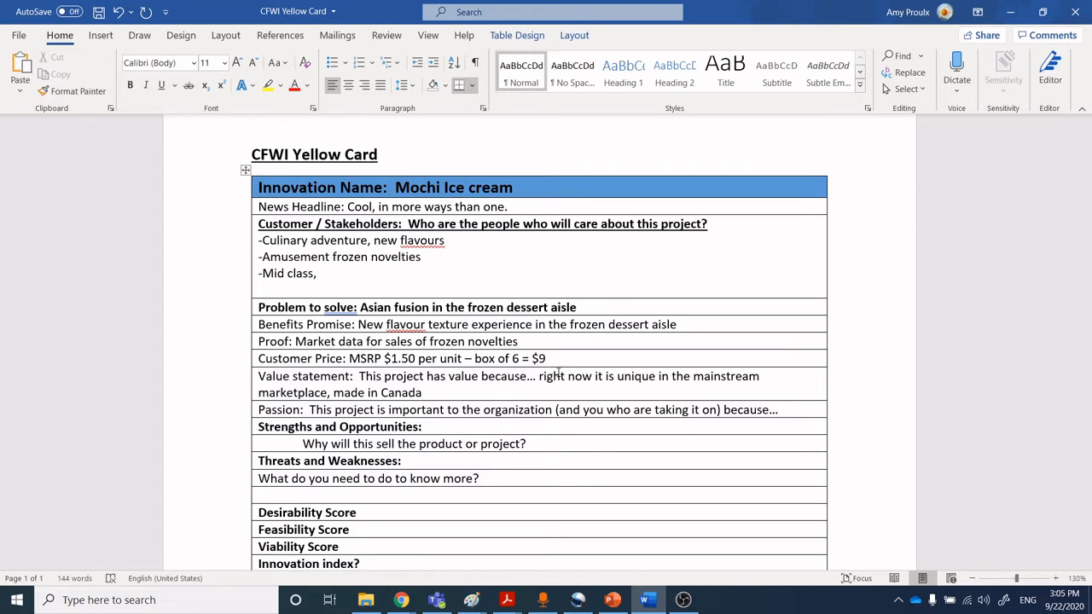
left_click(421, 393)
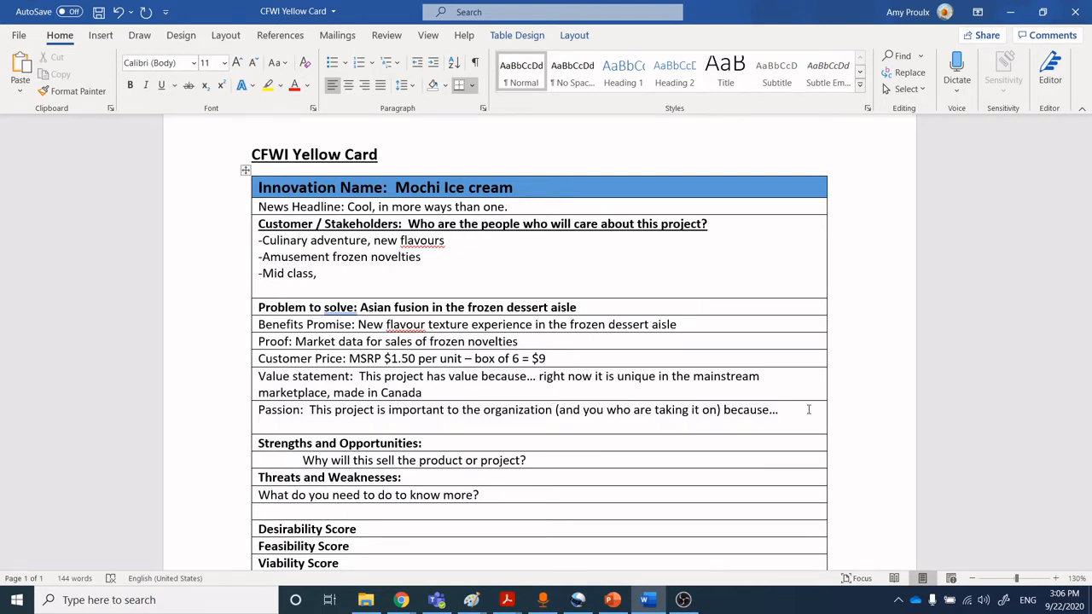
- Answer Passion with 'Optimizing use of a unique piece of equipment – rheon encruster'
type("Optimizing use of")
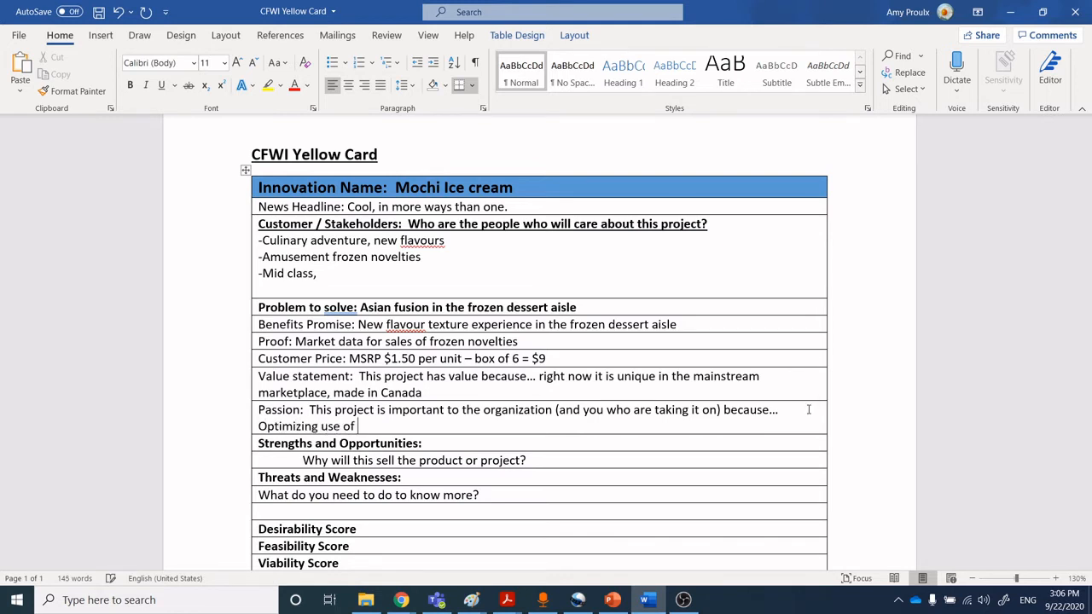
type("a")
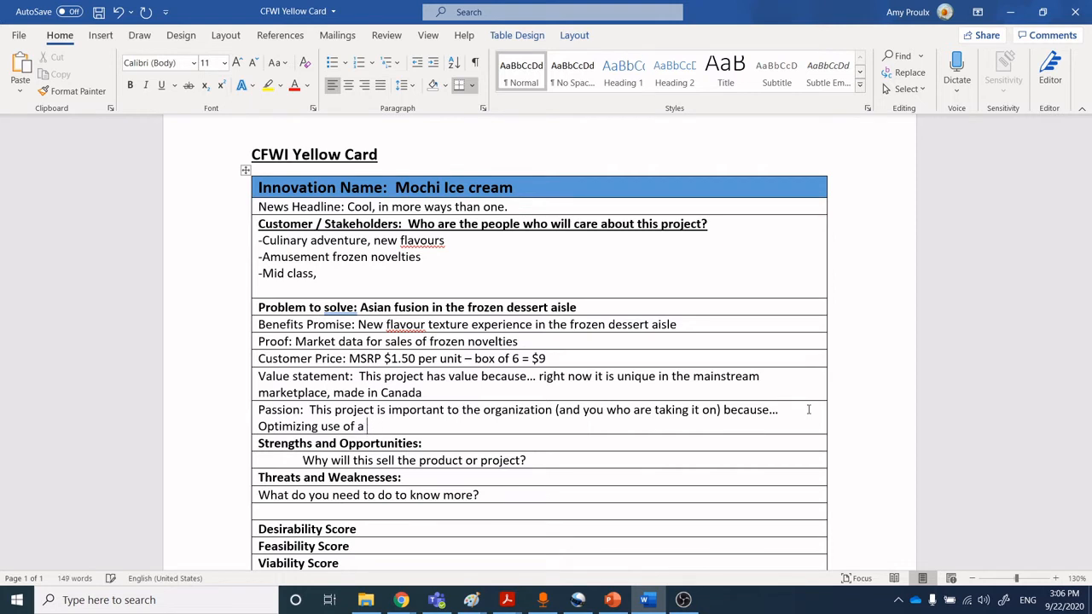
type("unique piece of")
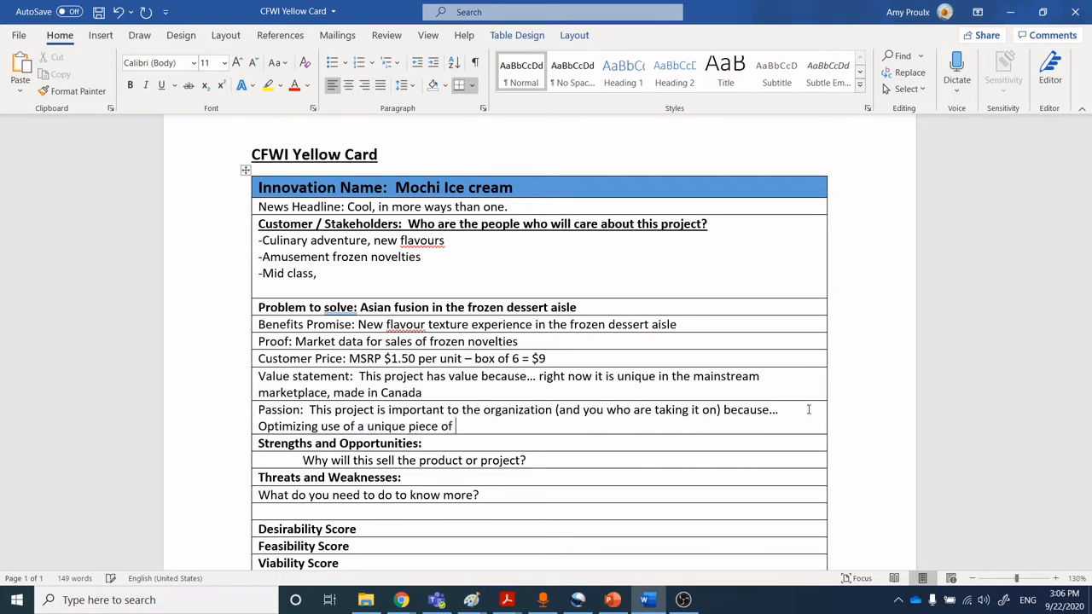
type("equip")
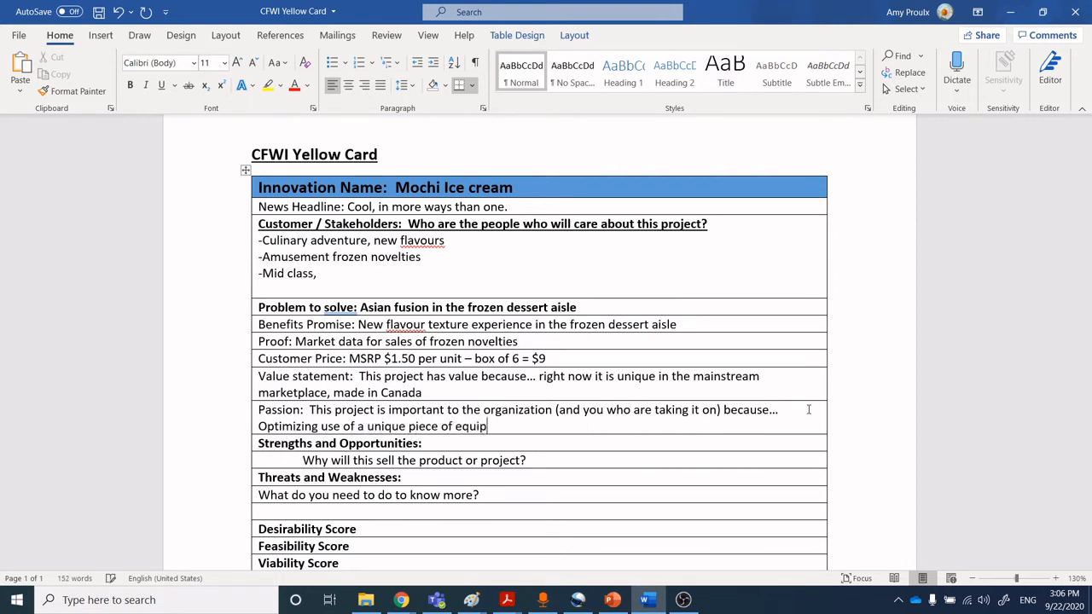
type("ment – rheon")
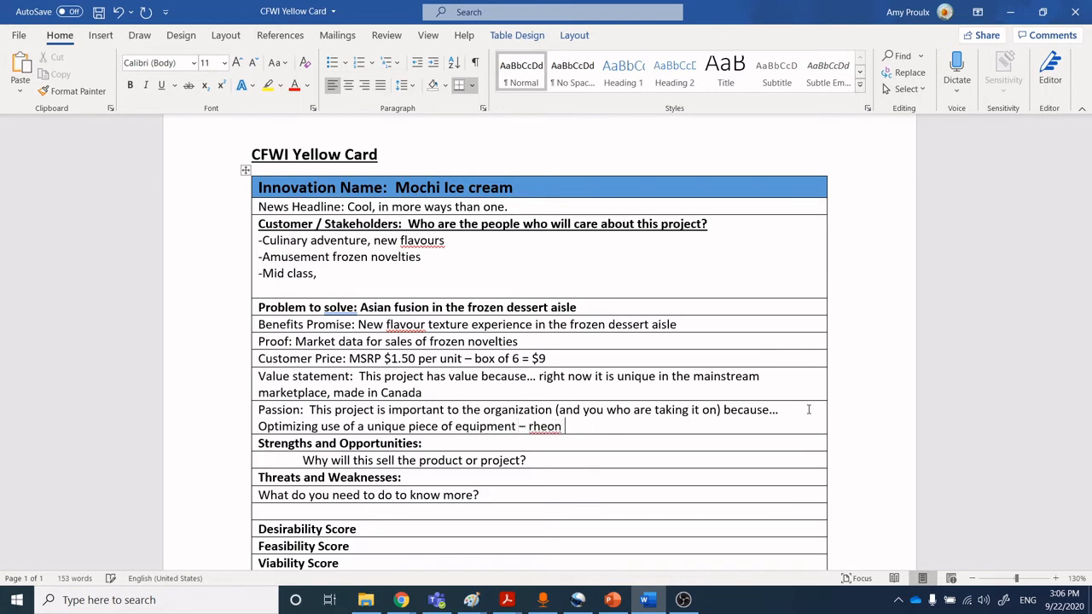
type("encruster")
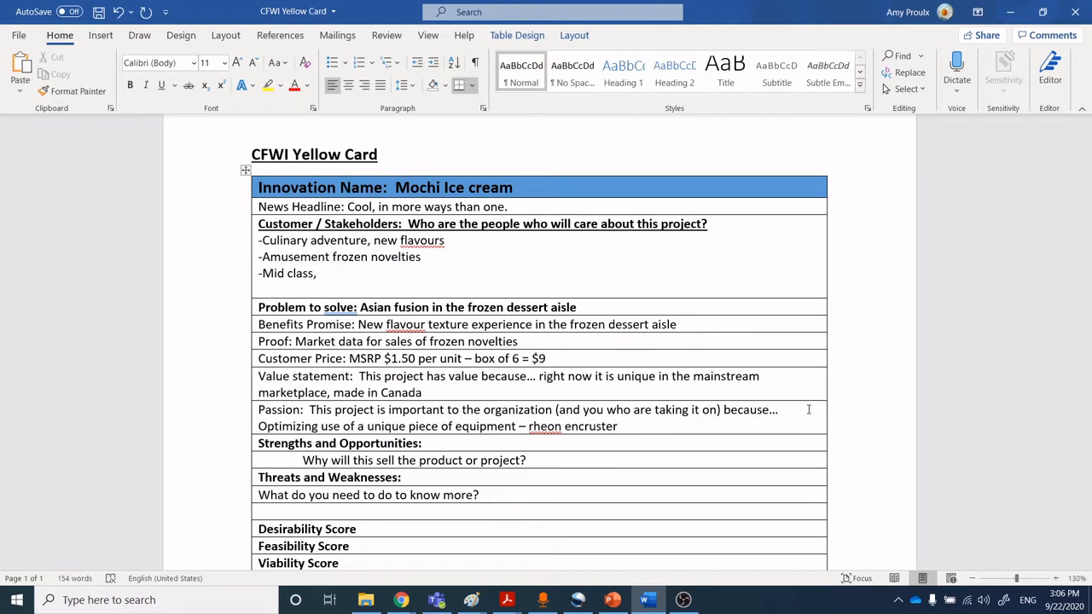
- Answer Strengths with 'Unique in the Canadian market, overcomes the import issue and quality issues with it.'
left_click(618, 427)
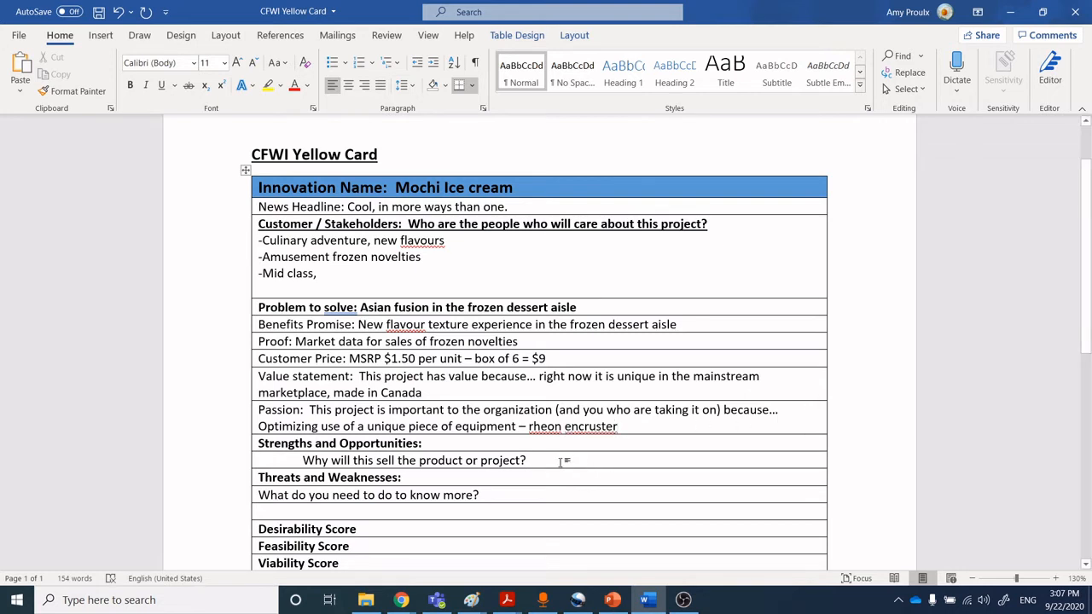
left_click(528, 461)
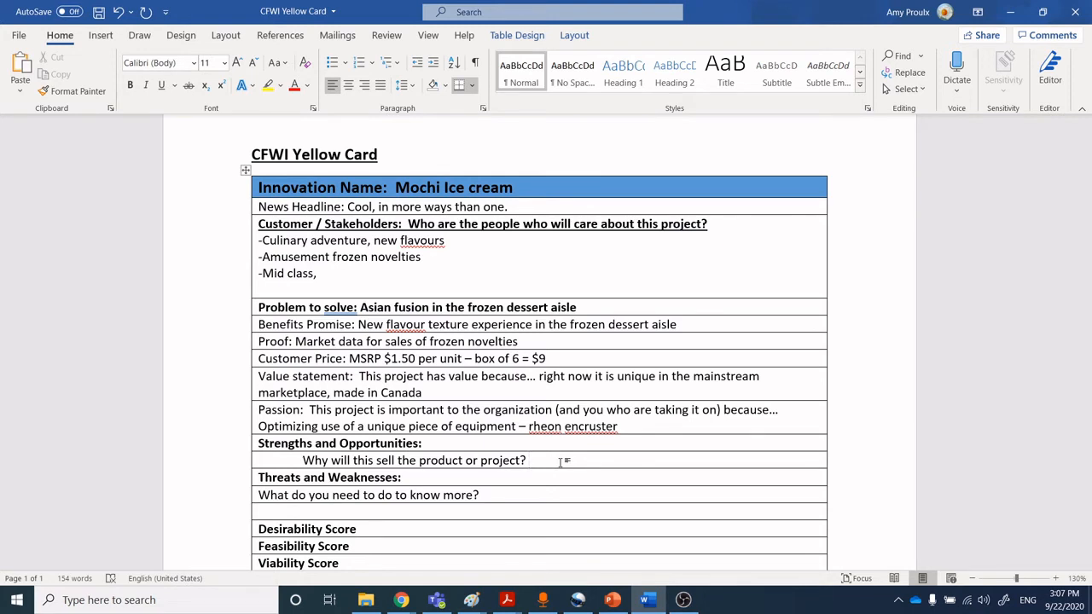
type("U")
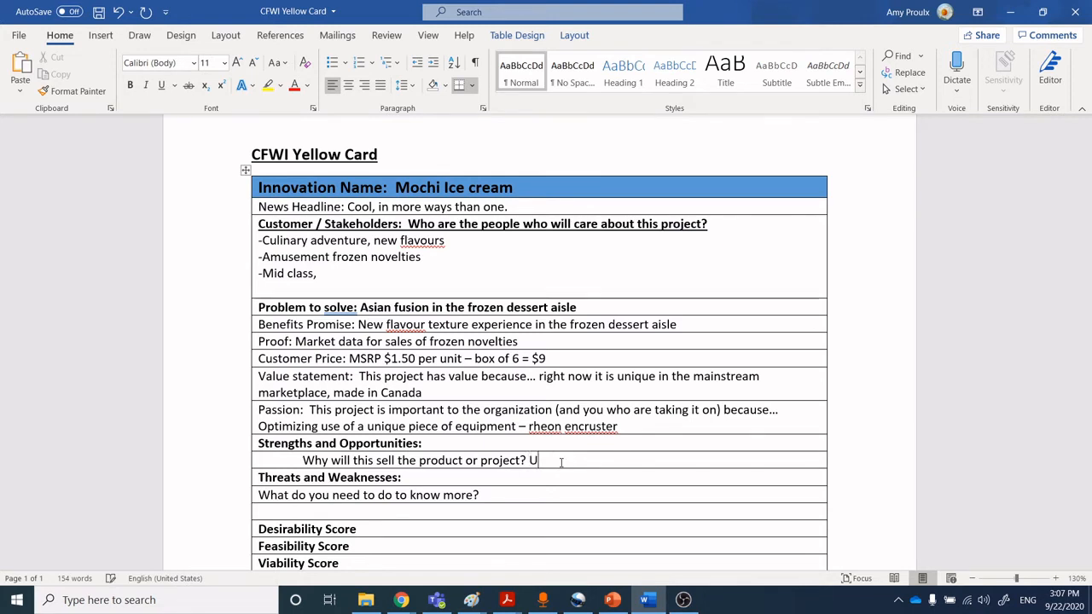
type("nique in the")
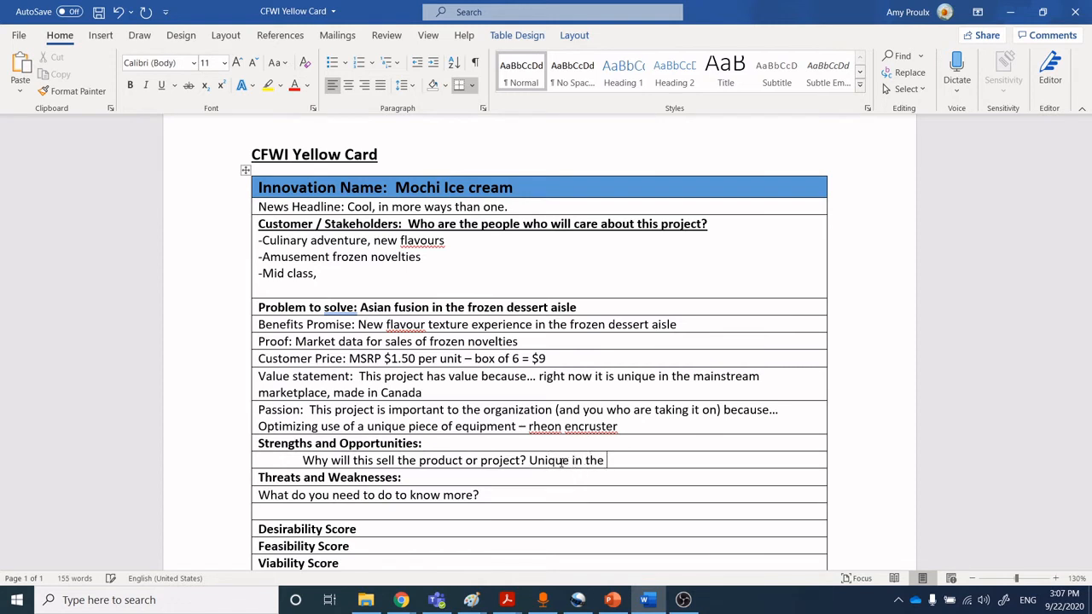
type("Canadian market,")
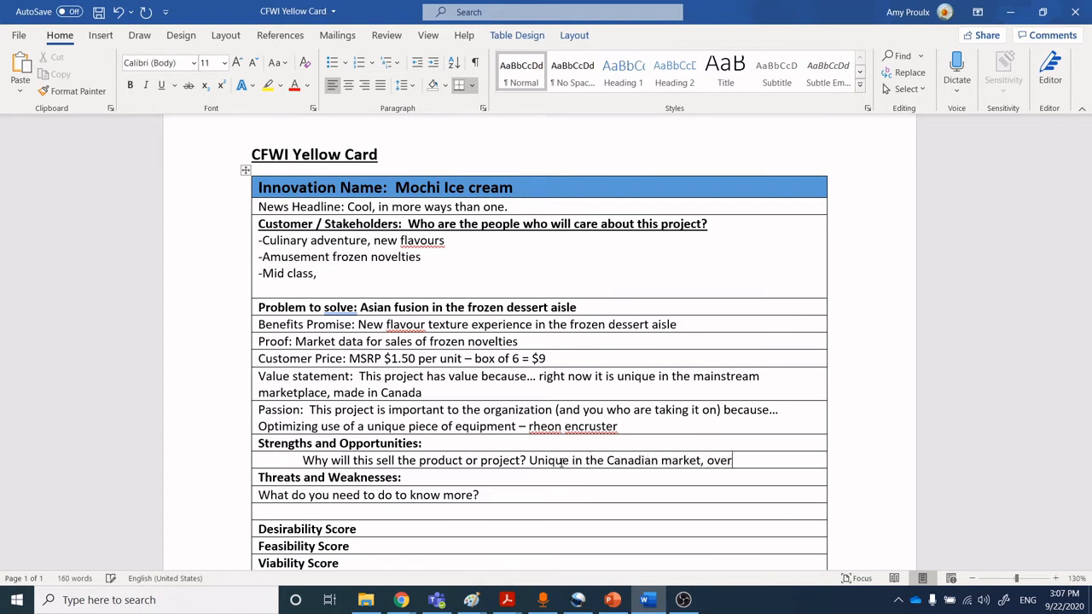
type("overcomes the i")
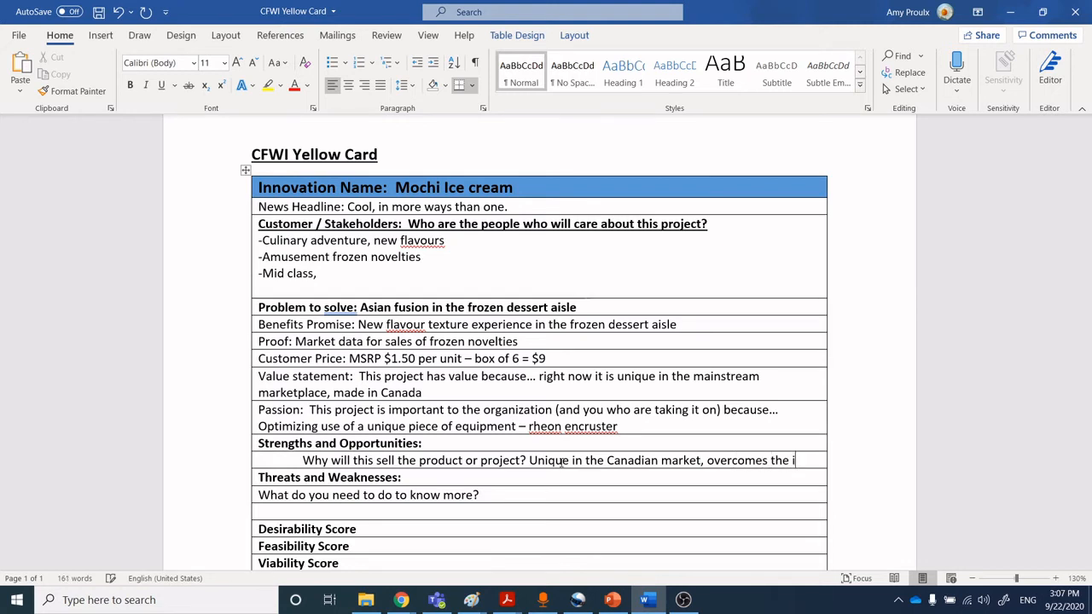
type("import issue and")
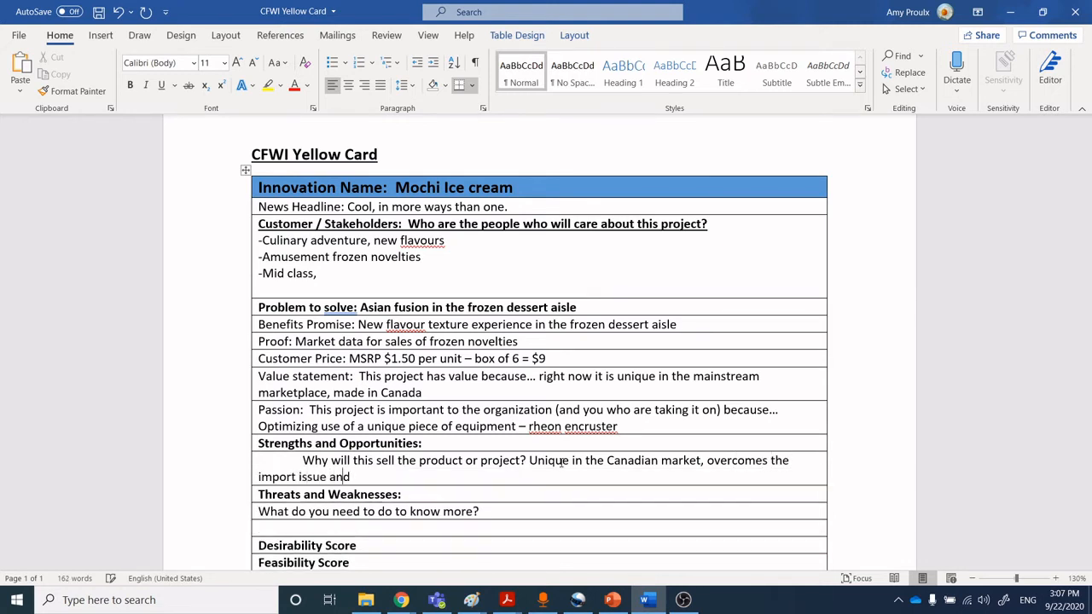
type("quality issues")
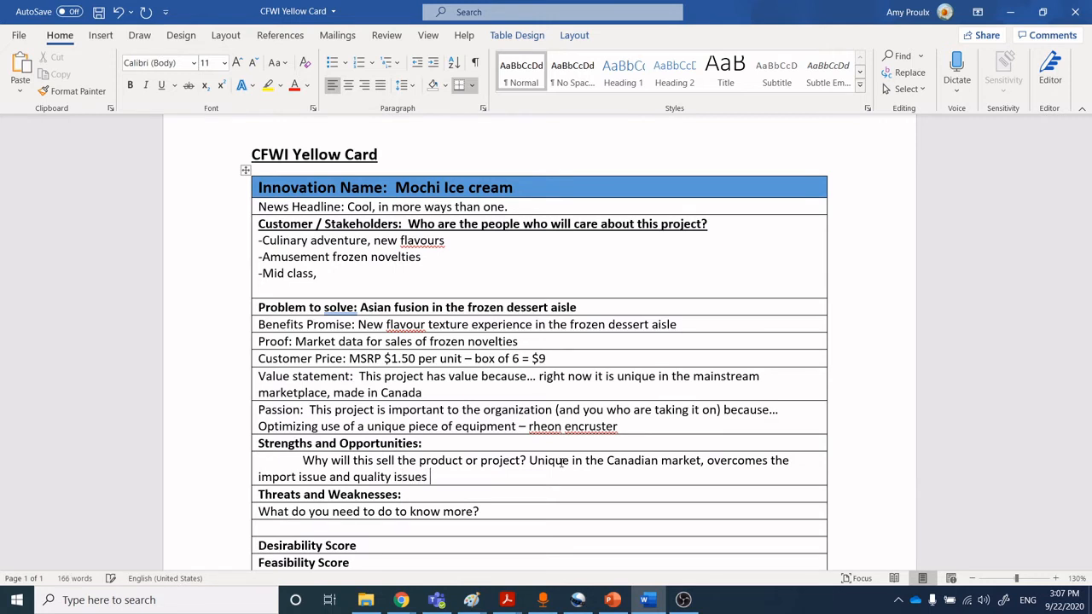
type("with it.")
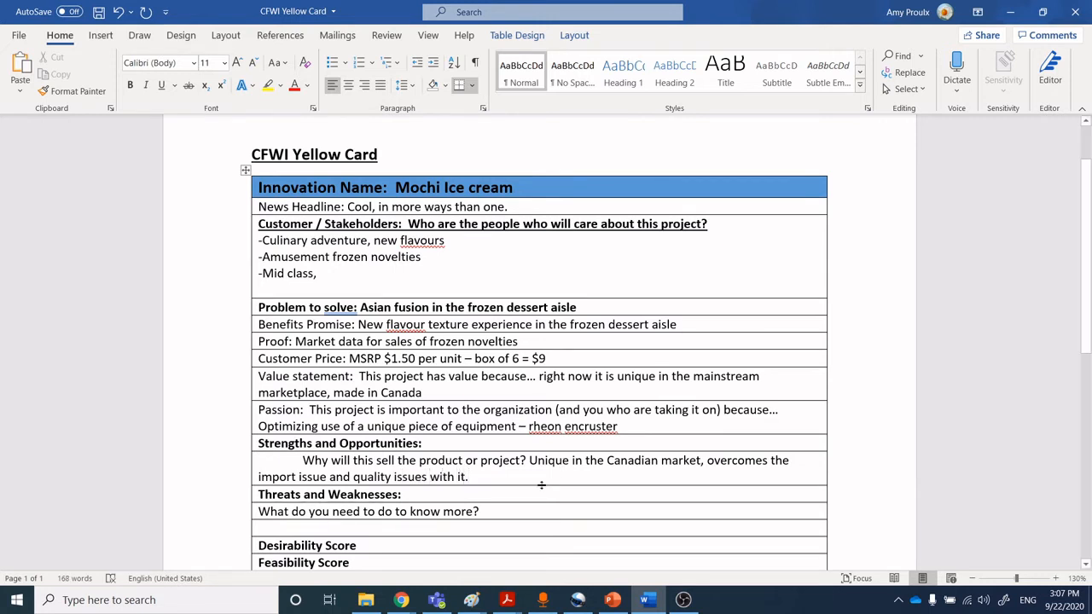
mouse_move(509, 499)
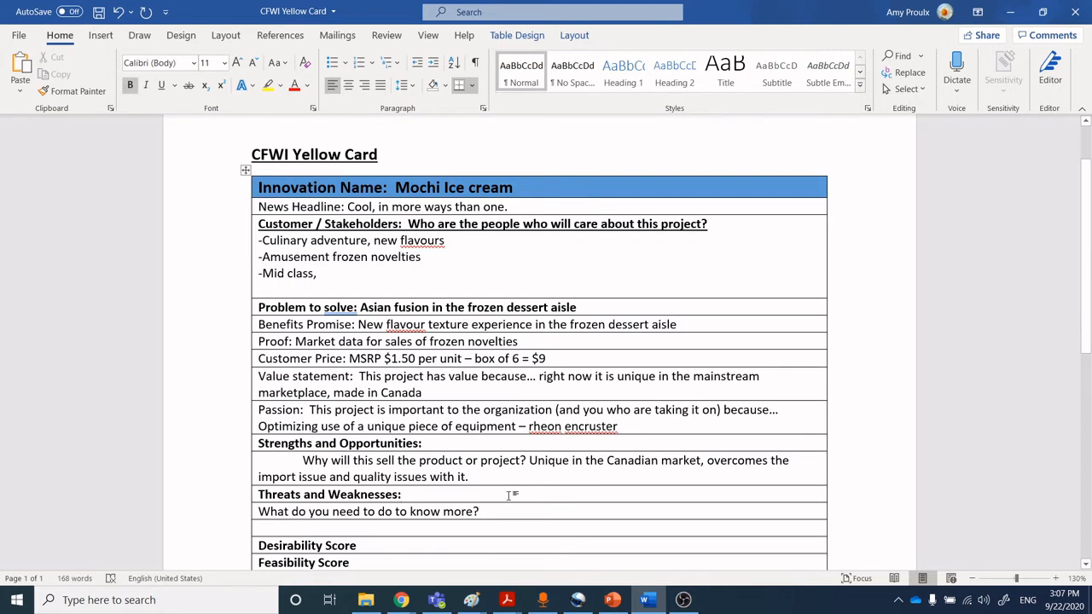
- Answer Threats and Weaknesses with 'No intellectual property barriers.'
left_click(403, 495)
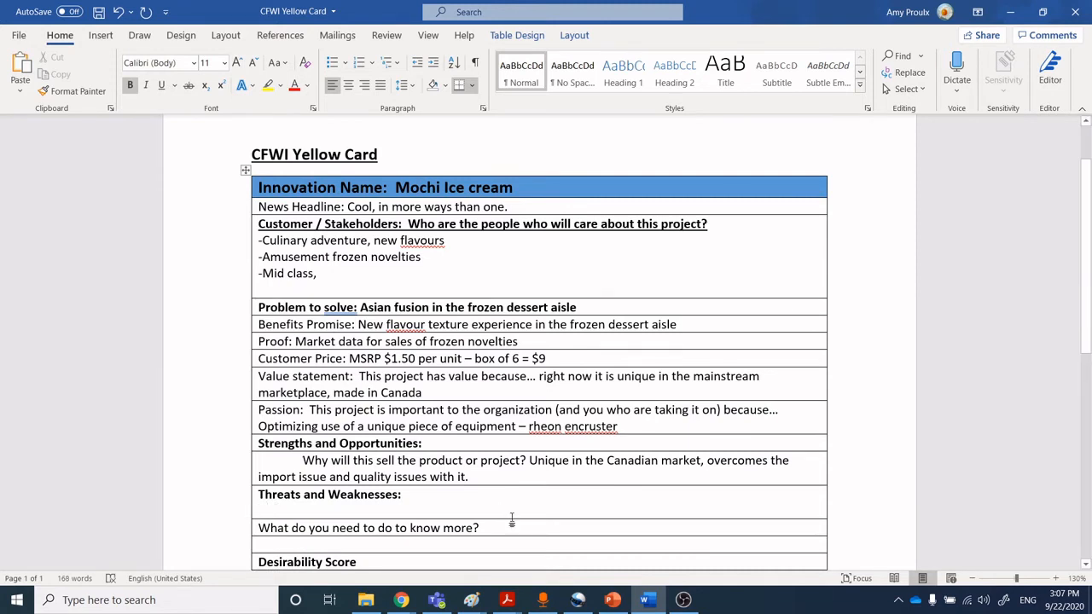
type("no")
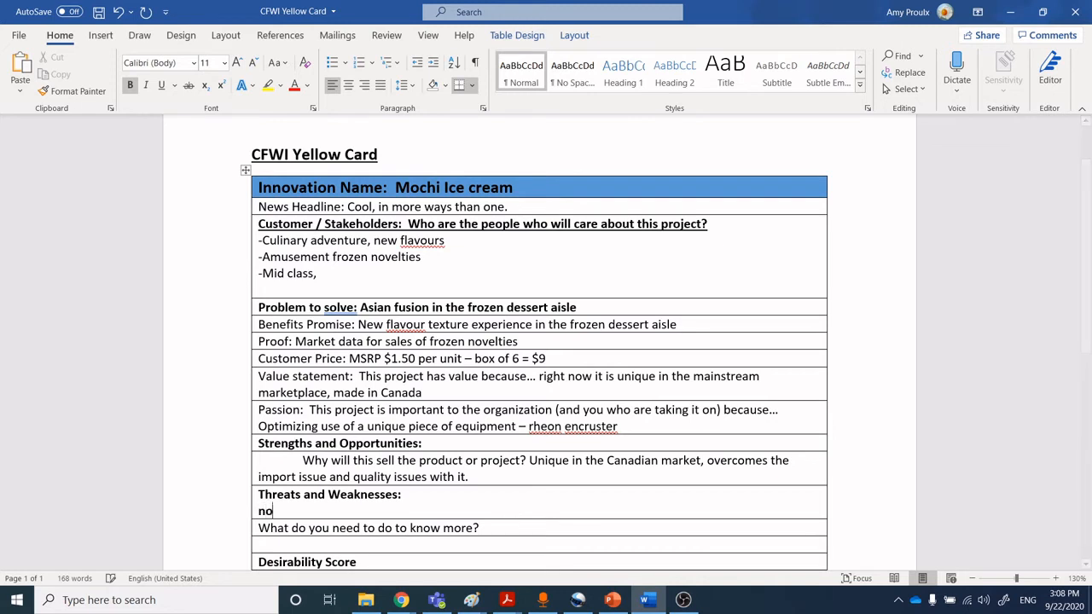
key("backspace")
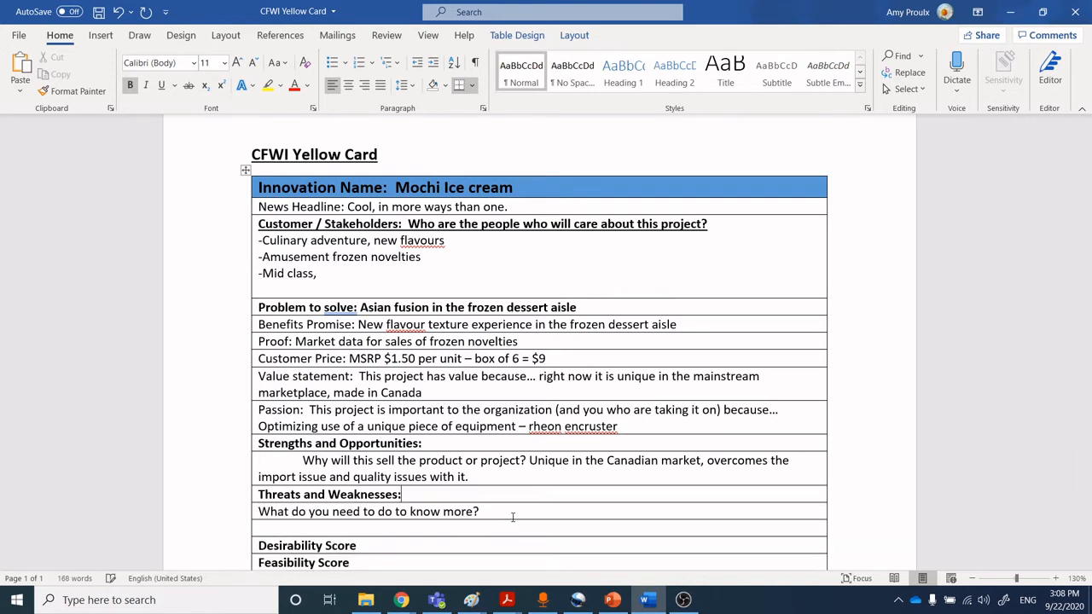
type("no")
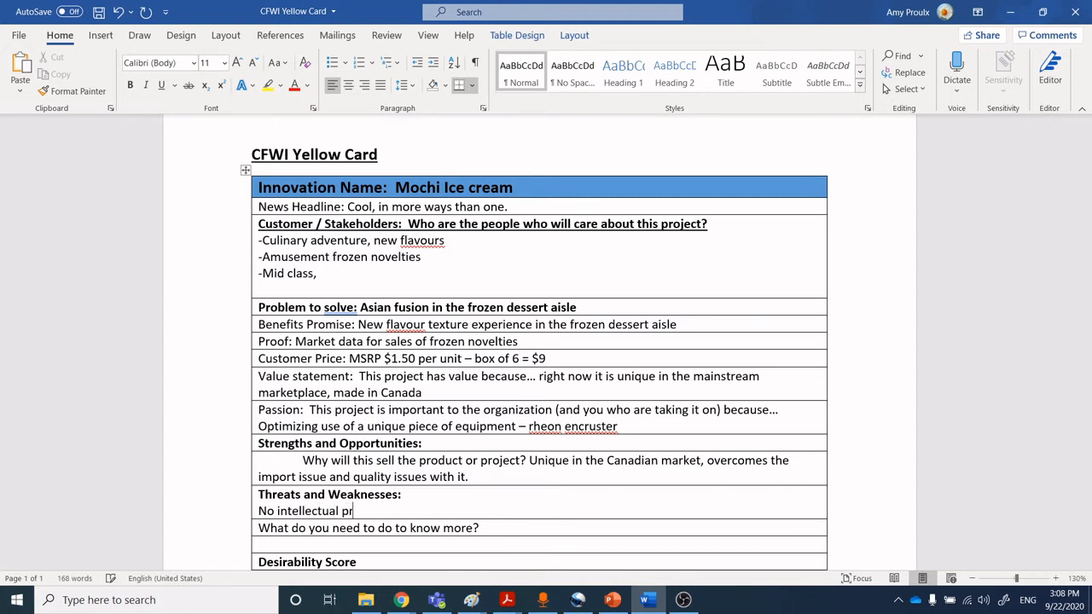
type("operty b")
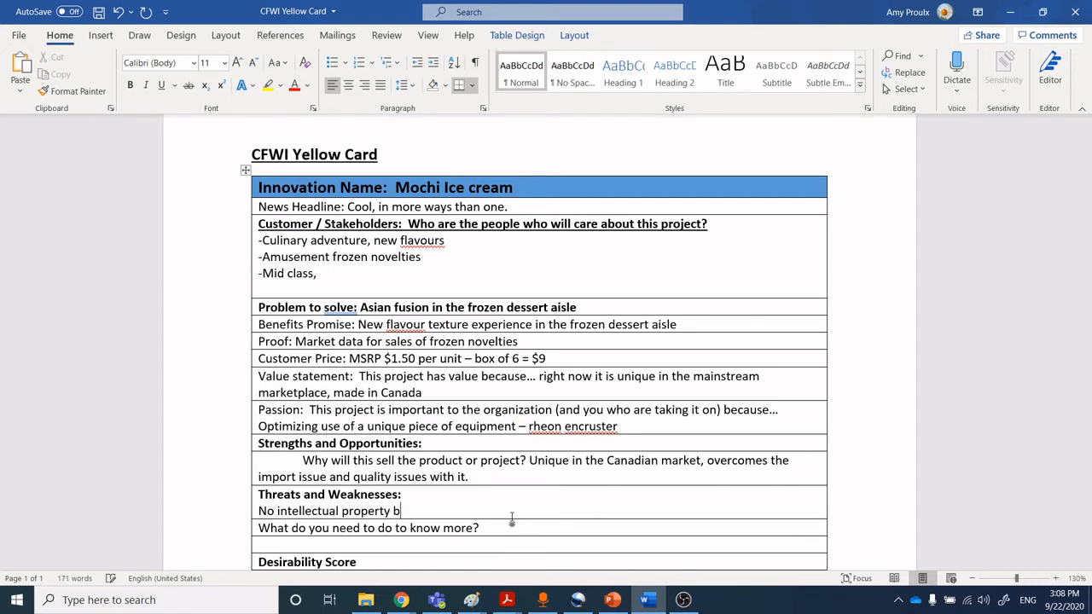
type("arriers.")
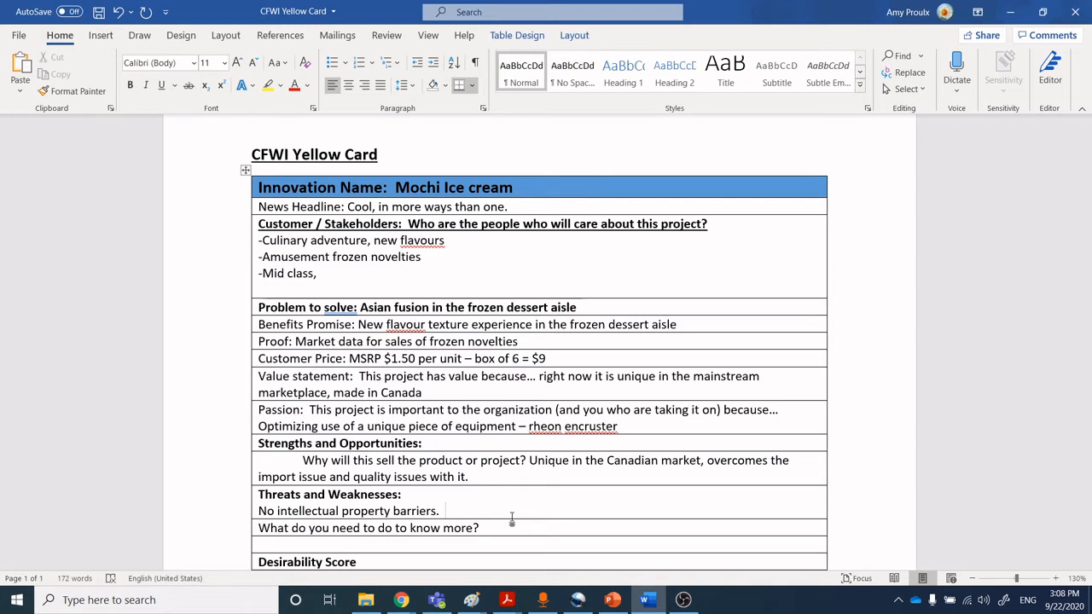
- Append 'Consumer understanding of what mochi is.' after the intellectual property note
left_click(444, 510)
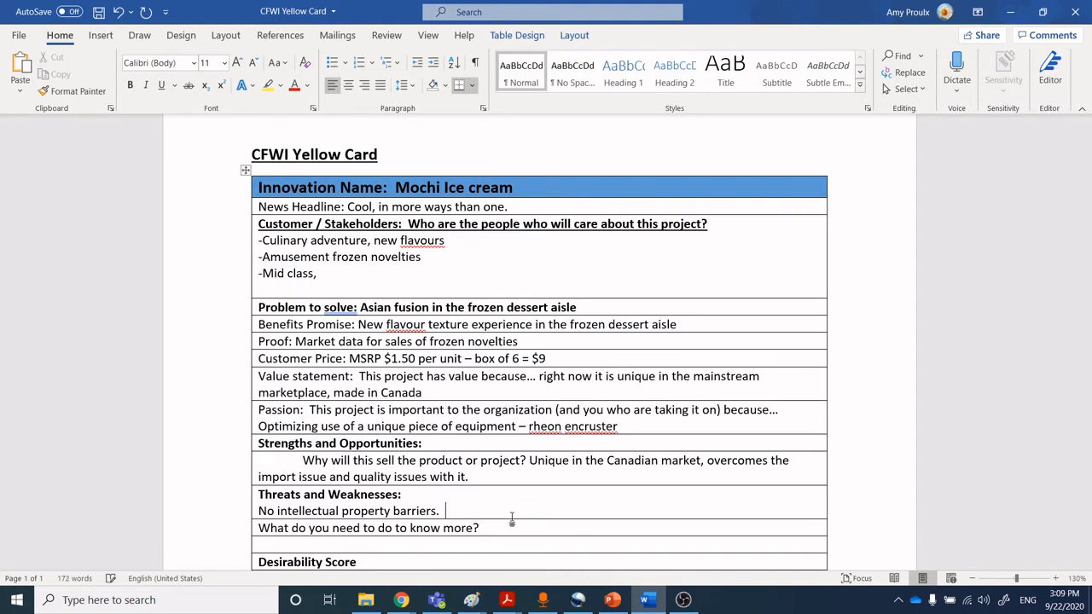
type("Con")
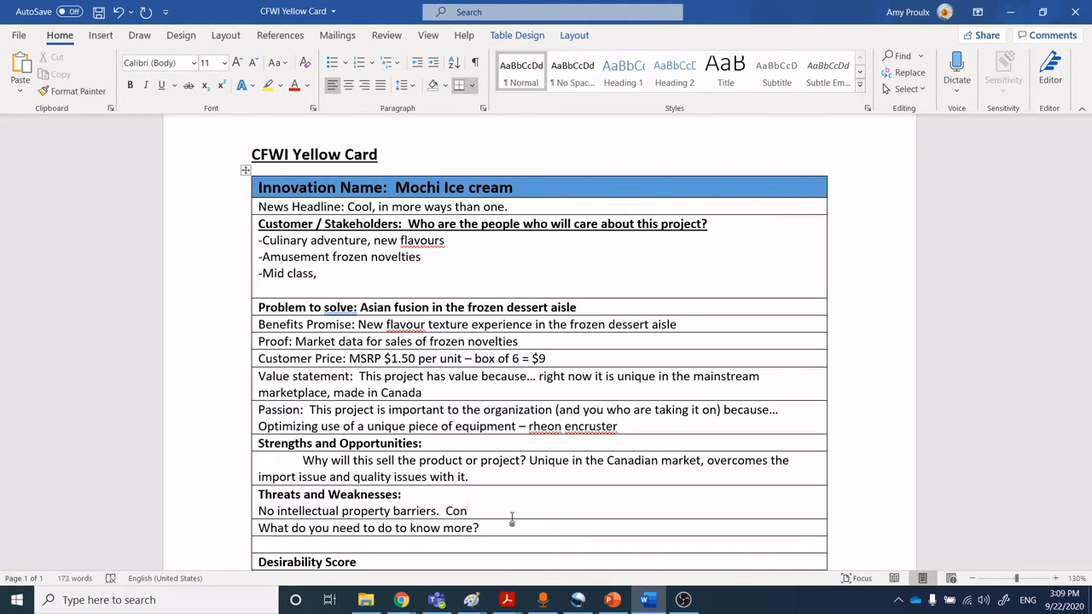
type("sumer")
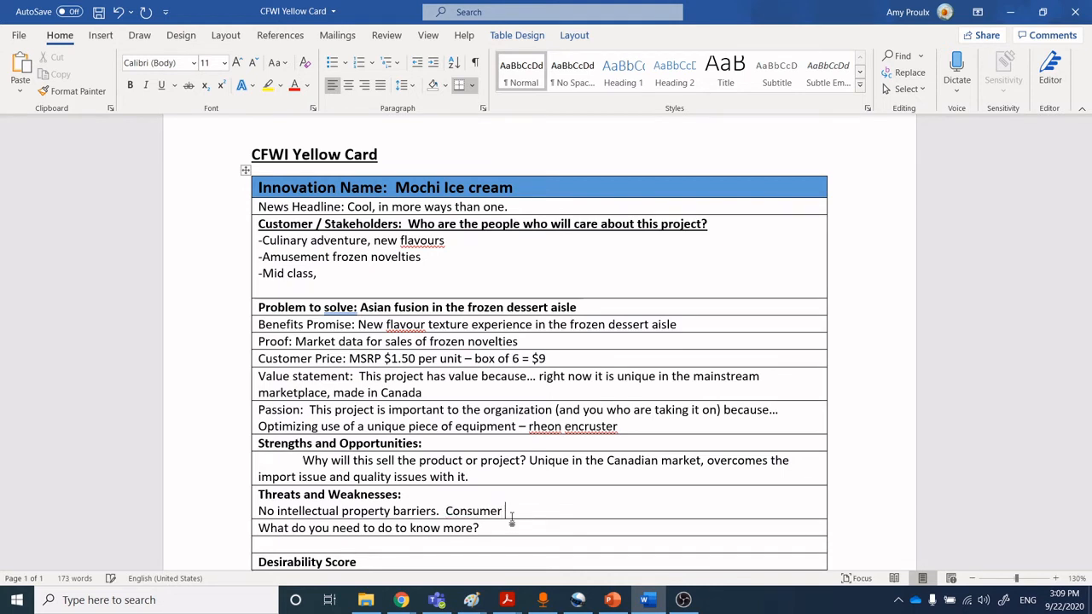
type("understanding of")
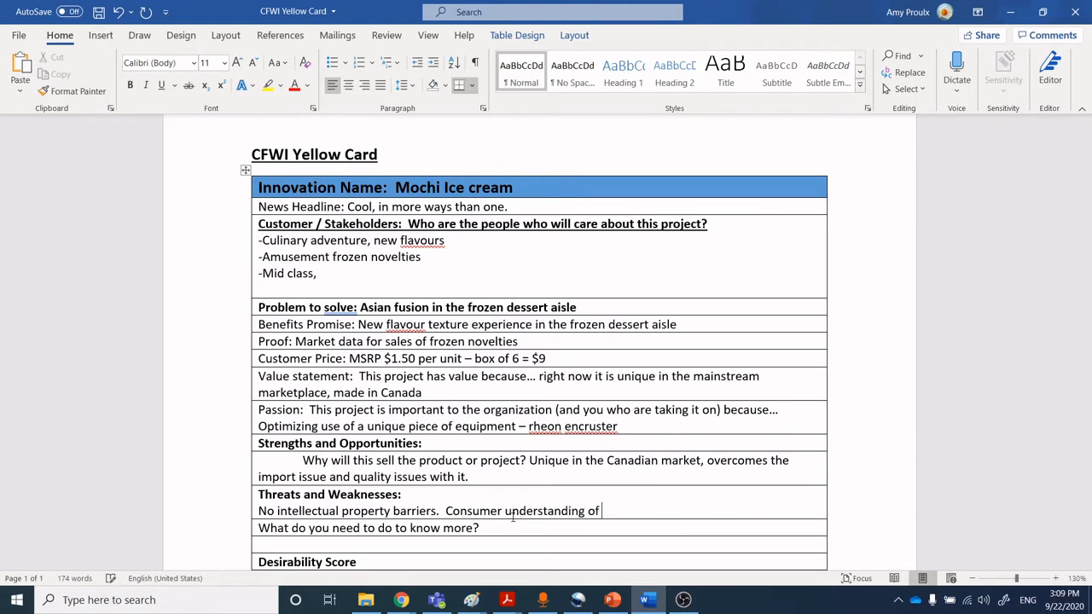
type("what mochi is")
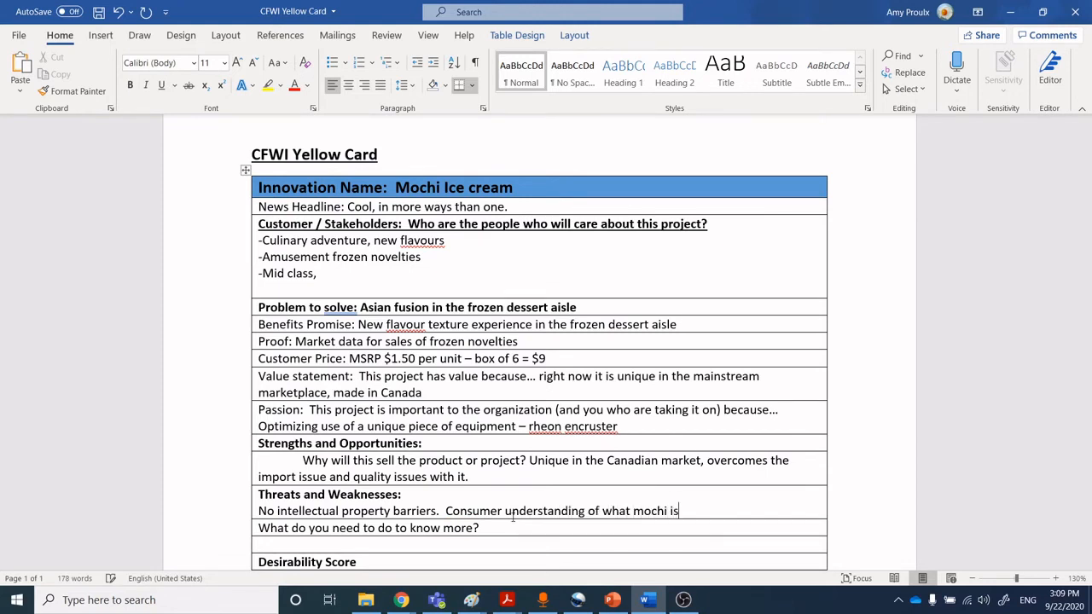
type(".")
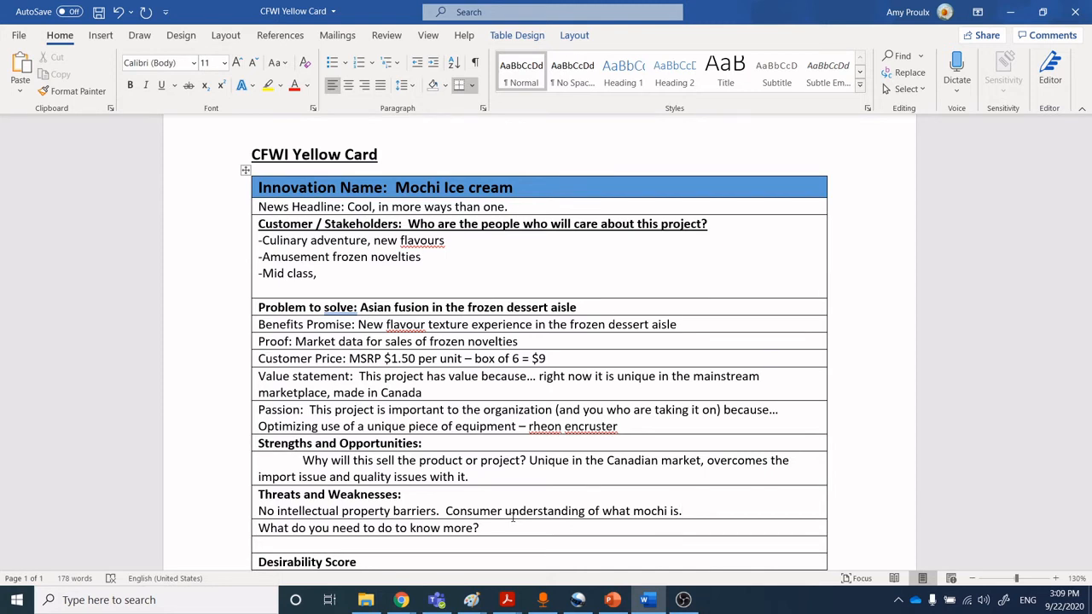
- Answer the know-more question with 'Freeze properties of the dough.'
left_click(681, 512)
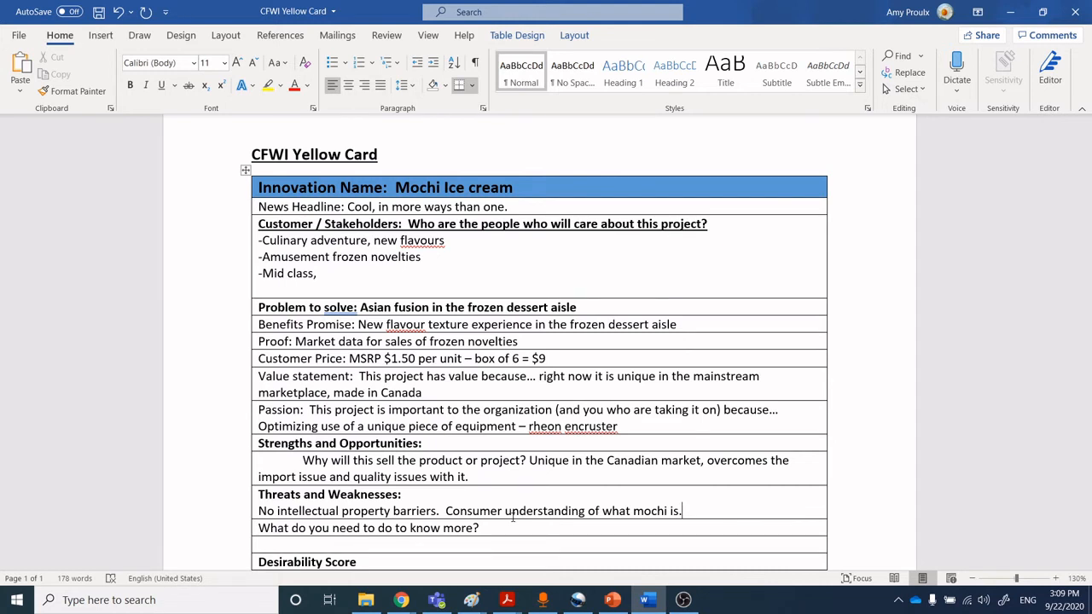
mouse_move(496, 529)
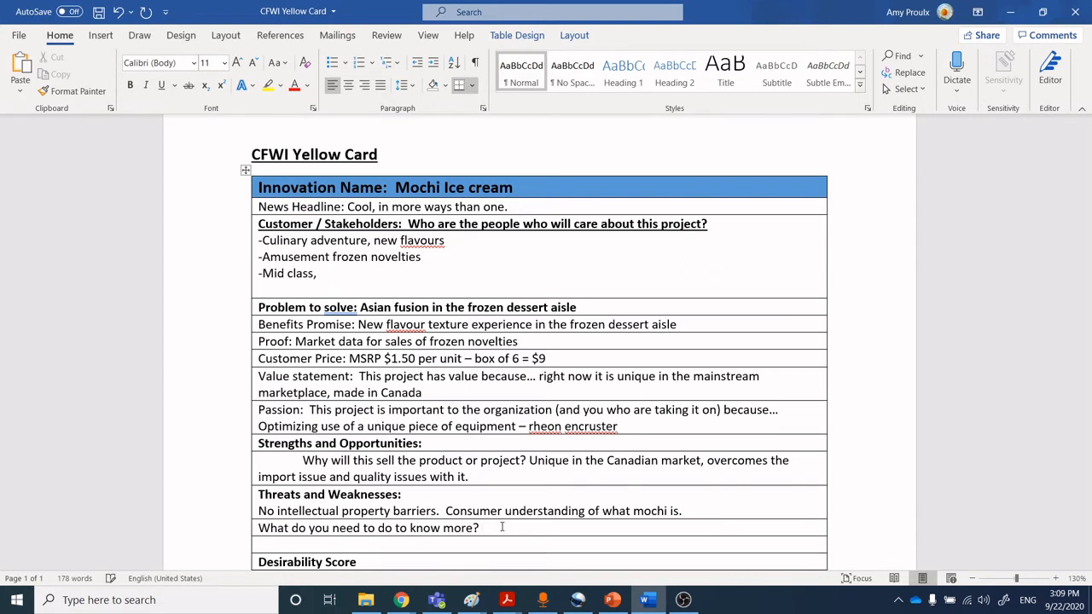
type("Freeze p")
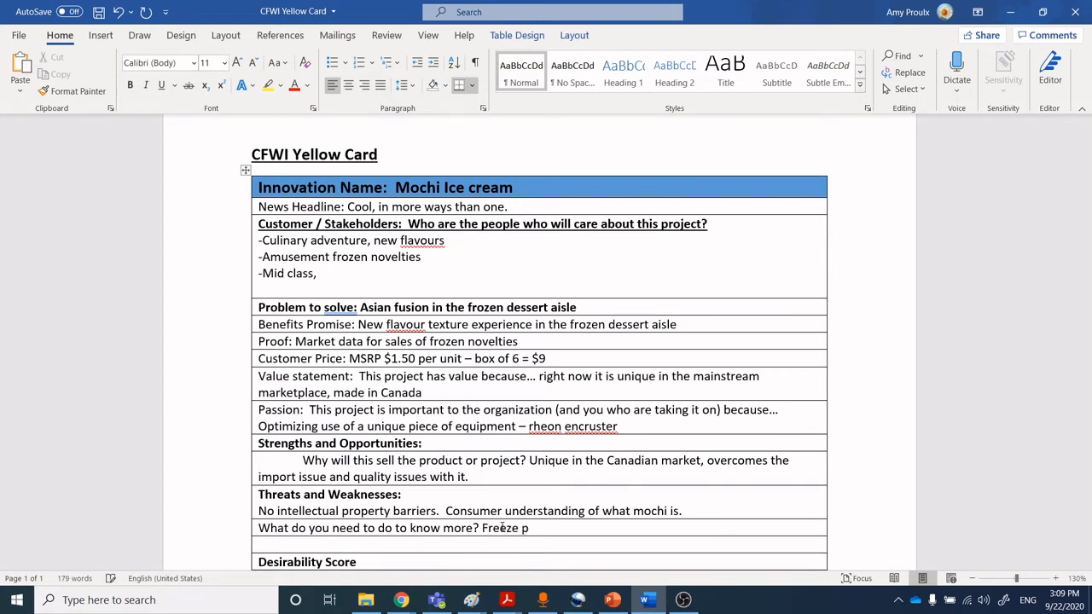
type("roperties of the douc")
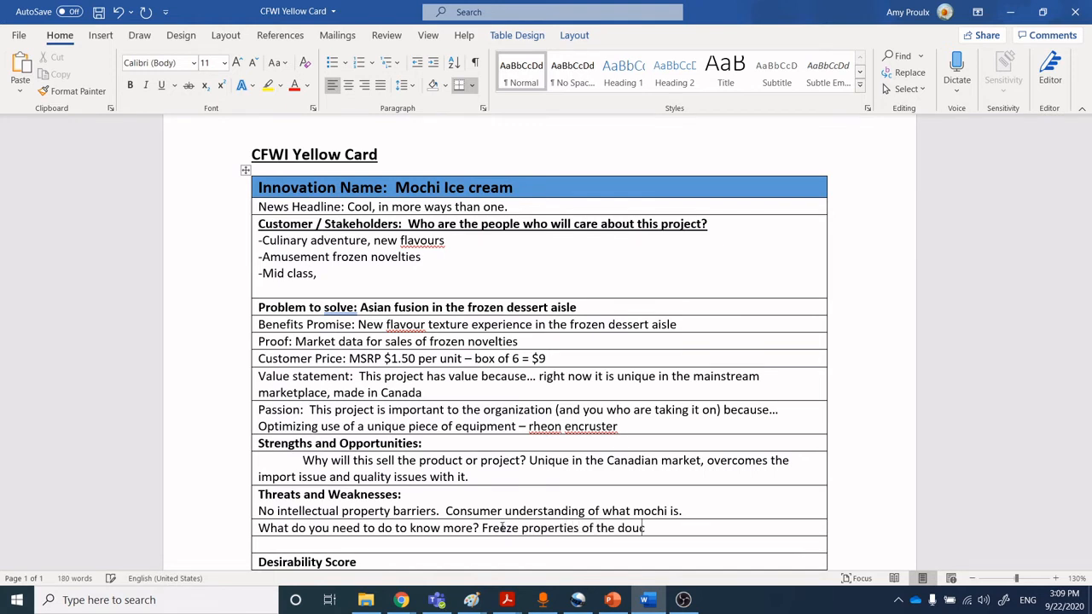
type("gh.")
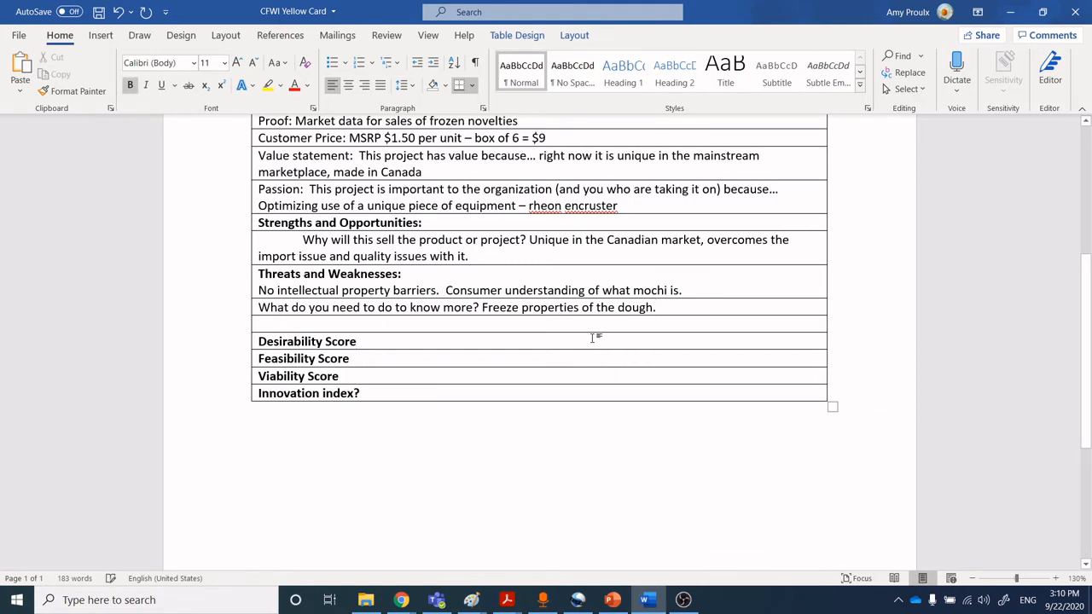
- Write the Desirability Score note on young consumers' high desirability and older consumers' barriers, then a dash for Feasibility Score
type("-")
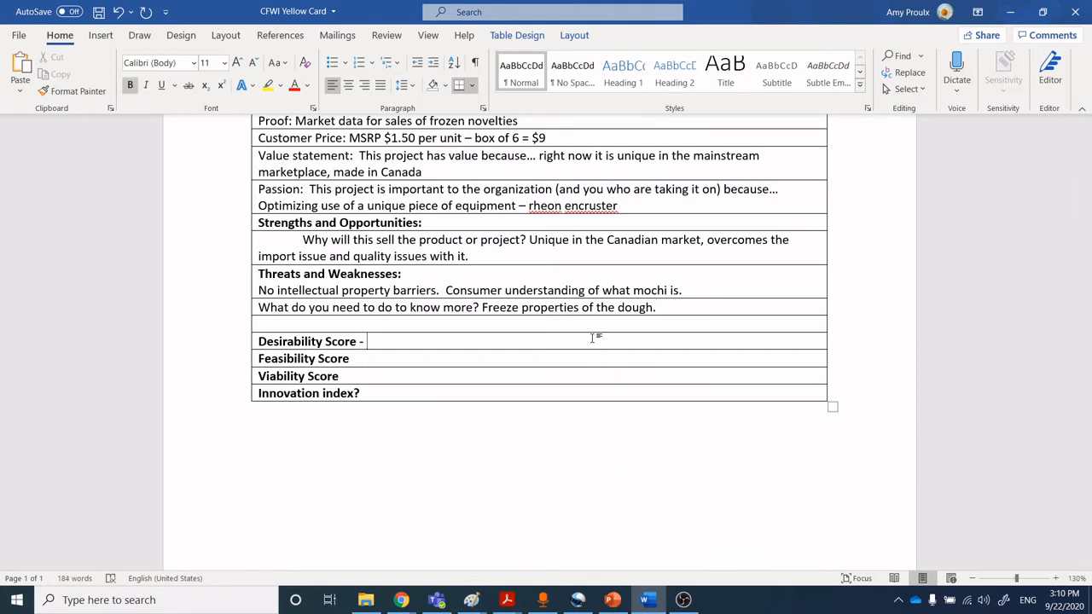
type("young con")
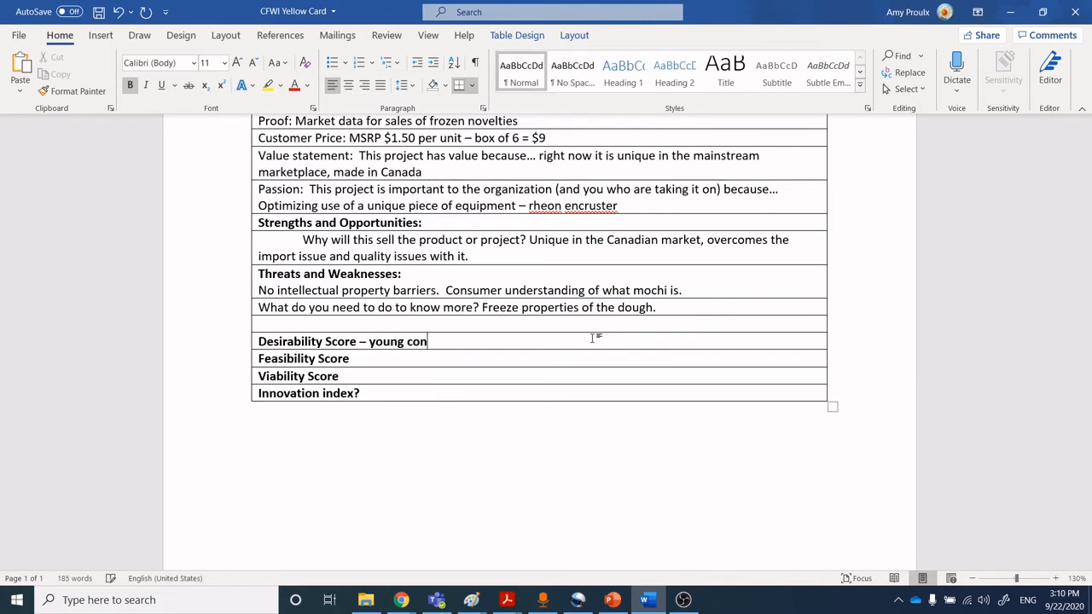
type("sumers")
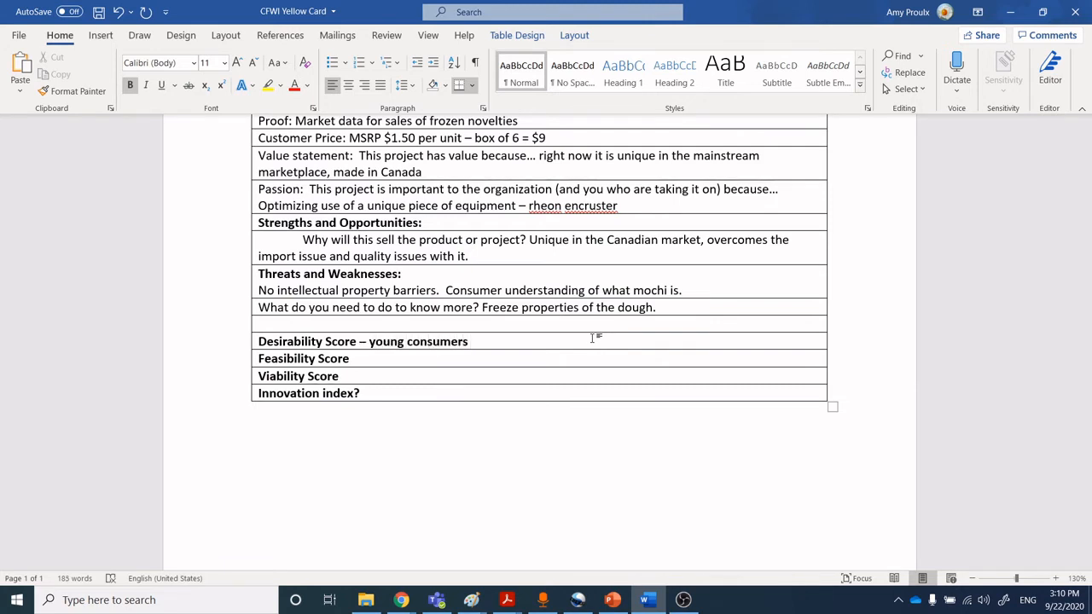
type("high")
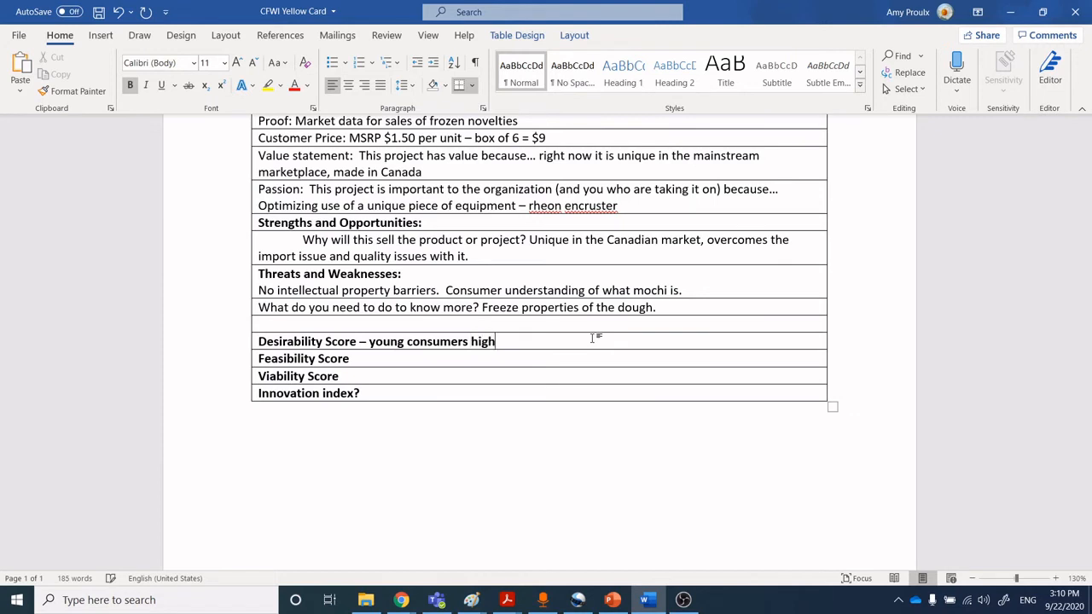
type("desirability, ol")
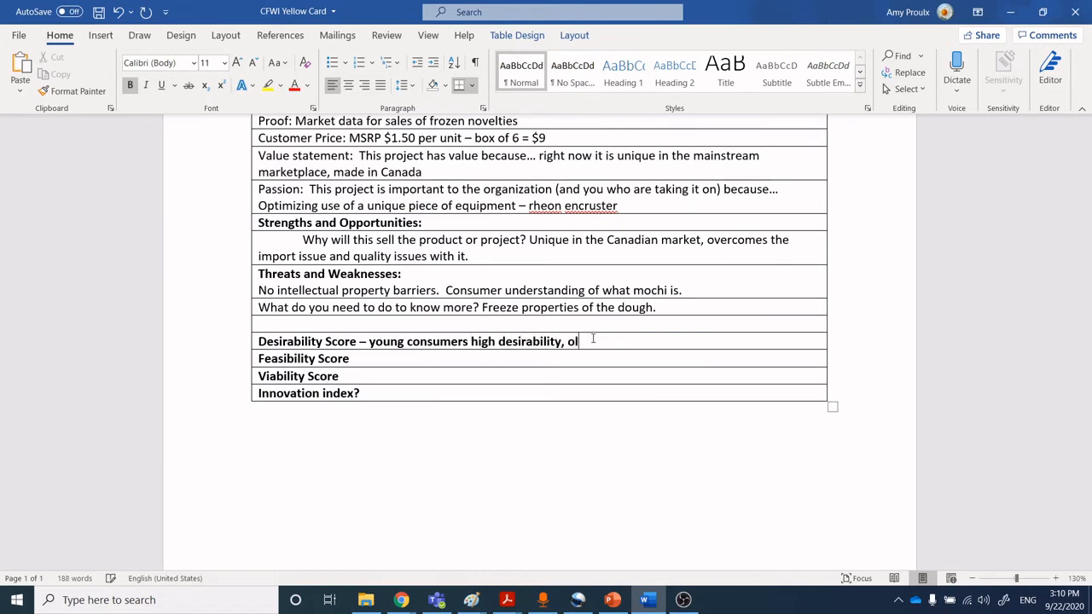
type("der consumers")
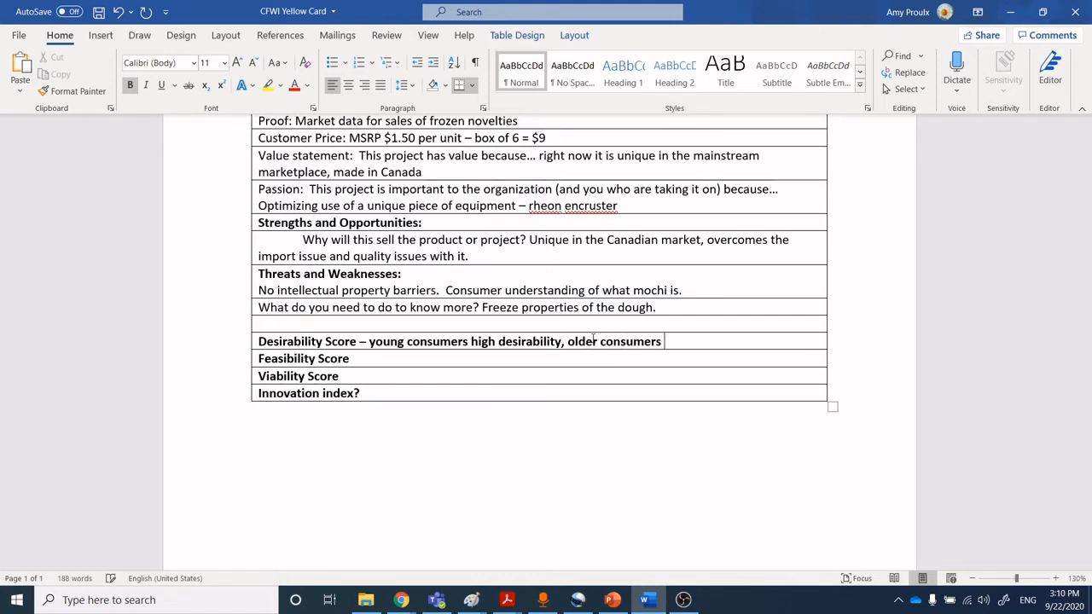
type("barriers t")
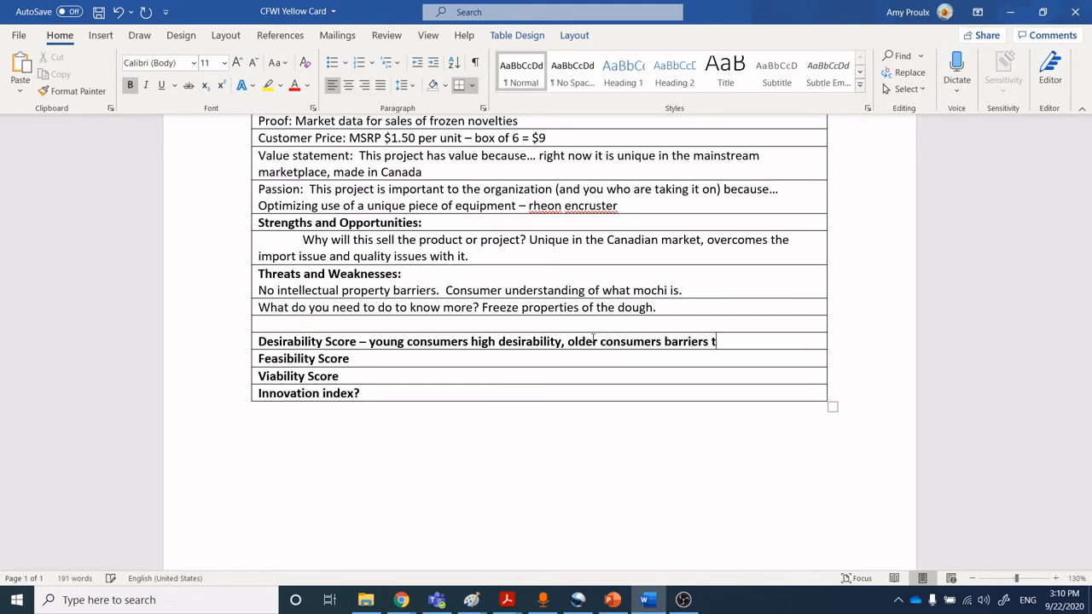
type("o know")
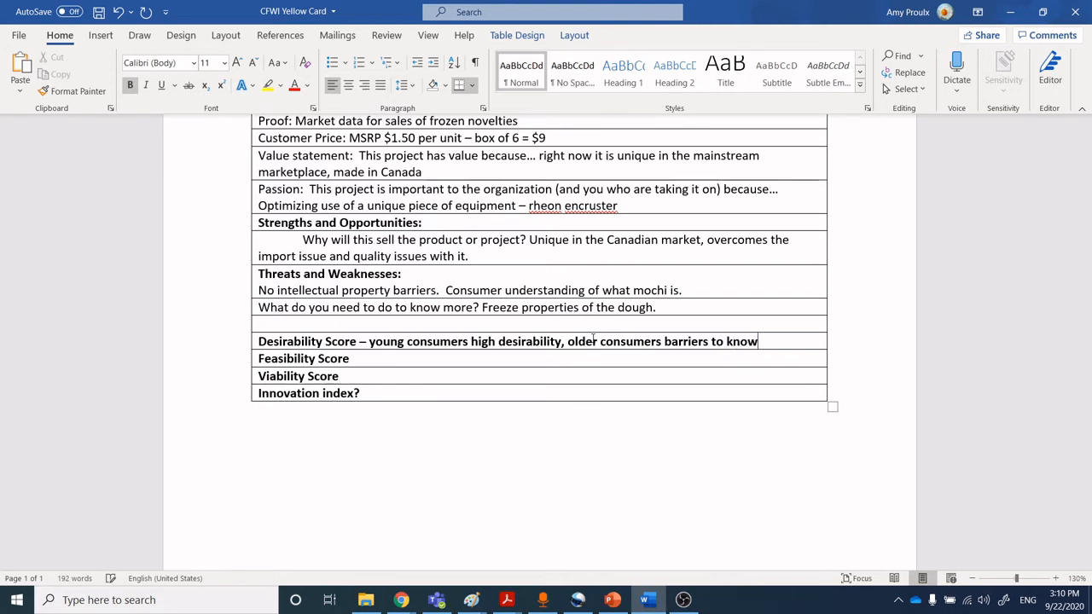
type("what iti")
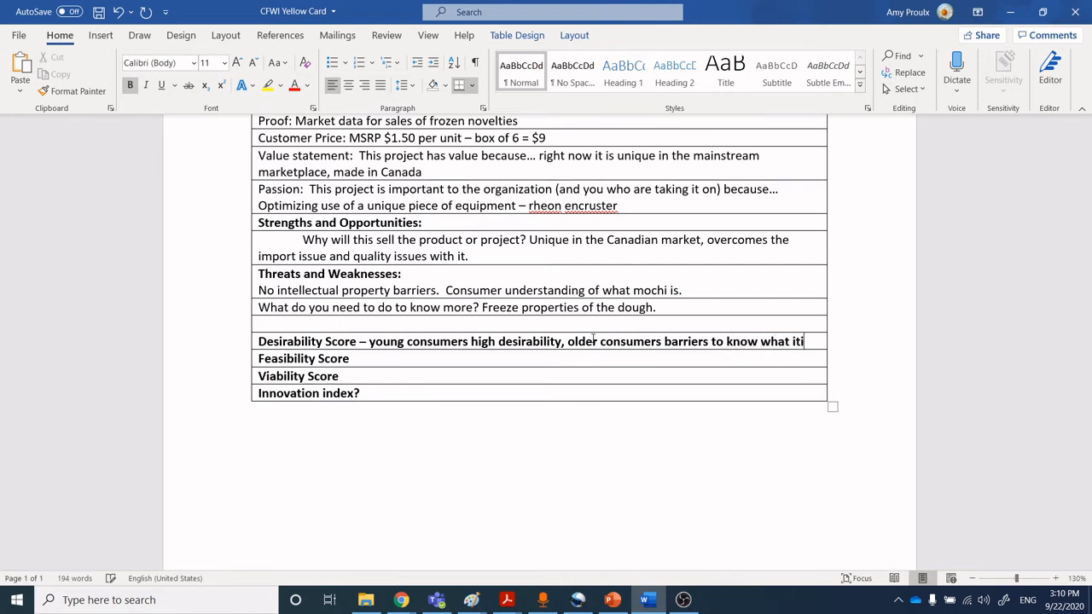
type("is.")
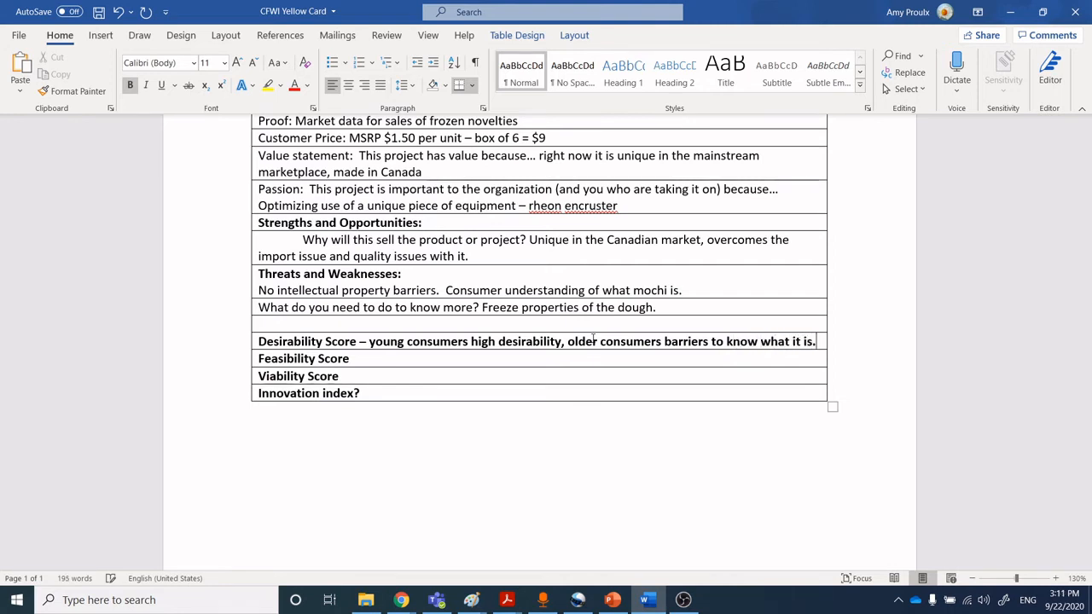
type("-")
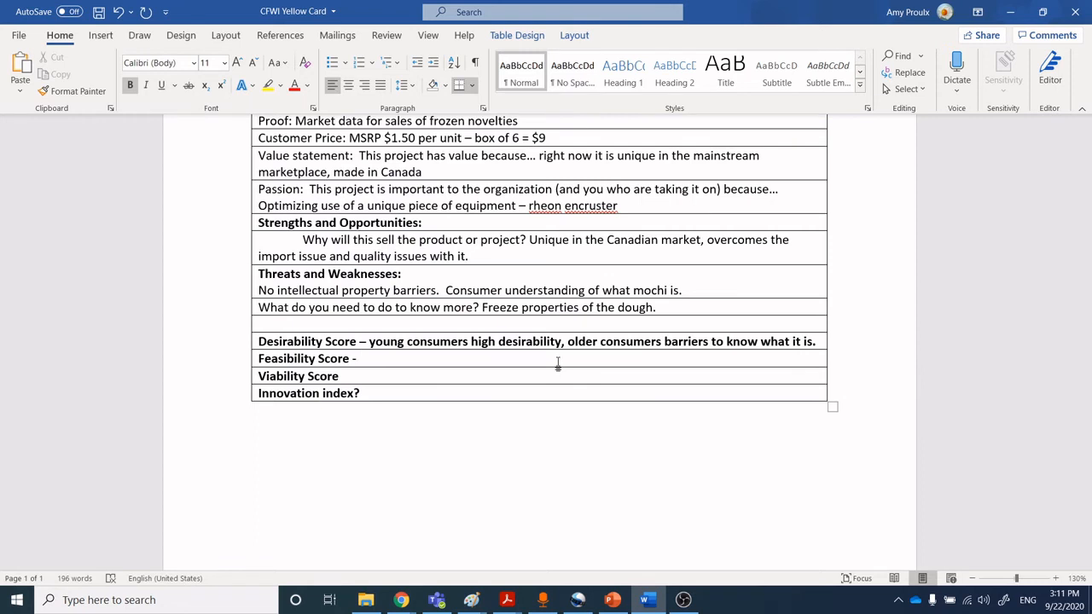
left_click(360, 358)
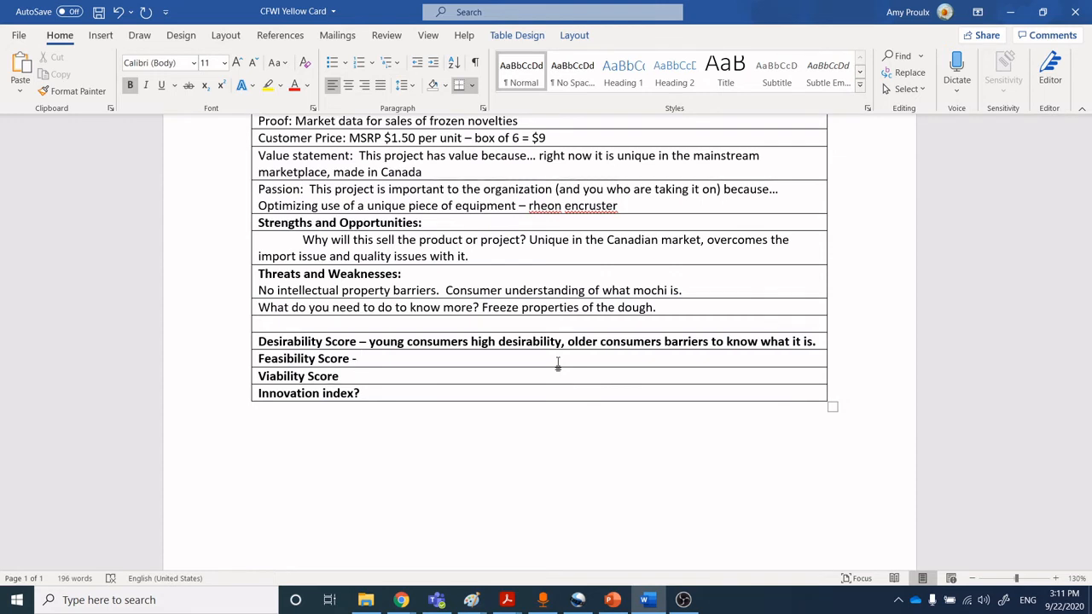
left_click(362, 358)
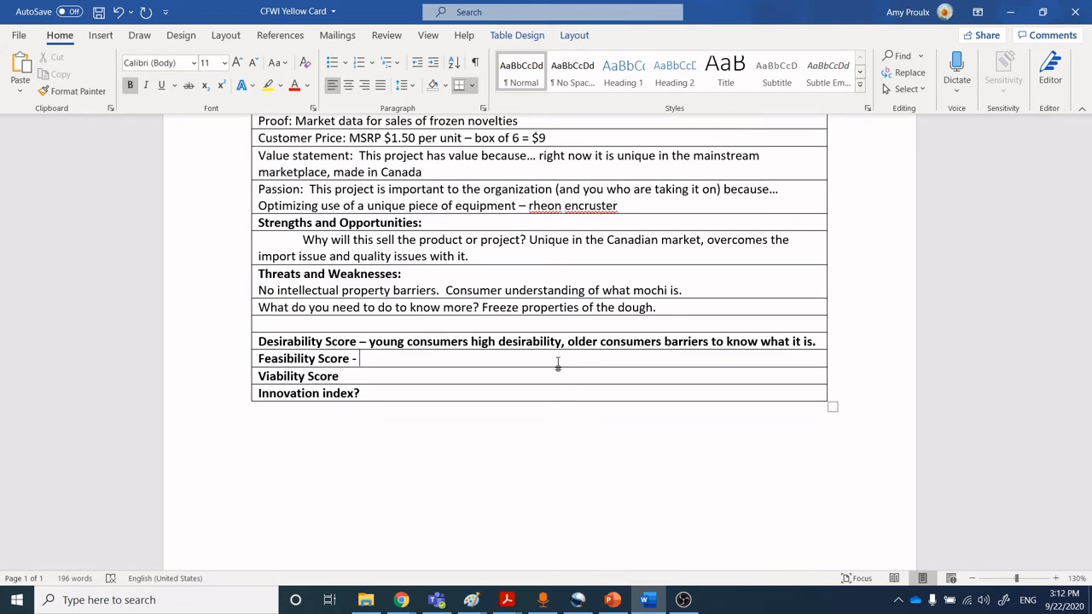
type("Owns the eq")
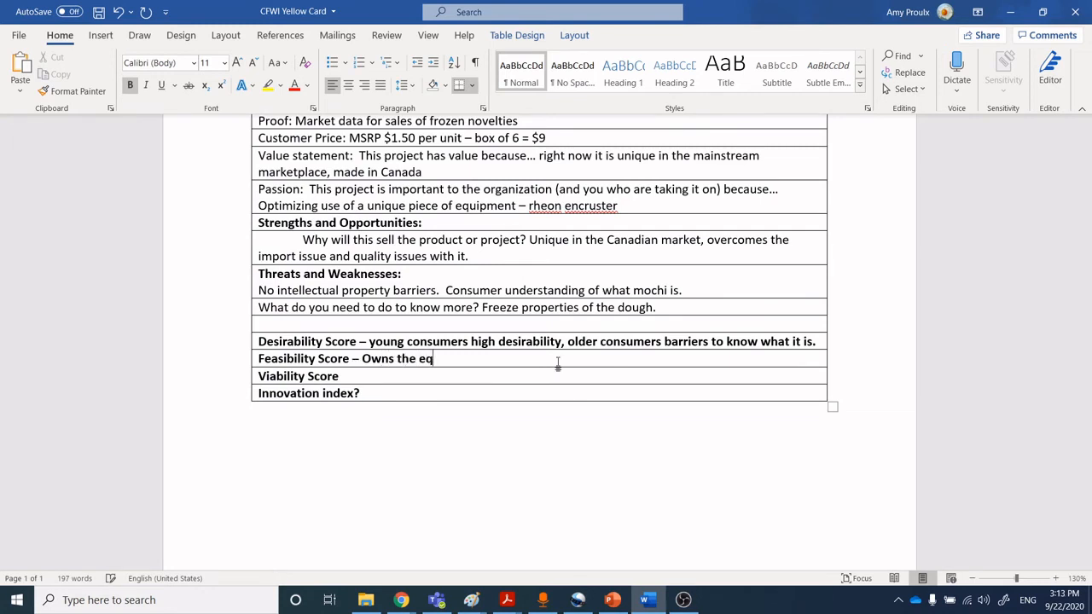
- Extend the Feasibility Score note: equipment, can he take the rheon extruder to the ice cream factory
type("uipment,")
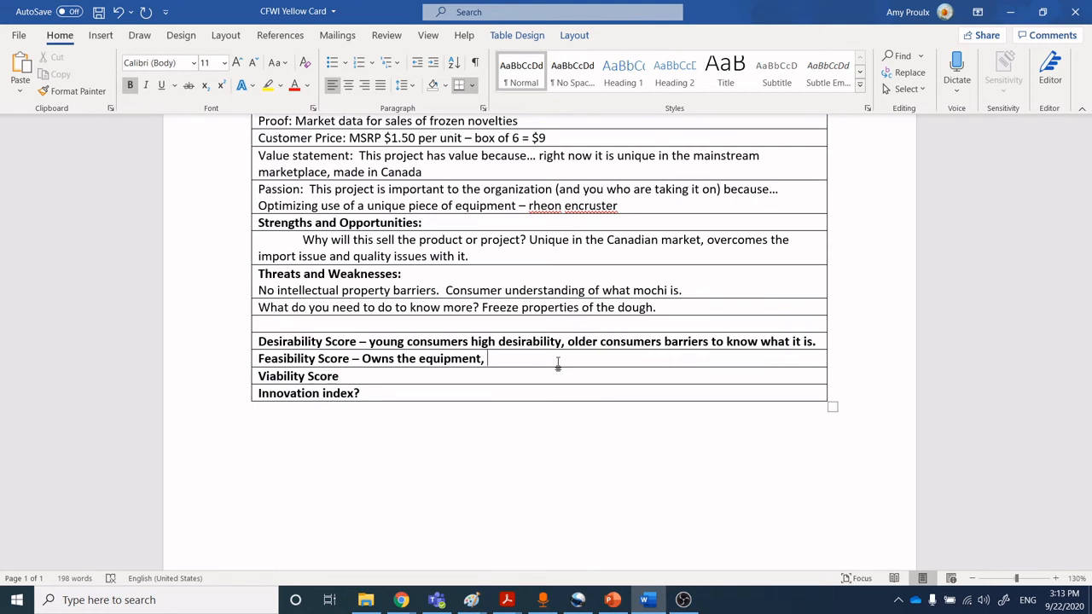
left_click(488, 358)
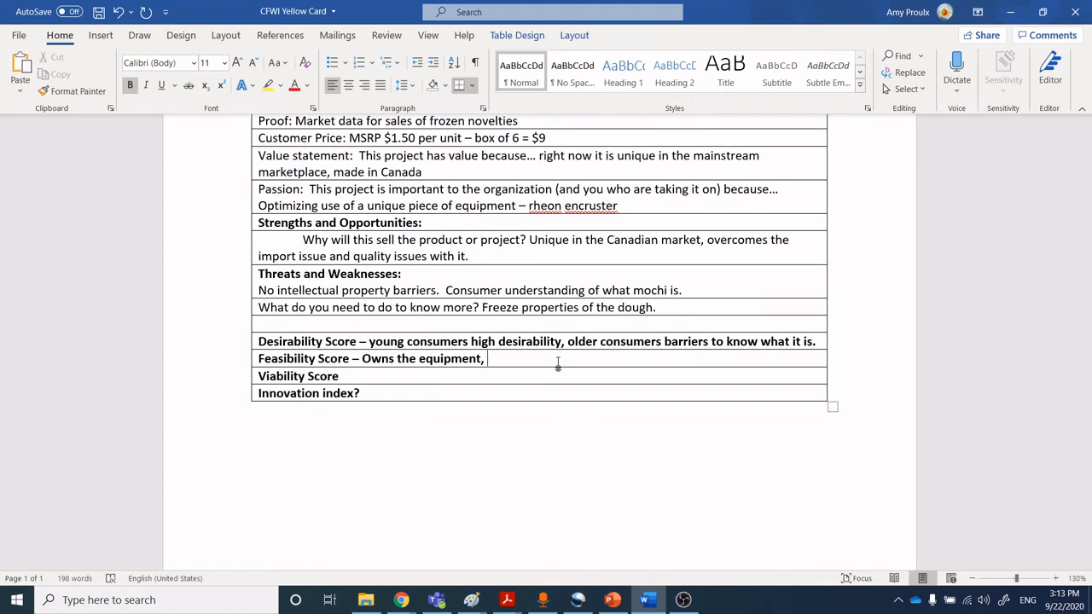
type("can he take")
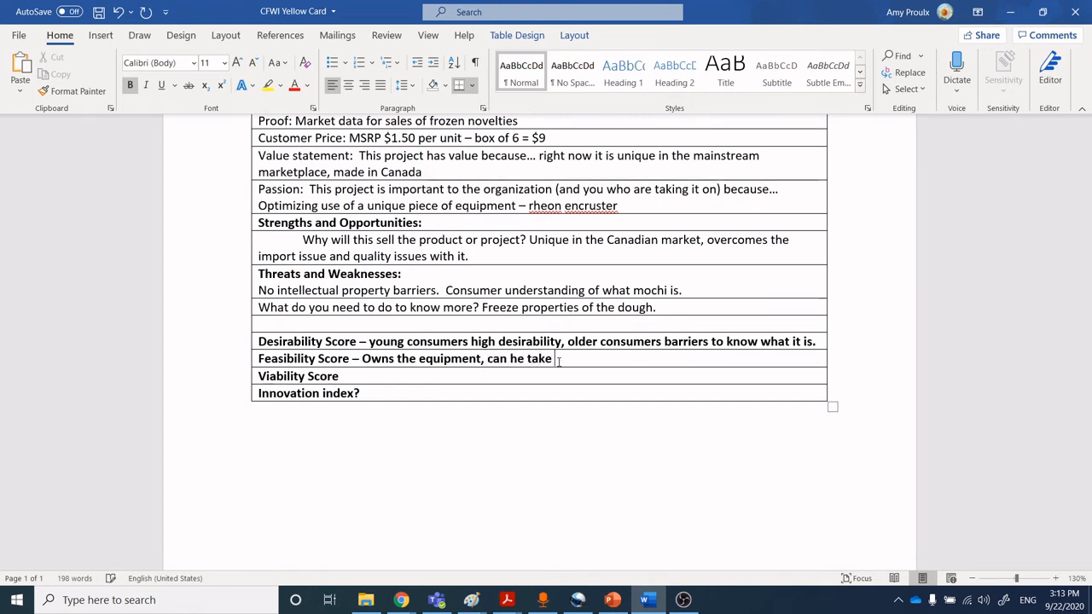
type("the rheon extruder to t")
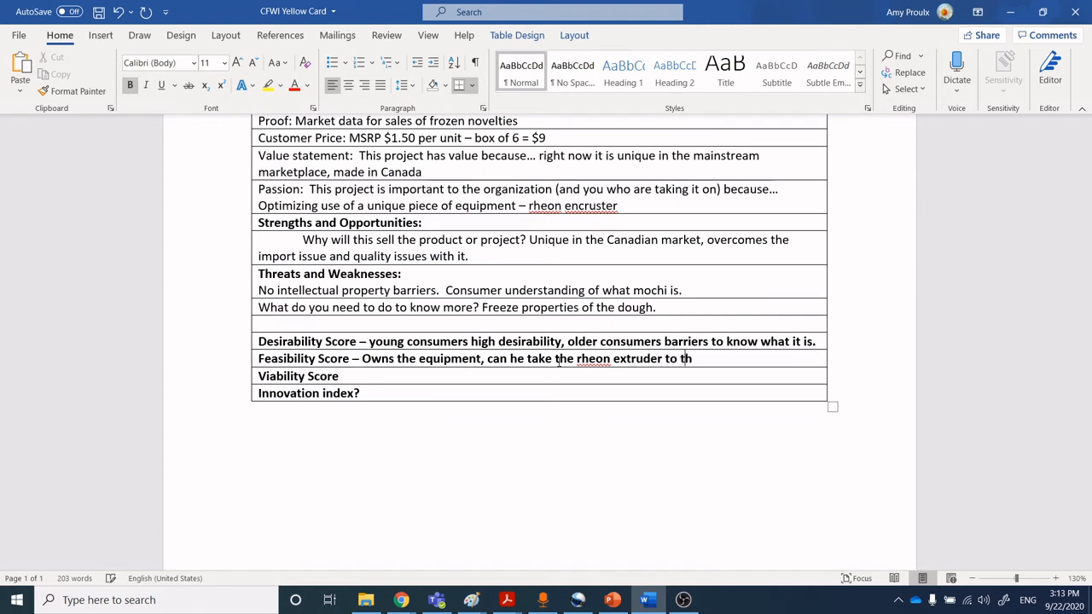
type("he ice cream")
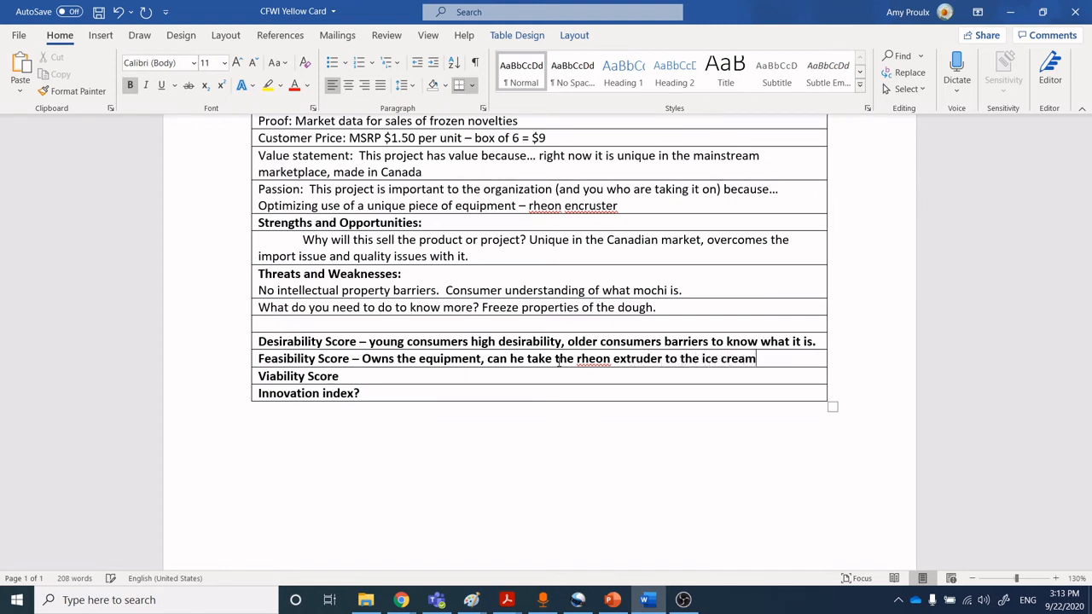
type("factory.")
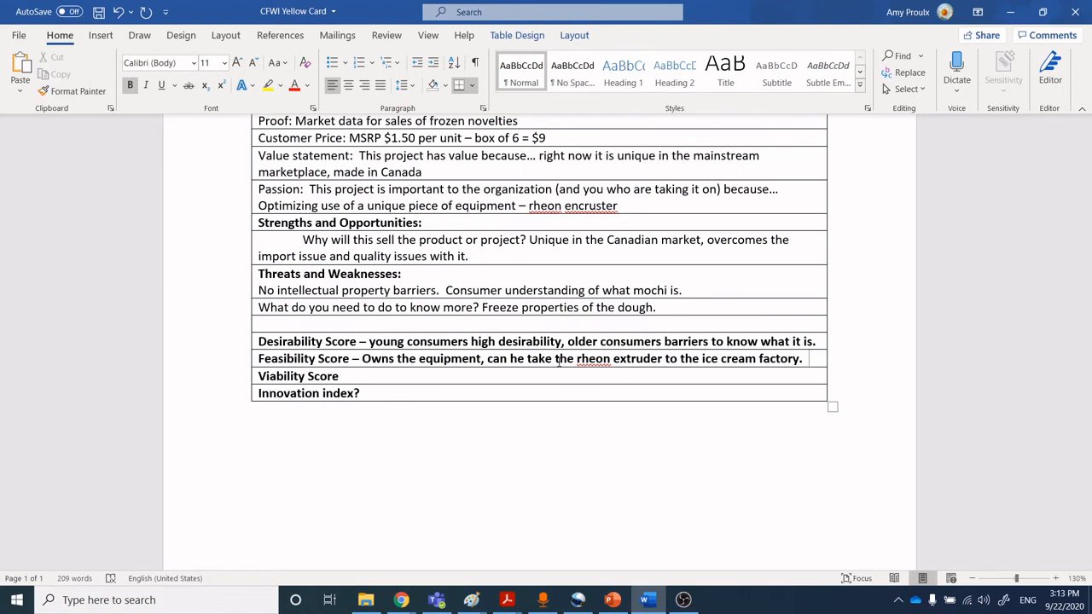
- Add the dough-transport question between factories and a dash for the Viability Score row
type("Can the dough be tra")
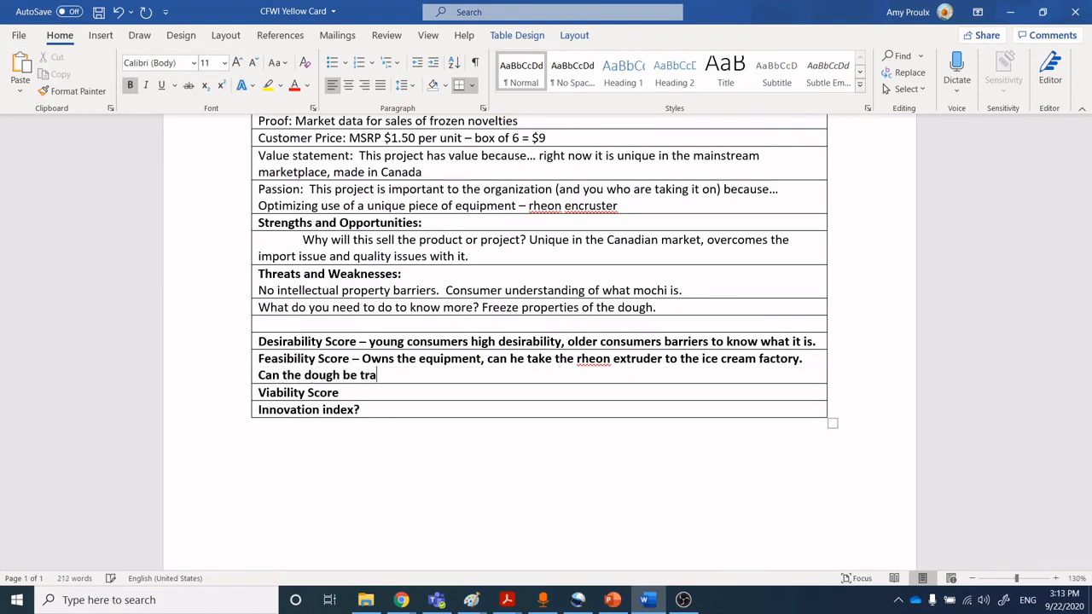
type("nsported")
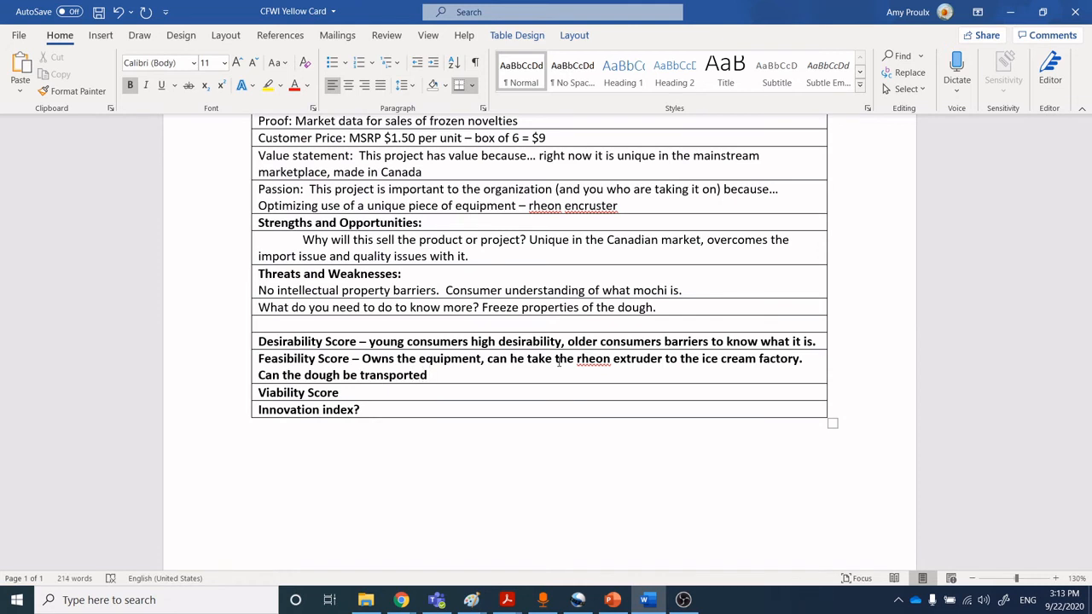
type("from one facility to other?")
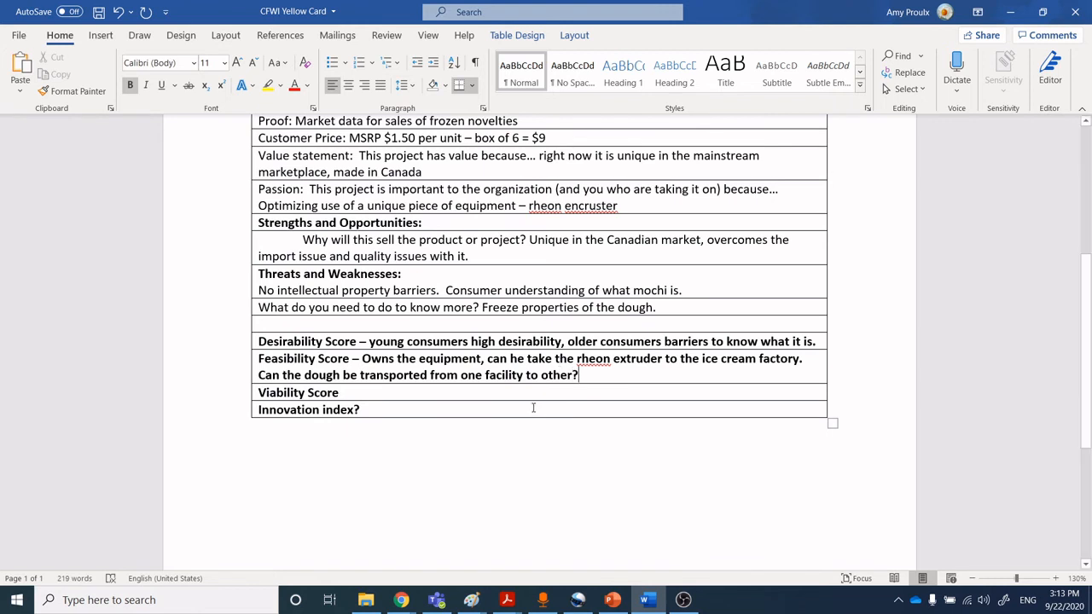
type("-")
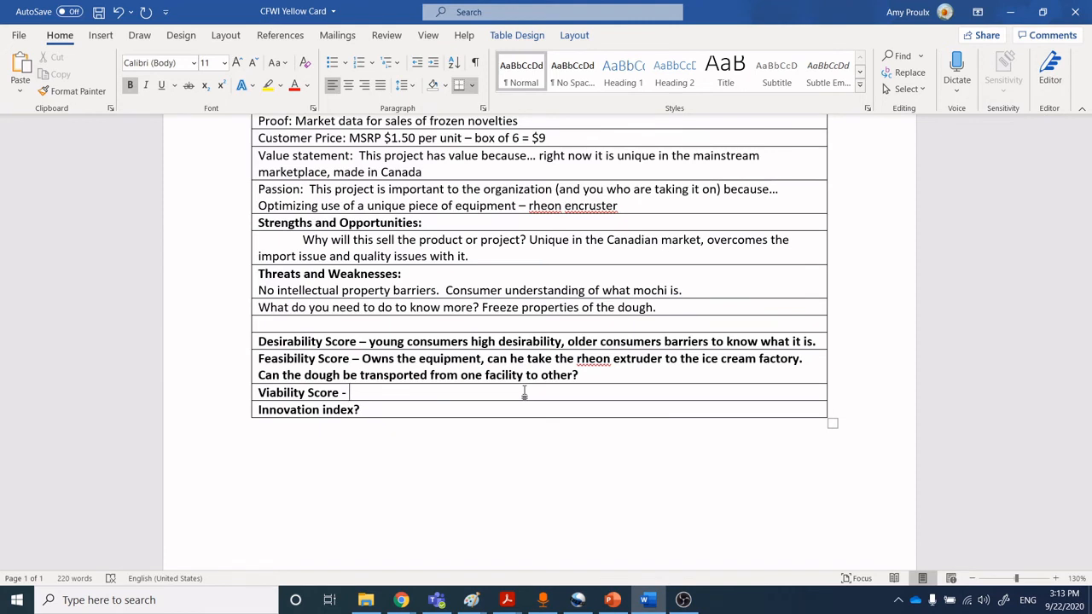
left_click(348, 392)
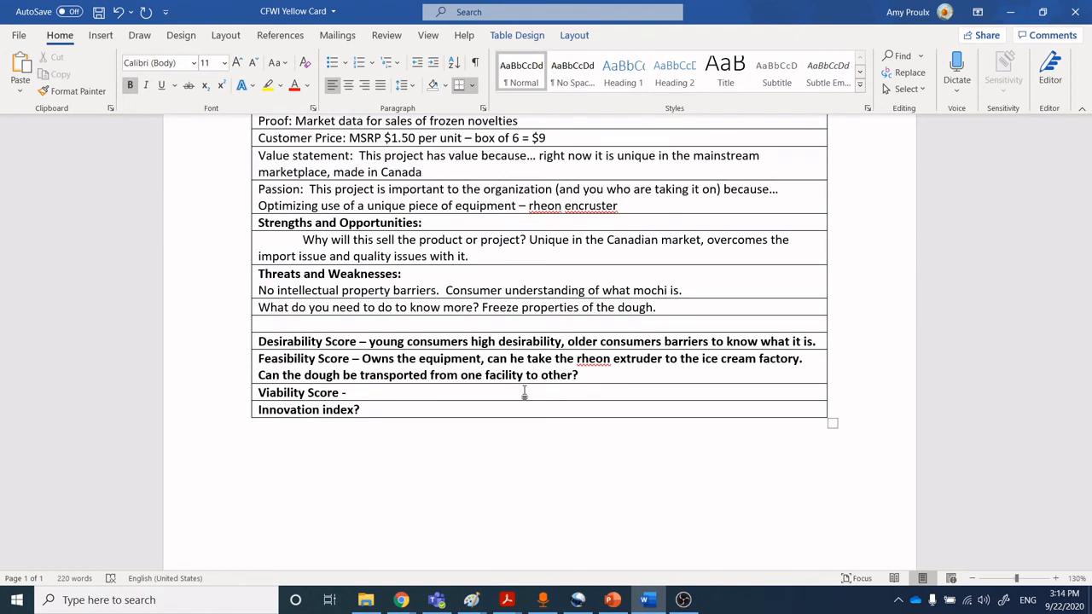
- Answer Viability Score with 'Unique and on trend, good contribution margin.'
left_click(350, 392)
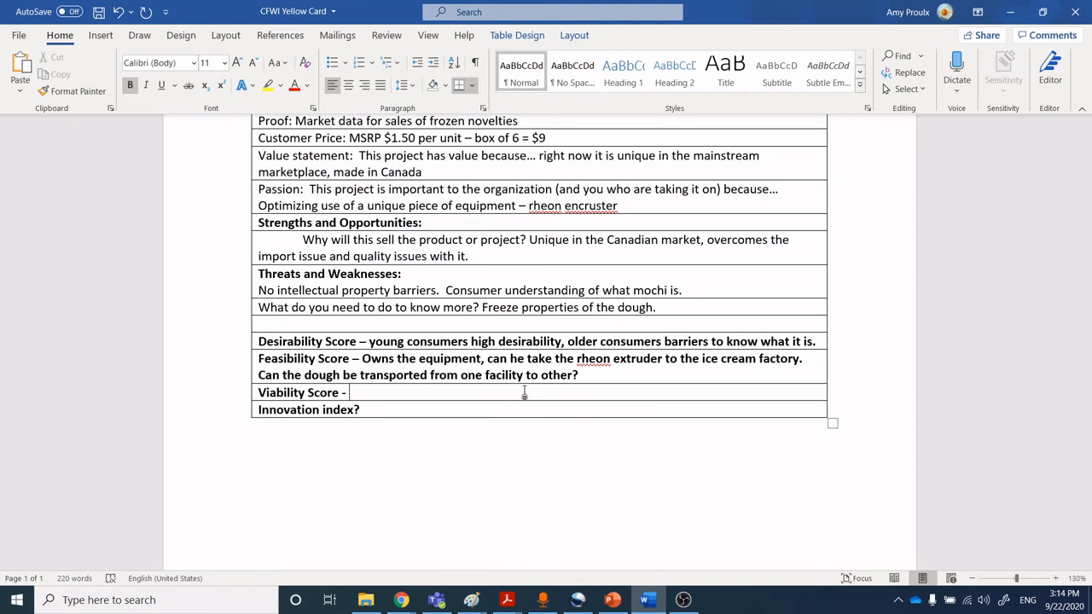
type("Unique and on trend,")
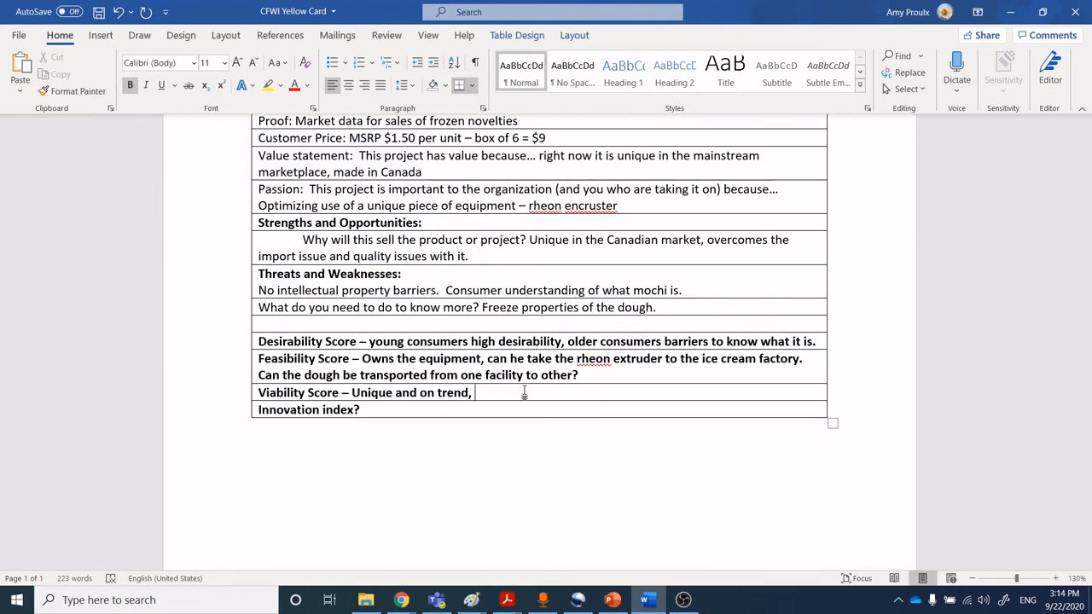
type("good")
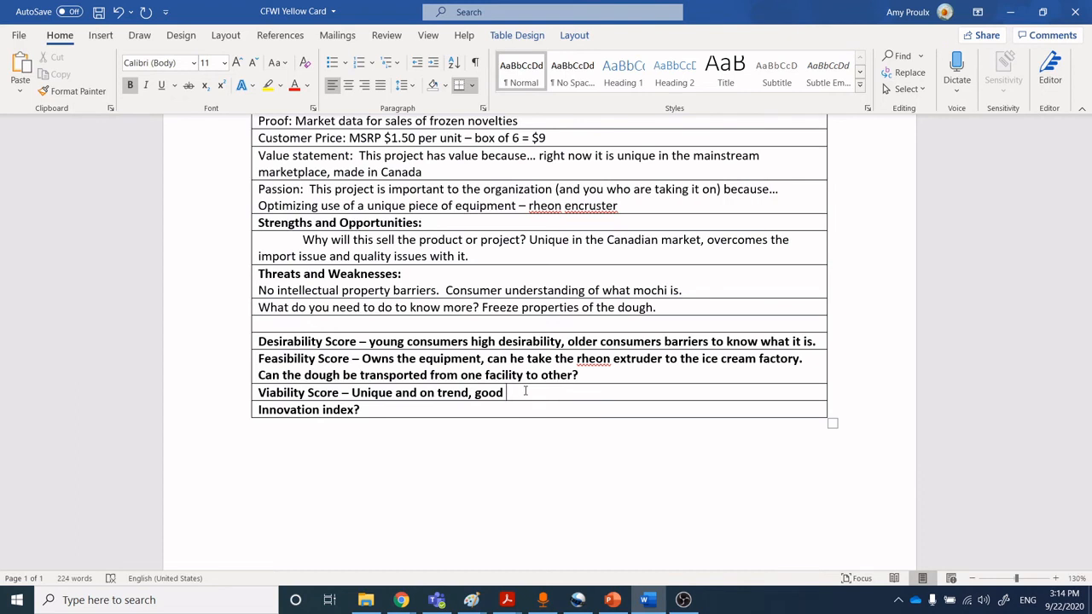
type("contribution")
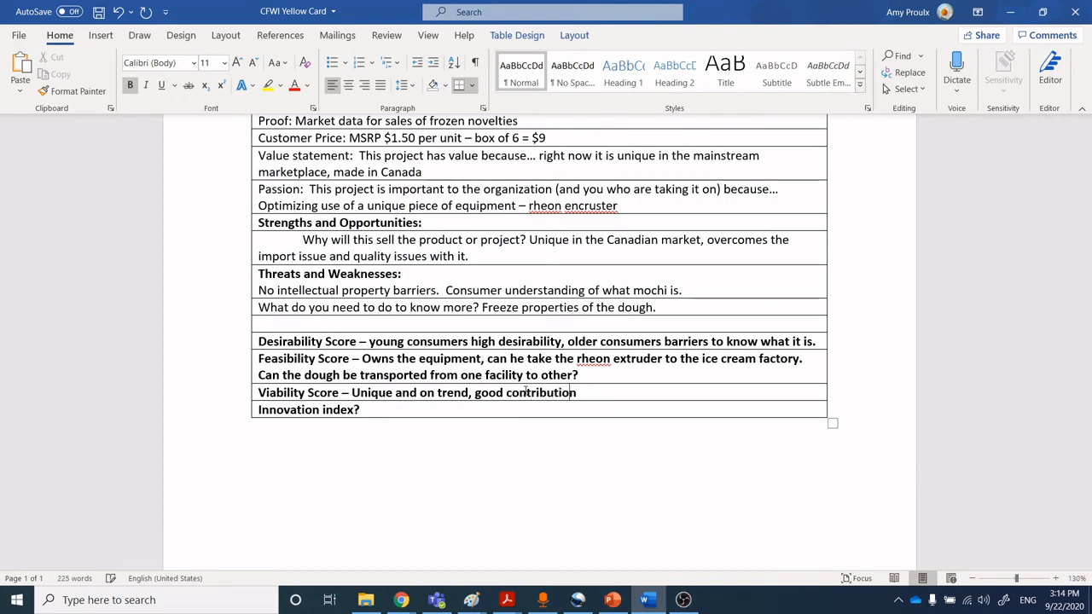
type("margin.")
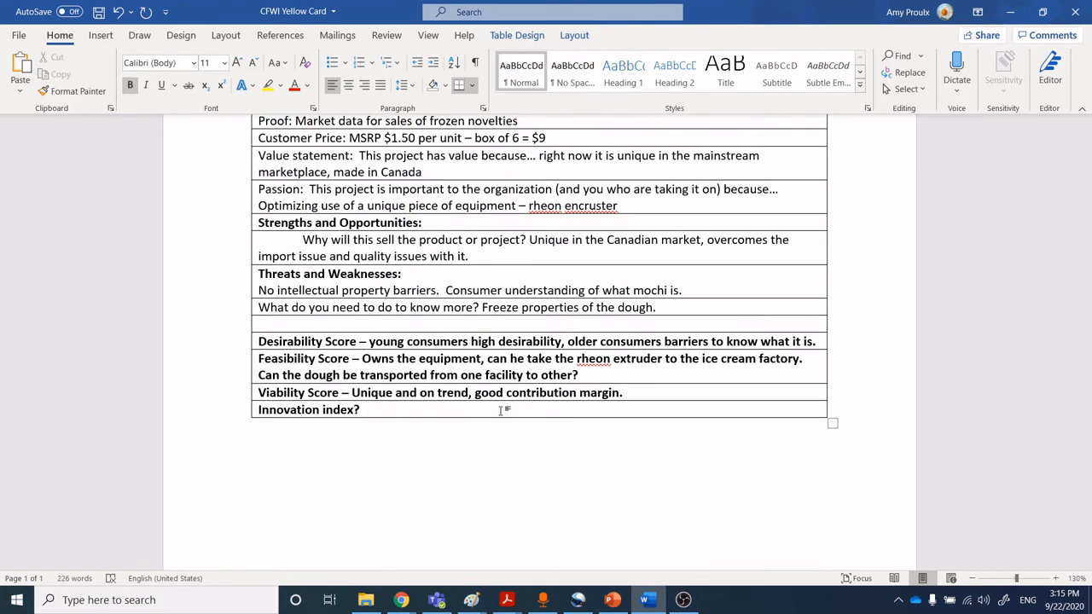
- Answer the Innovation index row with 'Good'
type("Goo")
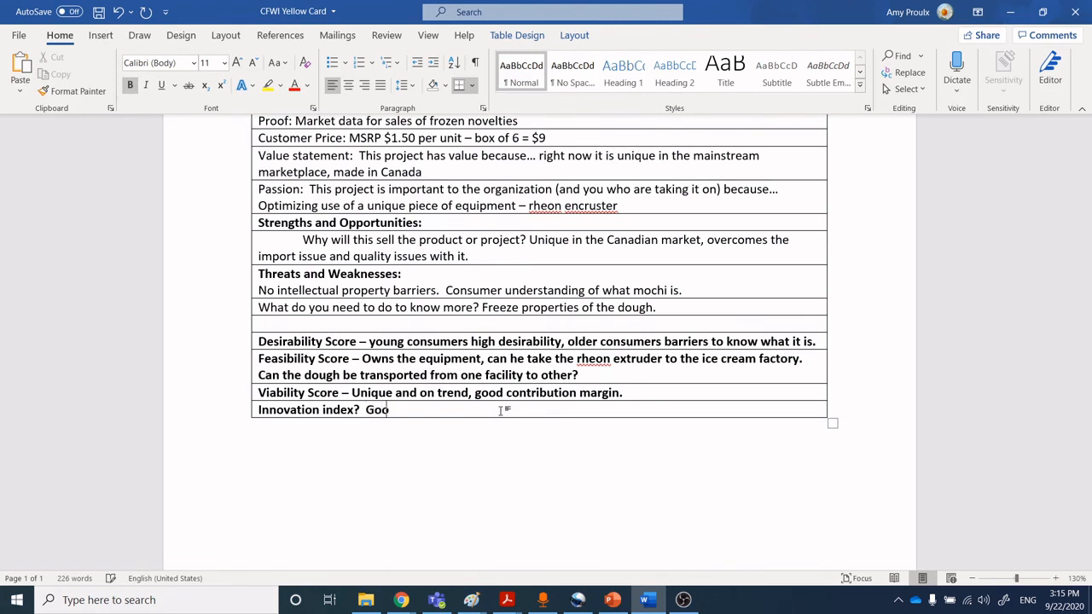
type("d")
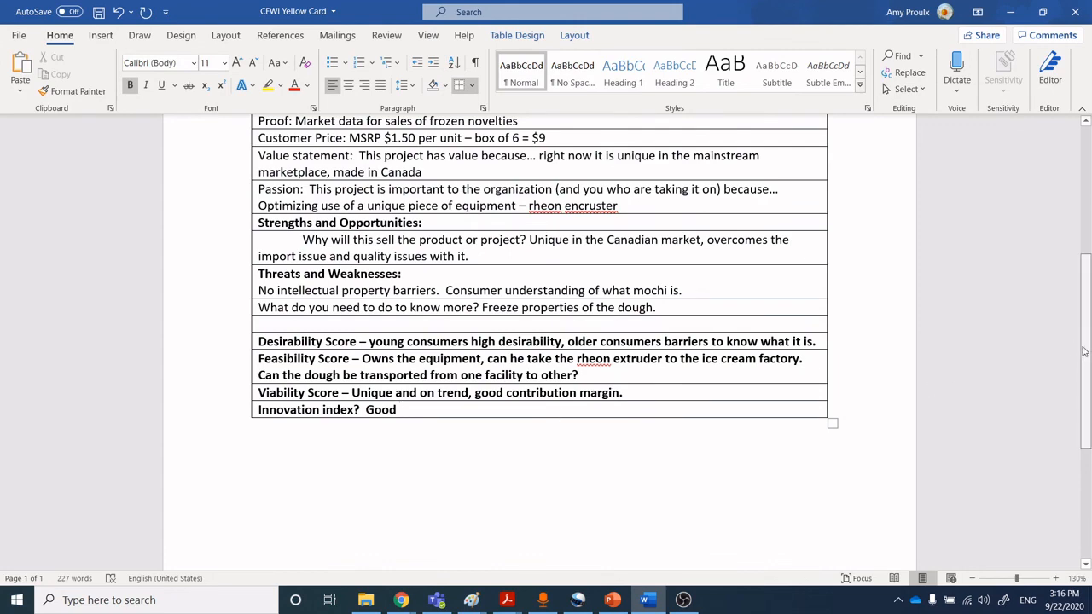
scroll("up", 3)
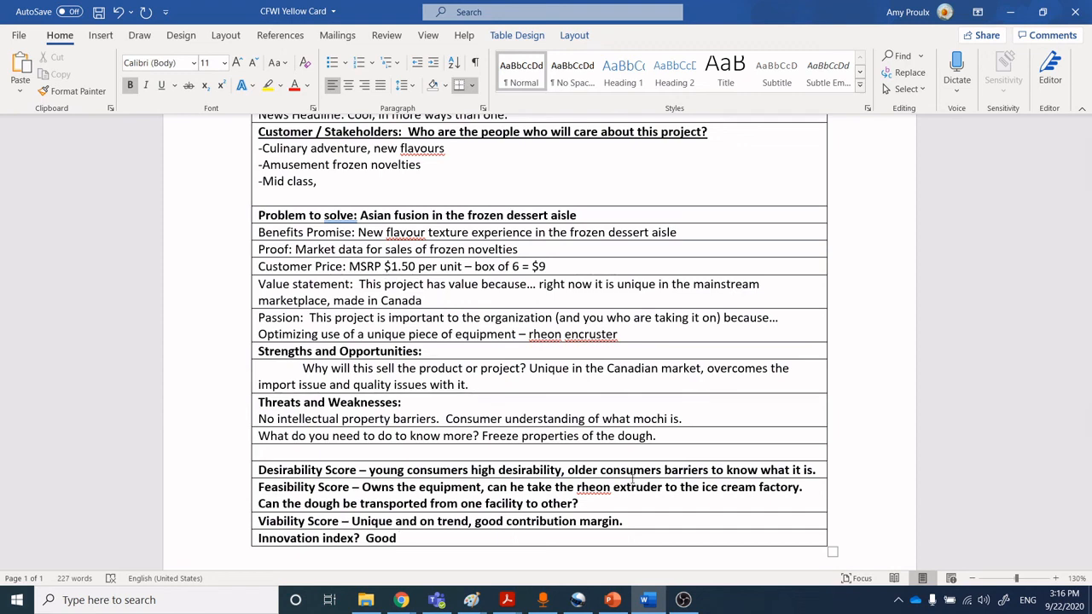
left_click(399, 537)
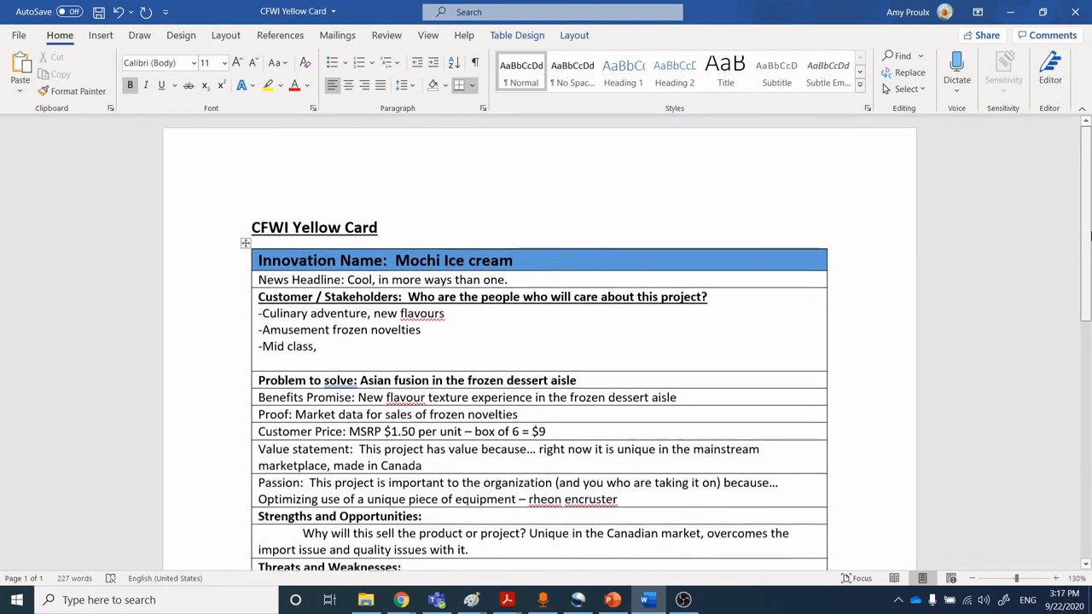
scroll("down", 3)
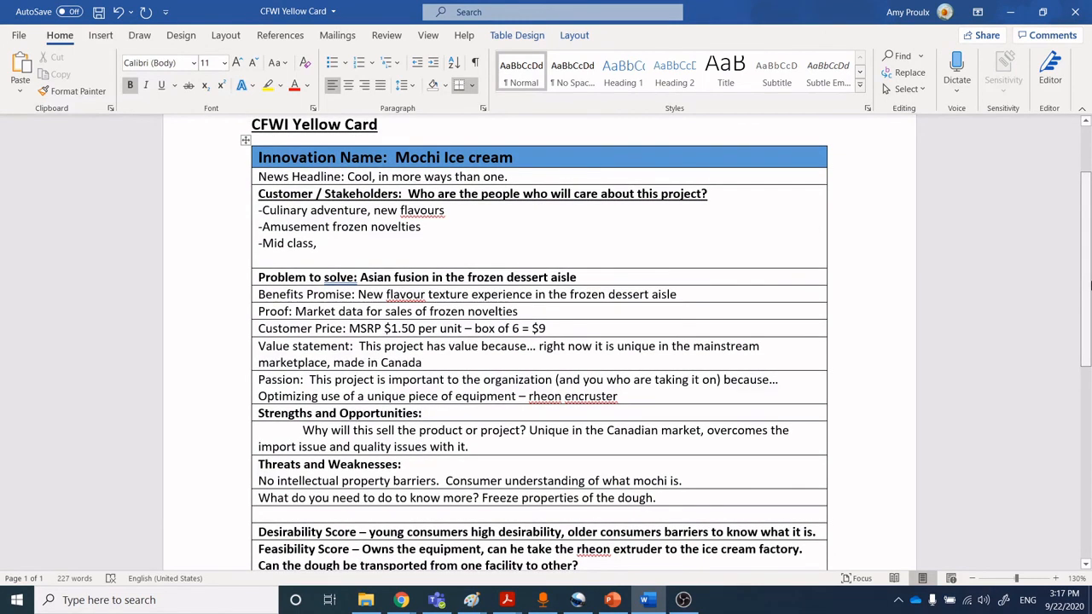
scroll("down", 3)
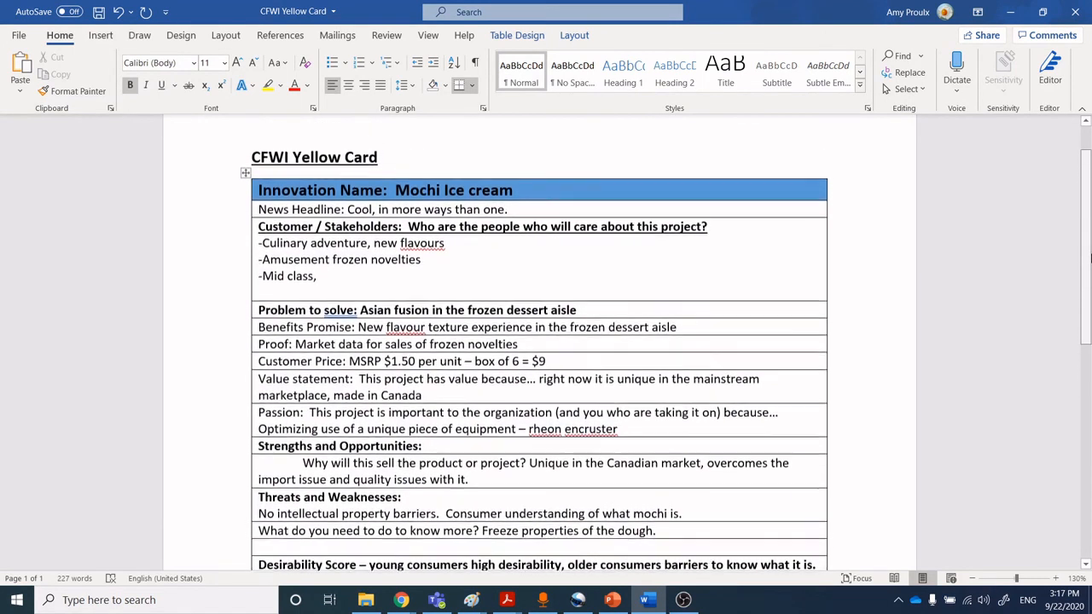